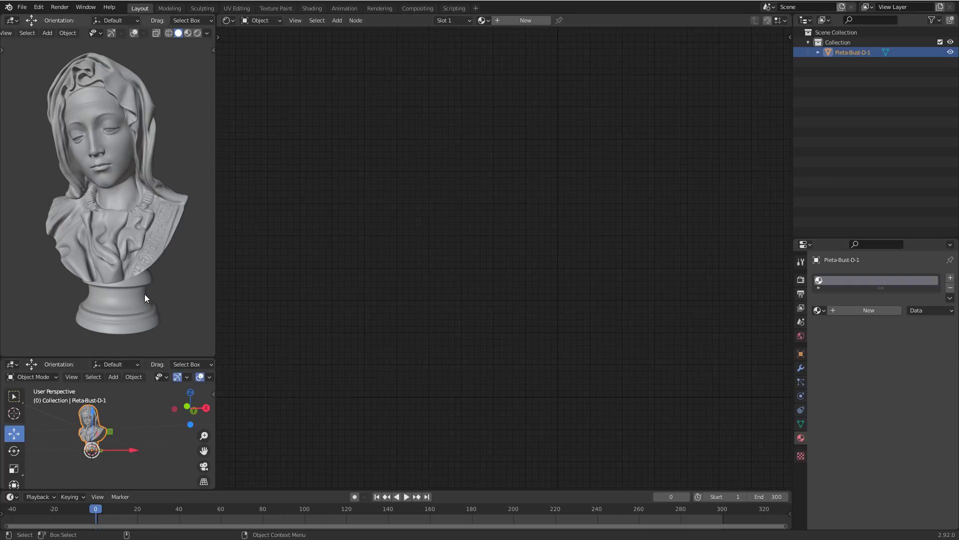
pyautogui.moveTo(140, 268)
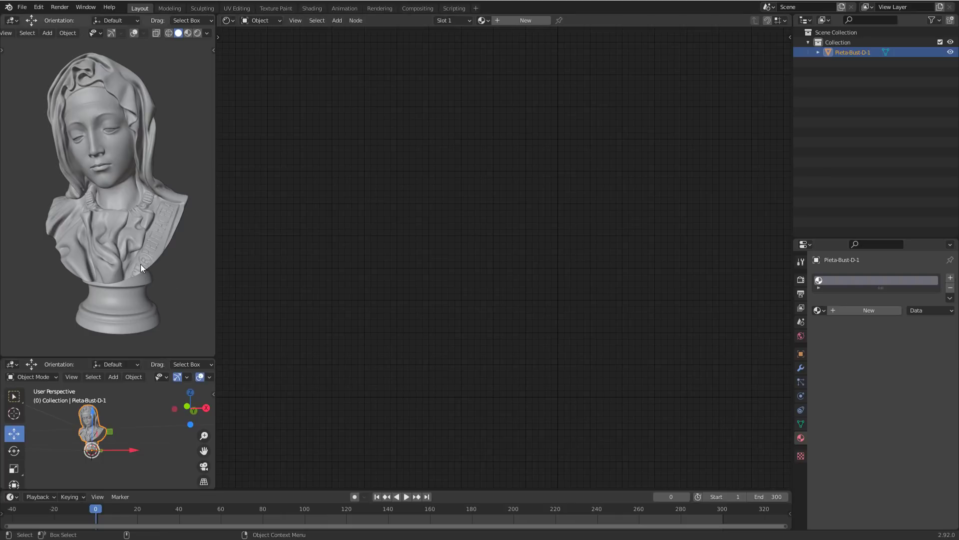
pyautogui.moveTo(140, 267)
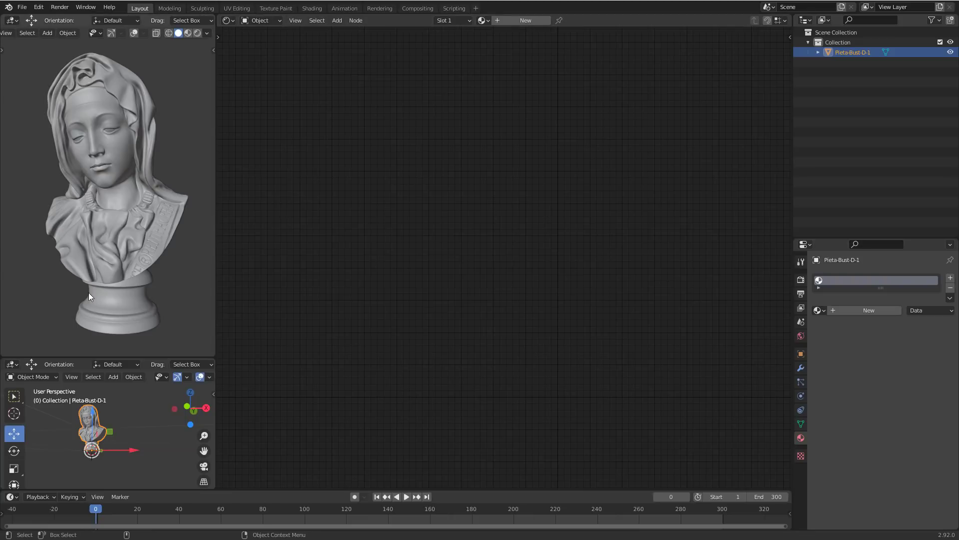
pyautogui.moveTo(120, 271)
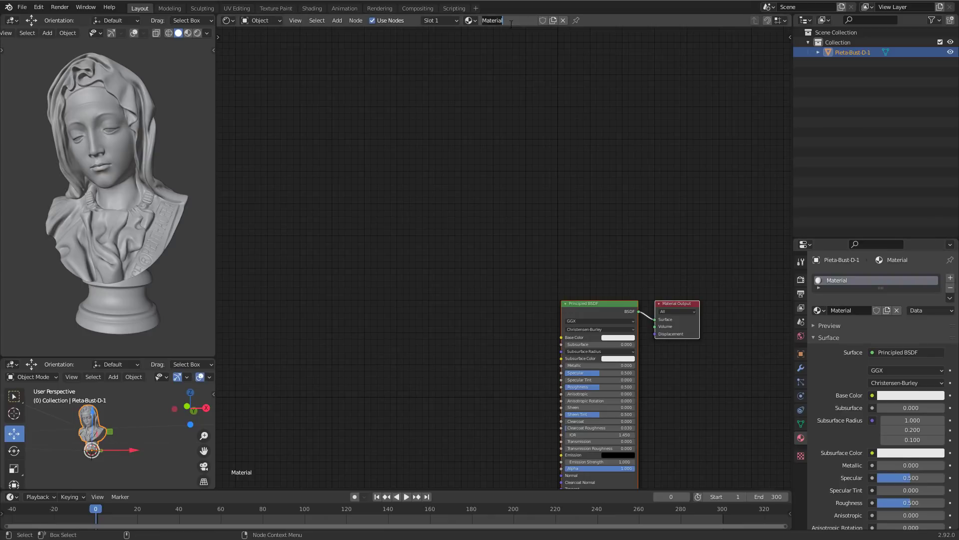
# - Name the bust's new material 'Hatching'
pyautogui.write('Hatching')
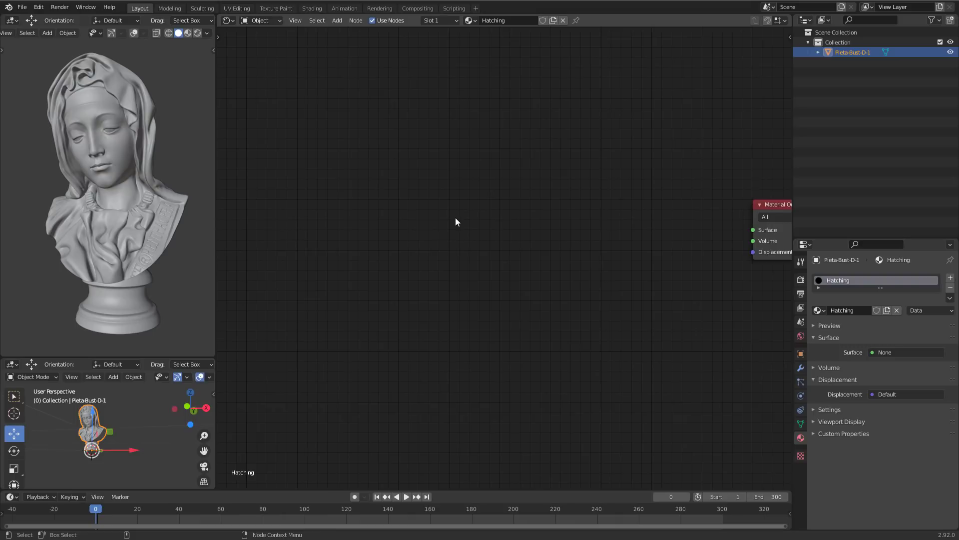
pyautogui.moveTo(282, 237)
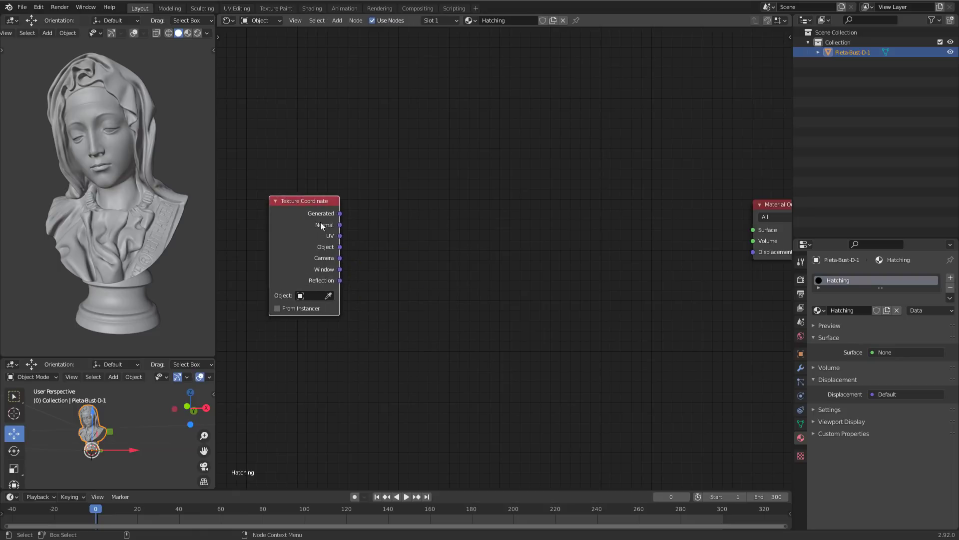
# - Preview the Texture Coordinate node's UV output as colours on the bust
pyautogui.moveTo(341, 213); pyautogui.dragTo(762, 183)
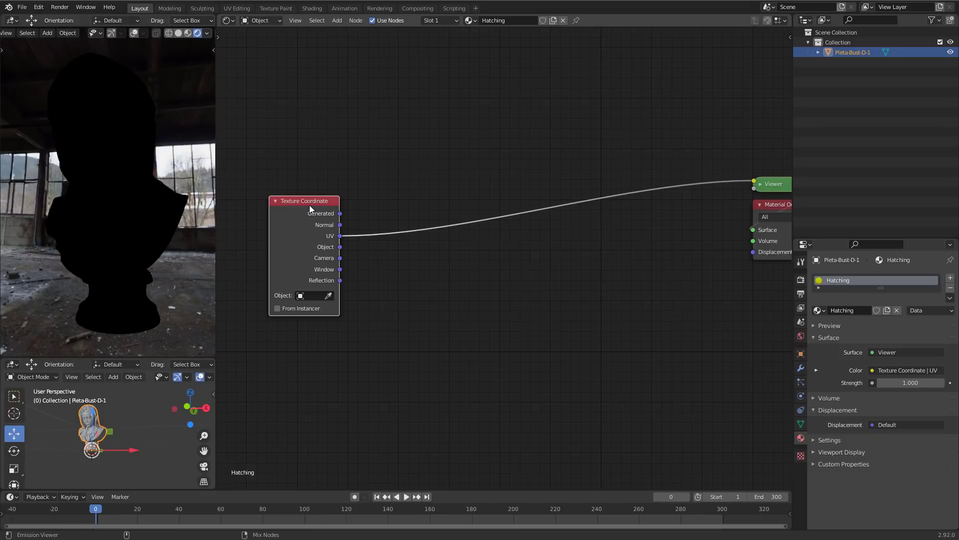
pyautogui.moveTo(339, 236); pyautogui.dragTo(338, 258)
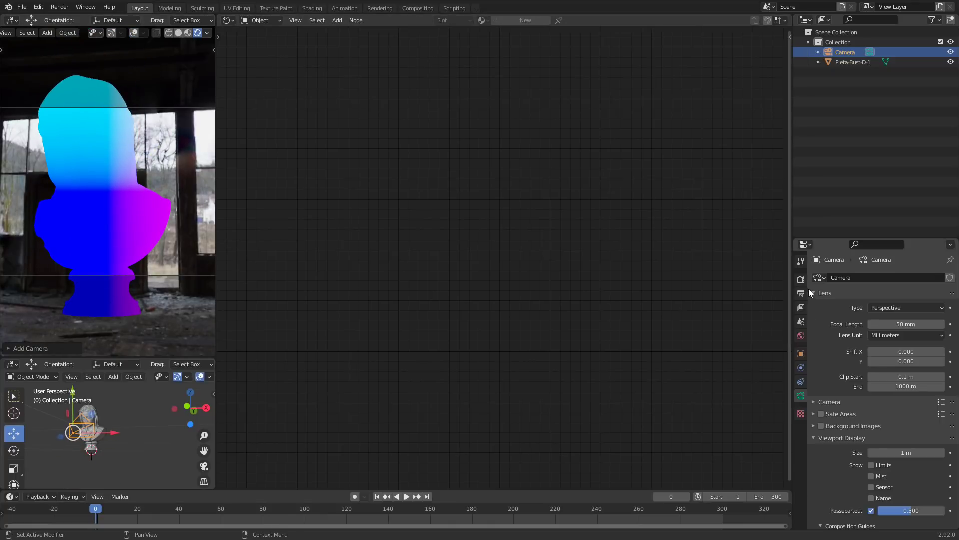
# - Set render Resolution Y to 1920 for a square 1920×1920 frame
pyautogui.click(801, 294)
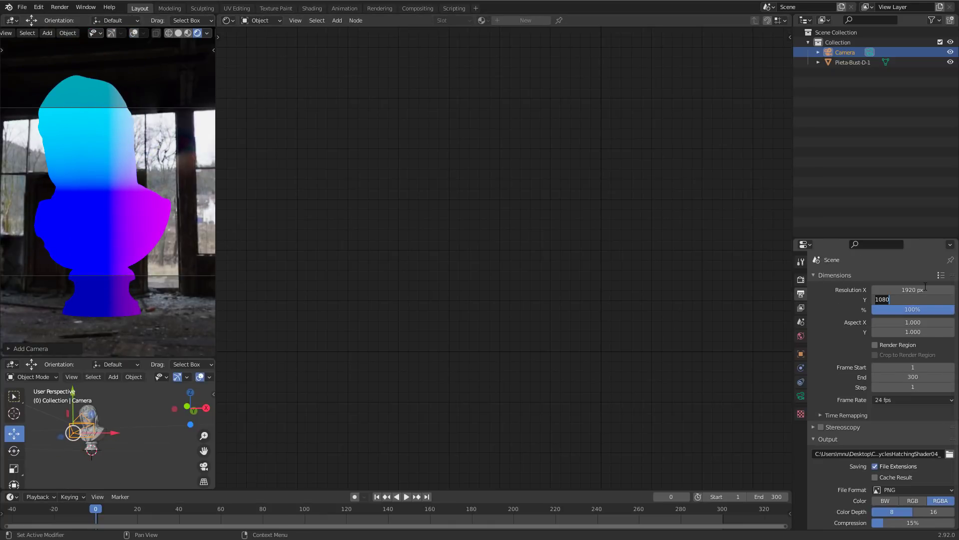
pyautogui.write('1920 px')
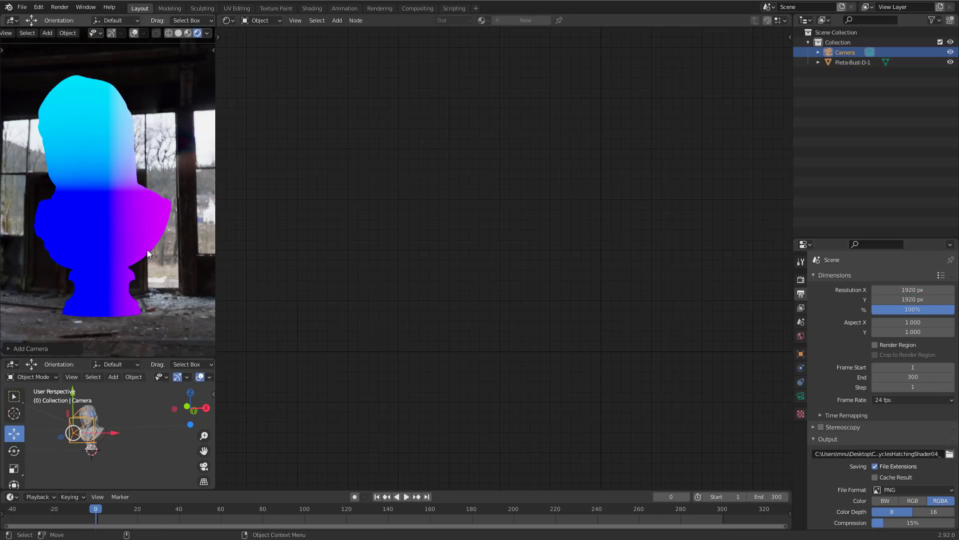
pyautogui.moveTo(164, 208)
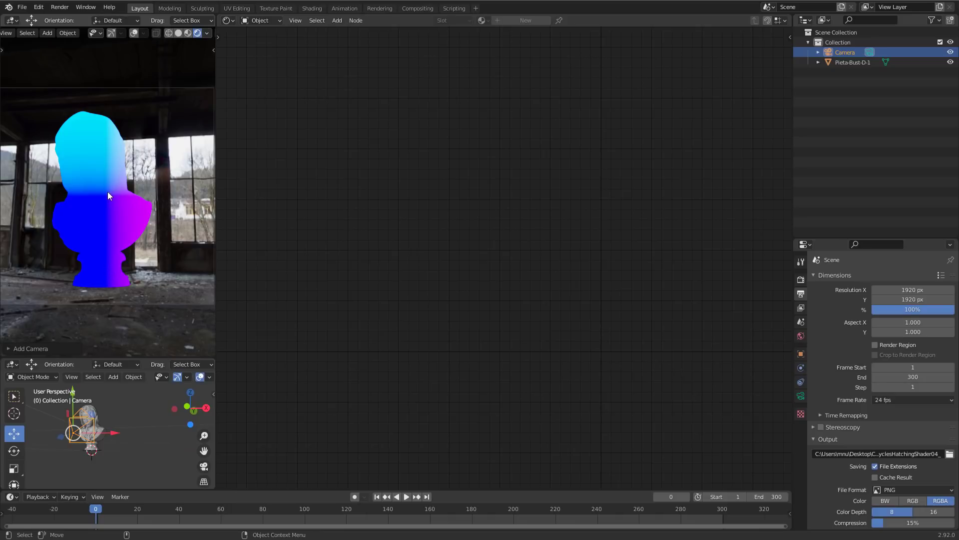
pyautogui.moveTo(72, 224)
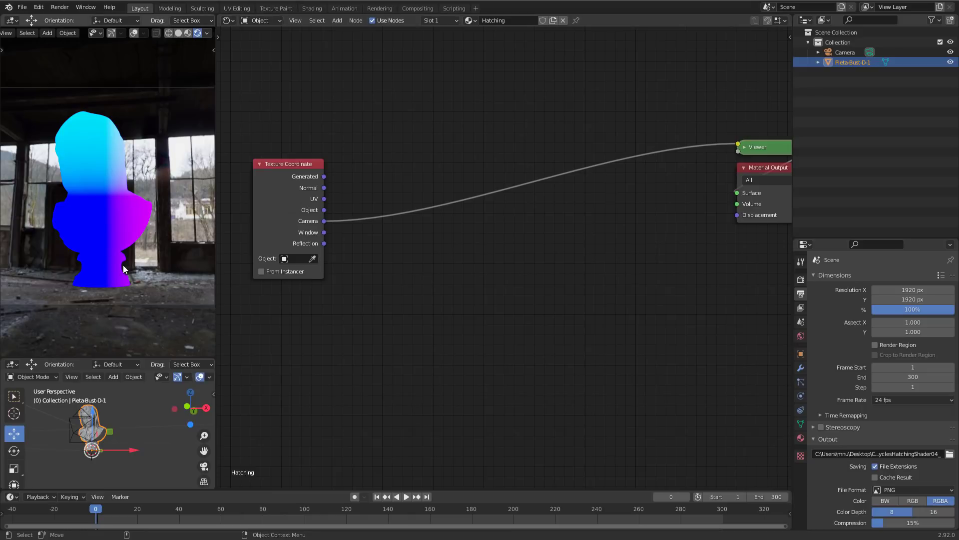
pyautogui.moveTo(152, 235)
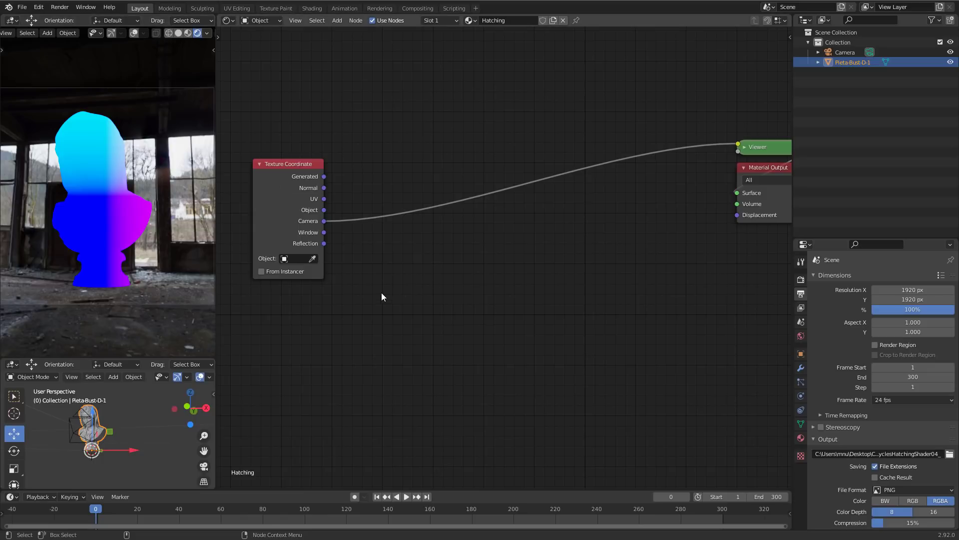
# - Add a Separate XYZ node to split the camera coordinates into axes
pyautogui.click(336, 20)
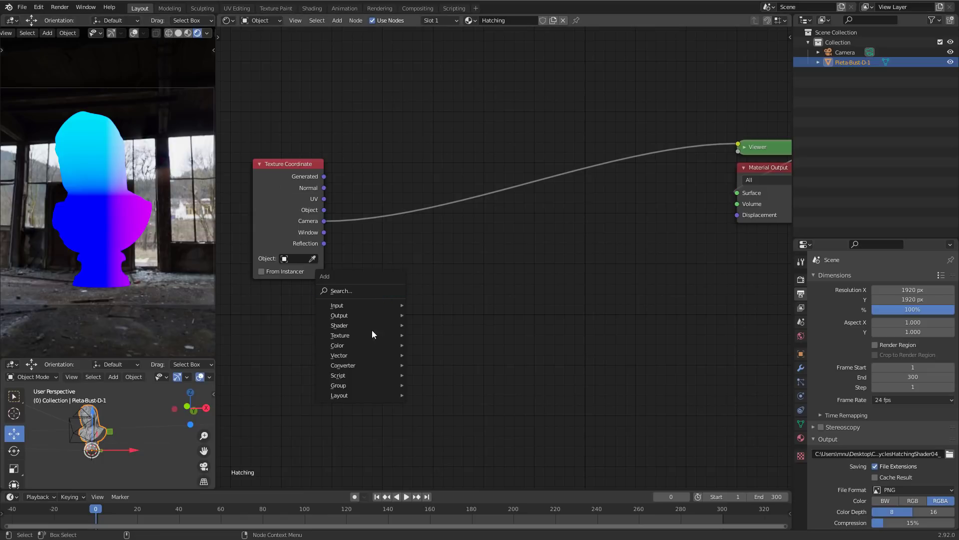
pyautogui.moveTo(343, 365)
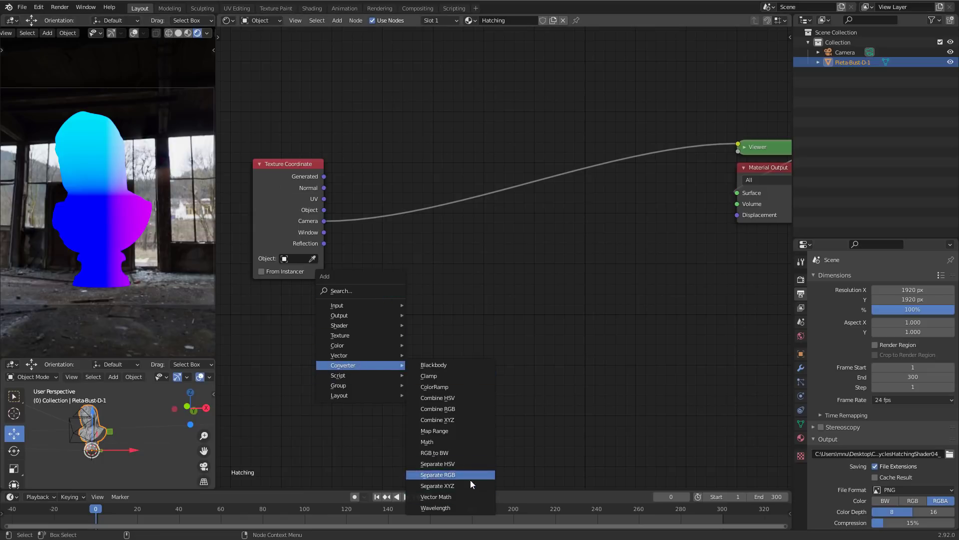
pyautogui.click(437, 485)
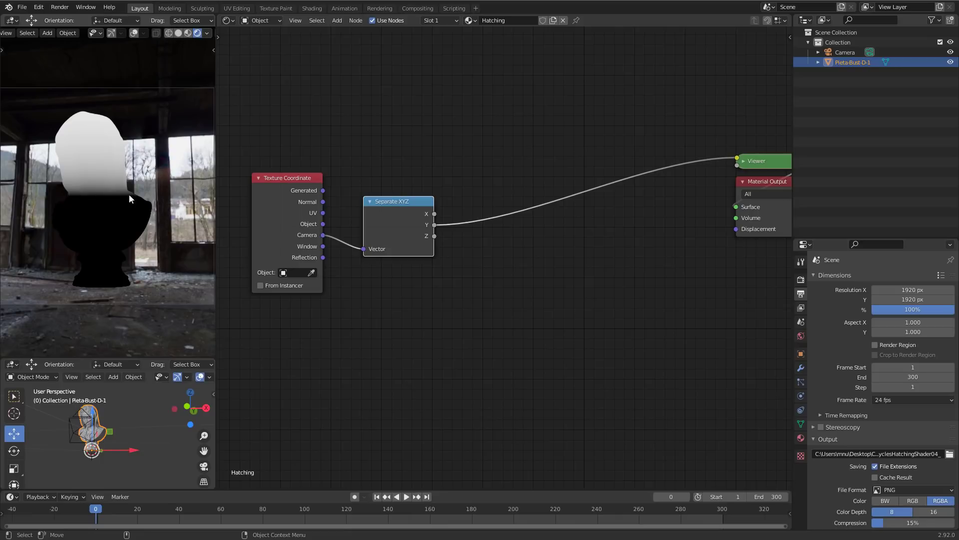
pyautogui.moveTo(32, 177)
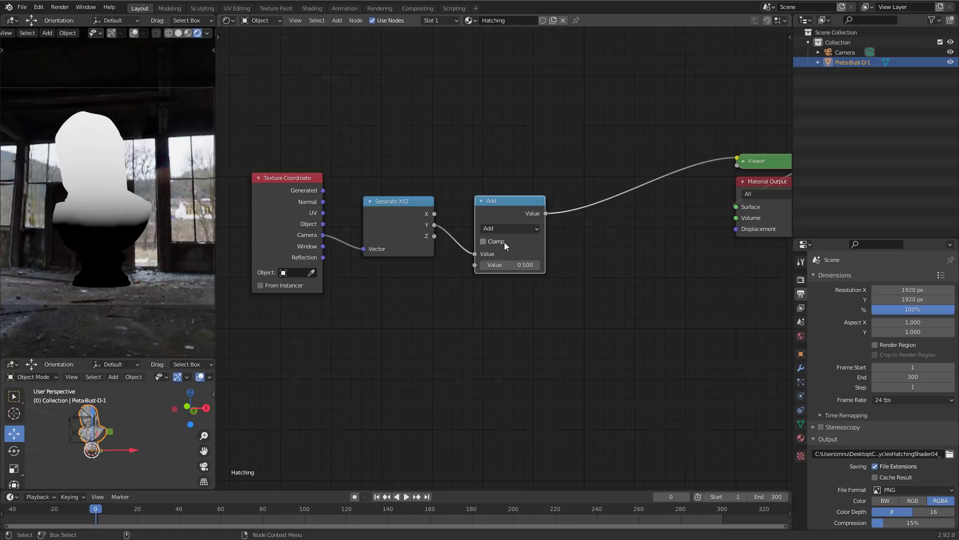
# - Enter 10 as the Add node's second value, turning the bust white
pyautogui.write('10')
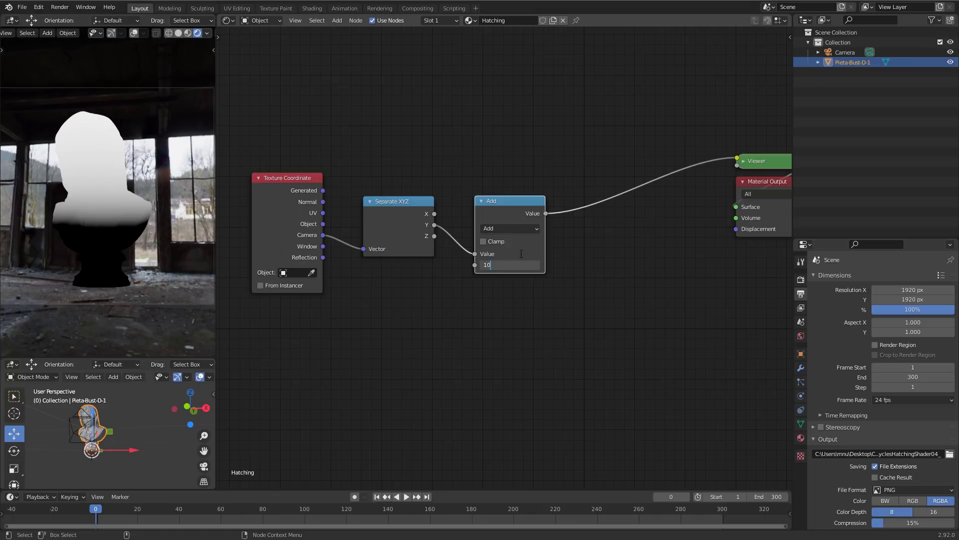
pyautogui.press('Return')
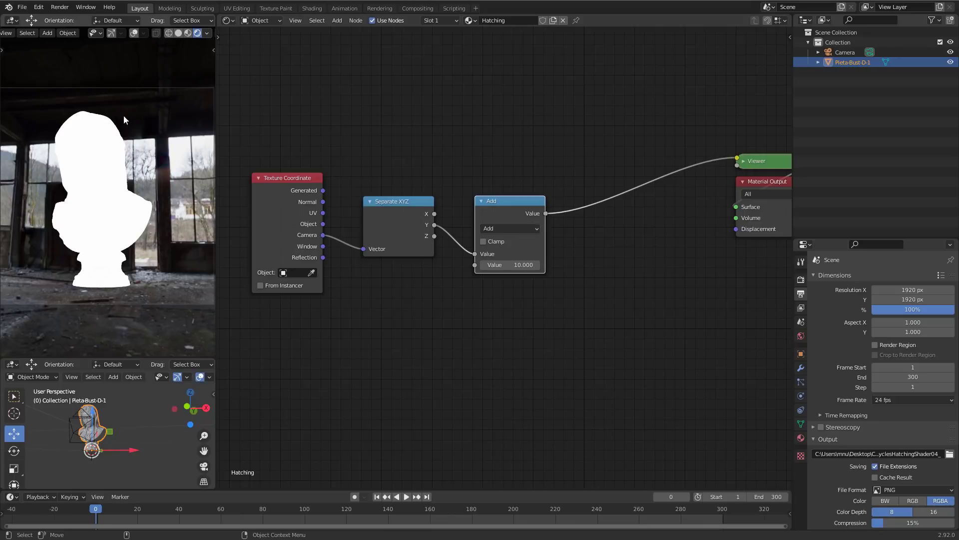
pyautogui.moveTo(69, 267)
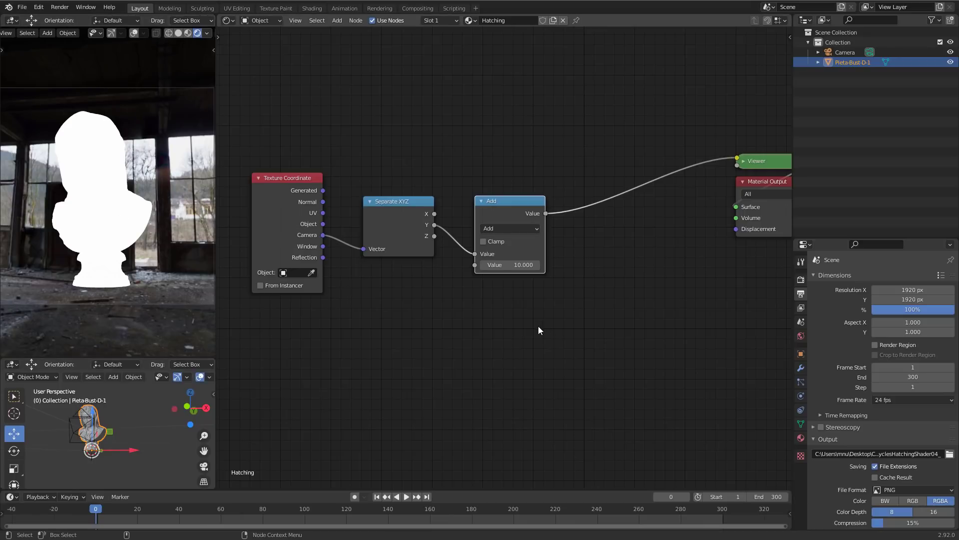
pyautogui.moveTo(489, 328)
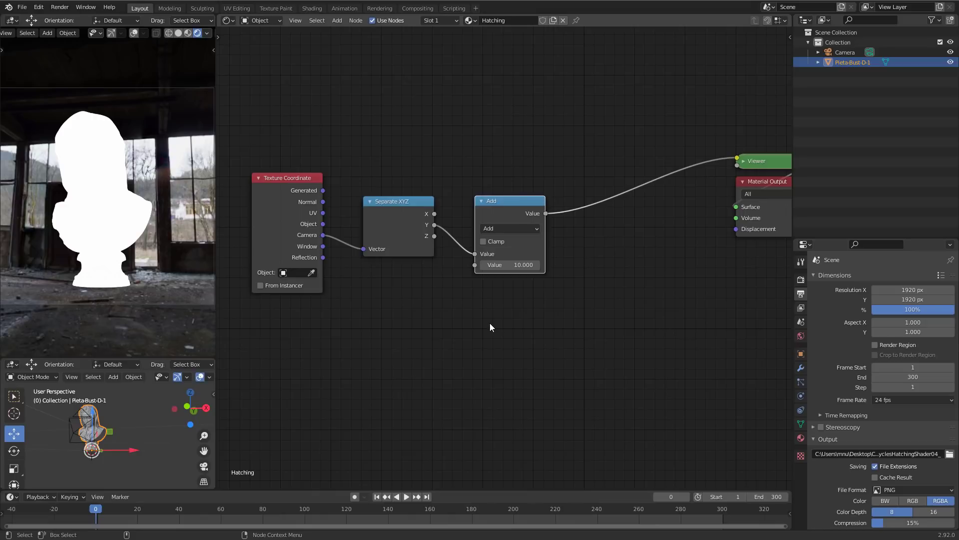
pyautogui.moveTo(116, 160)
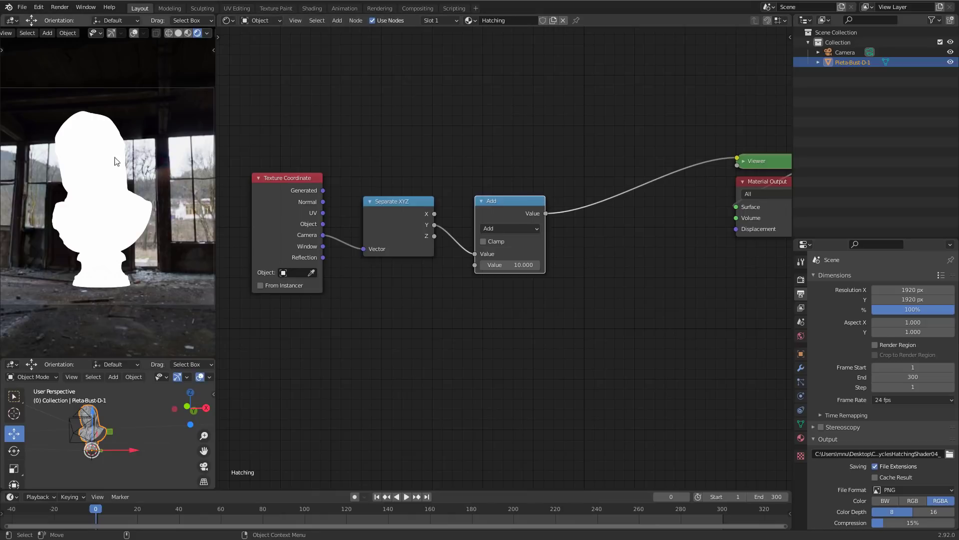
pyautogui.moveTo(98, 292)
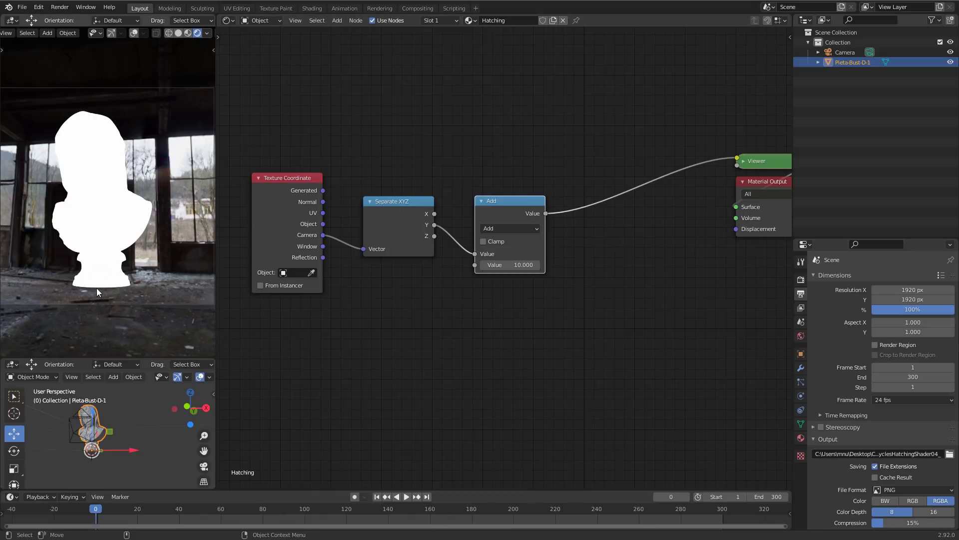
pyautogui.moveTo(328, 430); pyautogui.dragTo(476, 327)
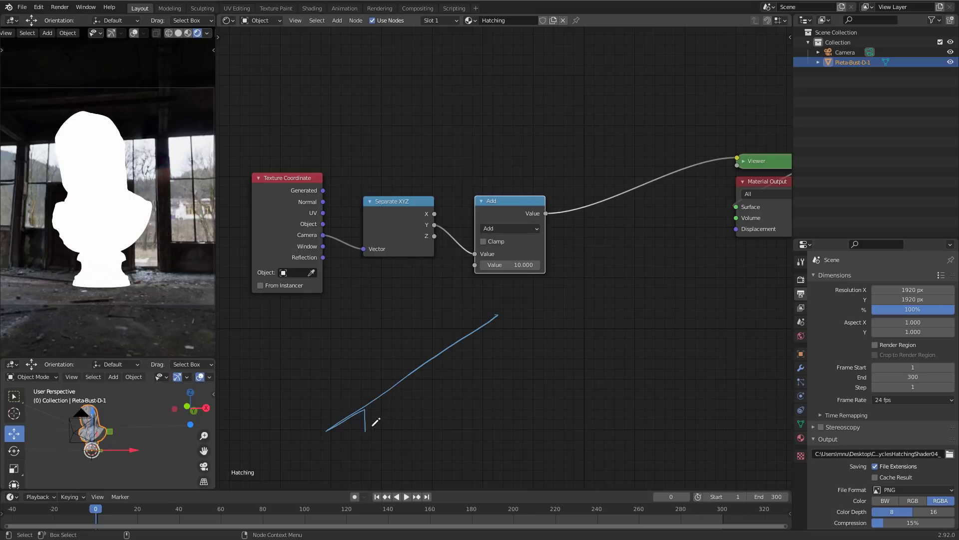
pyautogui.moveTo(377, 423); pyautogui.dragTo(456, 404)
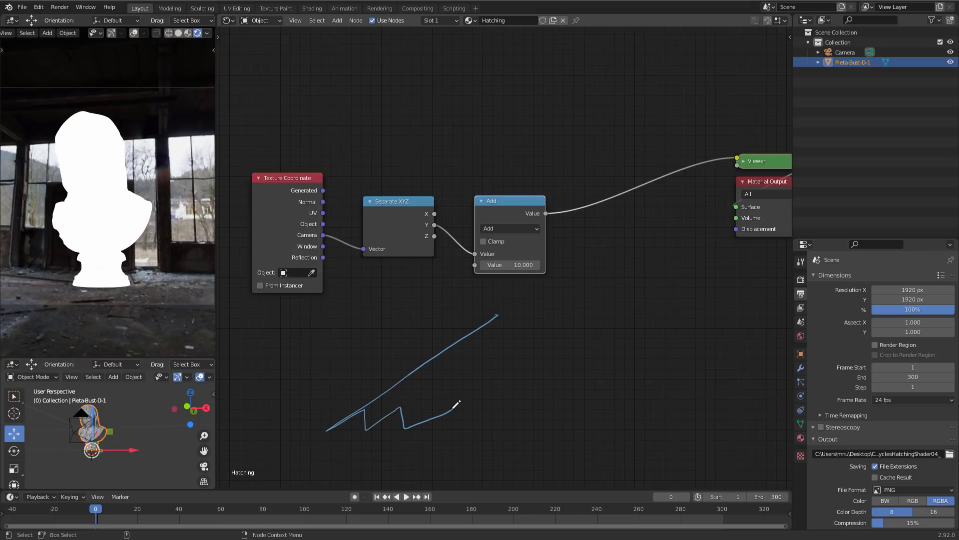
pyautogui.moveTo(456, 404); pyautogui.dragTo(499, 422)
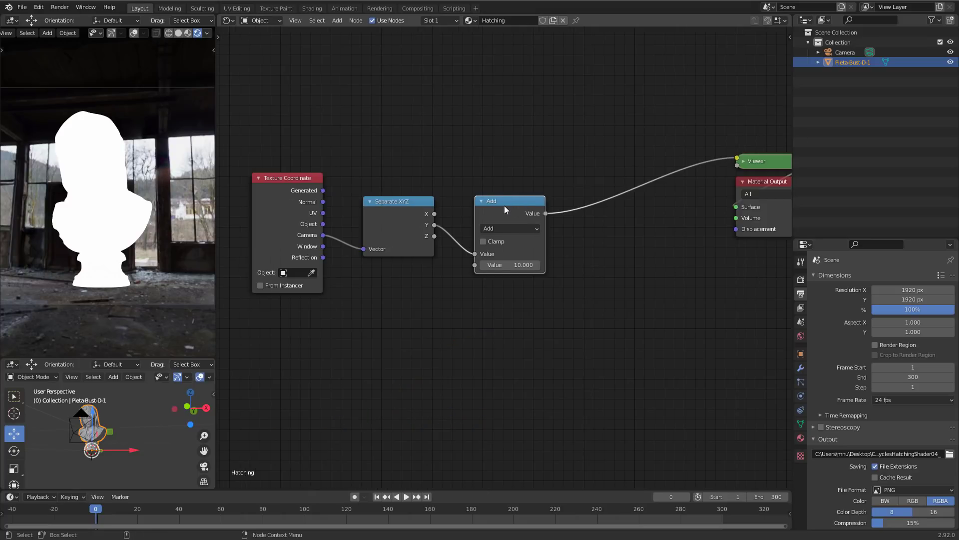
# - Insert a second math node and make it Modulo with divisor 1.000
pyautogui.moveTo(510, 201); pyautogui.dragTo(618, 182)
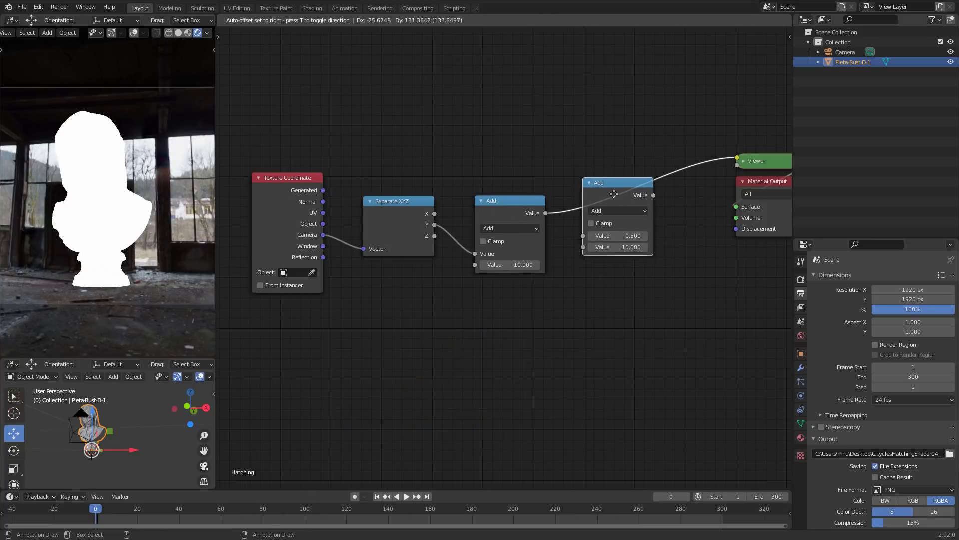
pyautogui.click(618, 210)
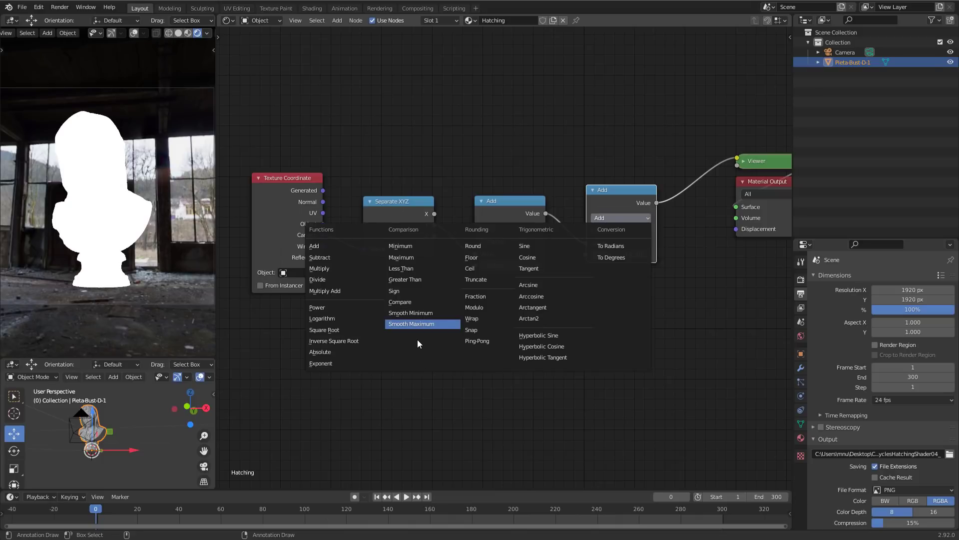
pyautogui.click(473, 306)
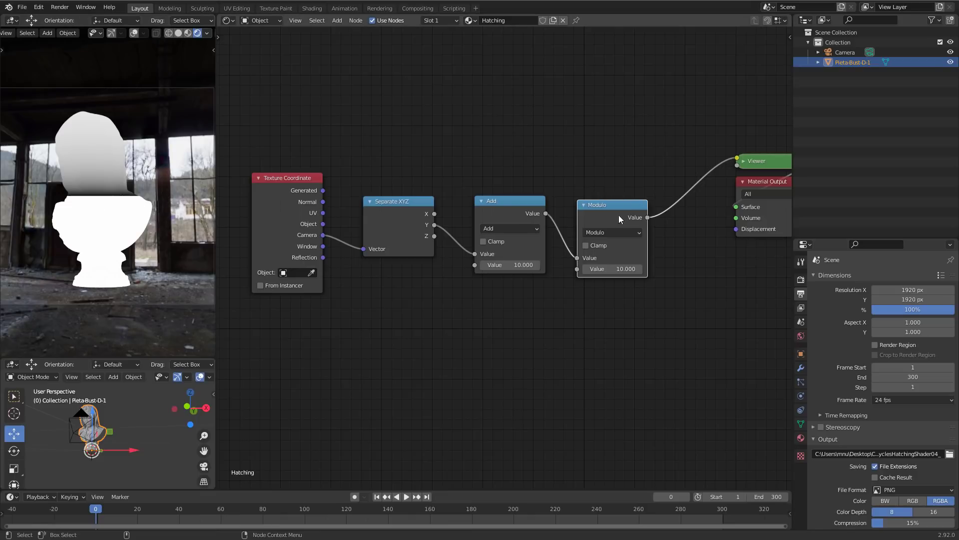
pyautogui.moveTo(600, 245)
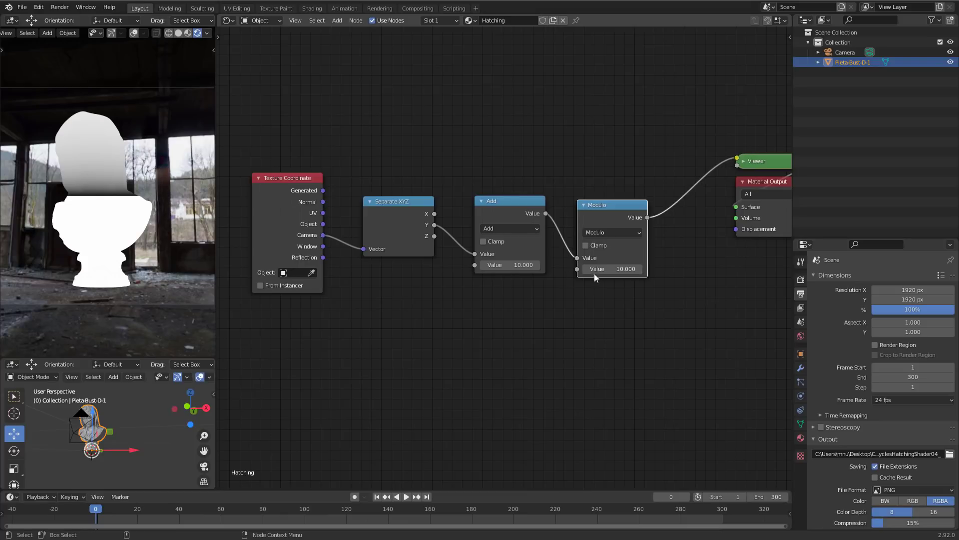
pyautogui.moveTo(606, 284)
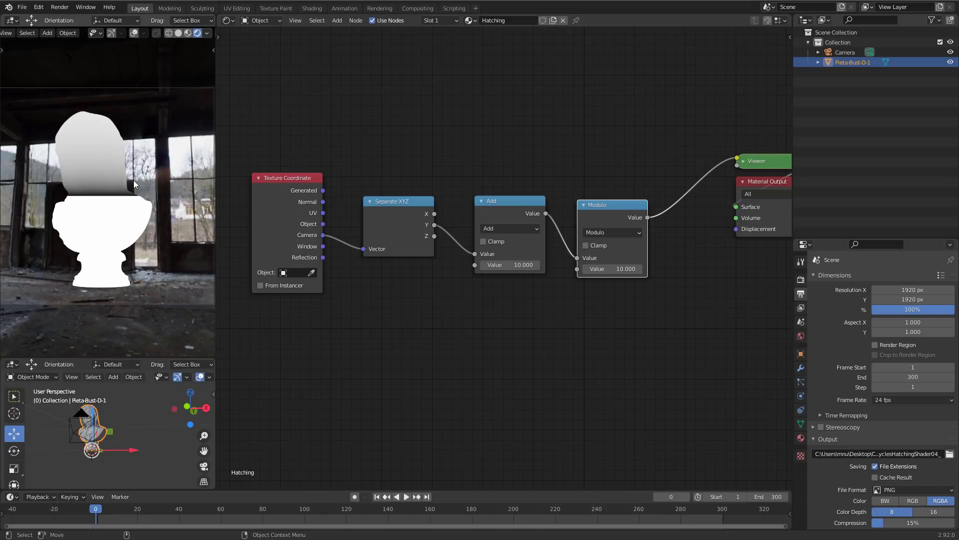
pyautogui.moveTo(485, 311)
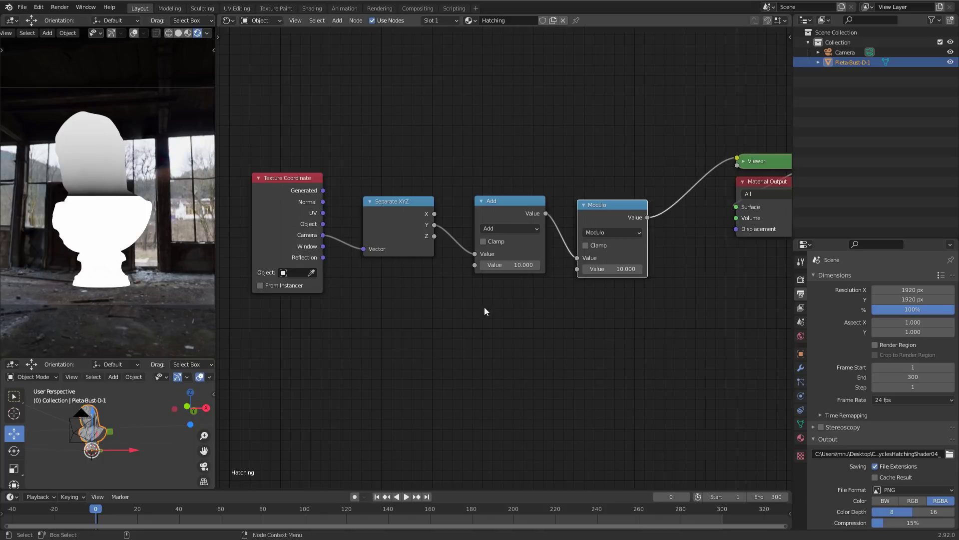
pyautogui.doubleClick(612, 269)
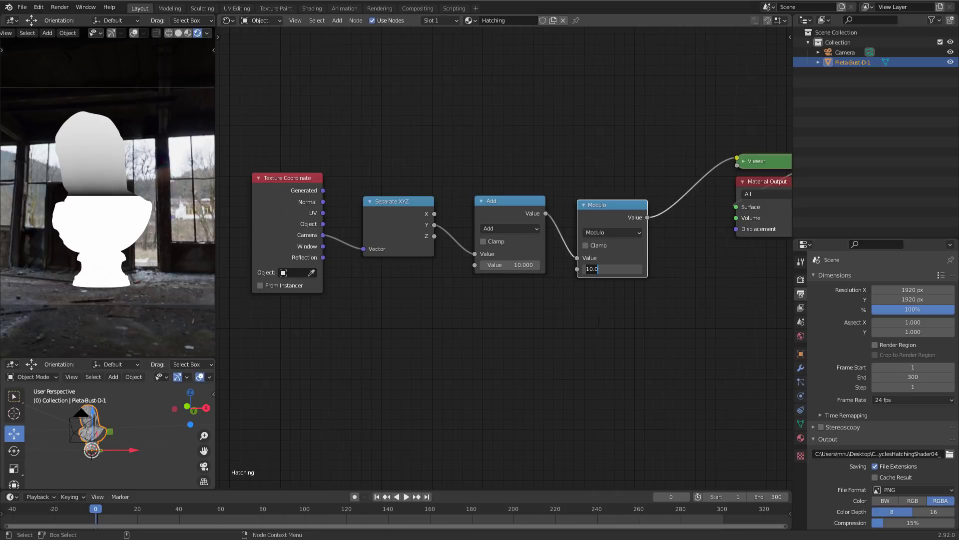
pyautogui.write('1.000')
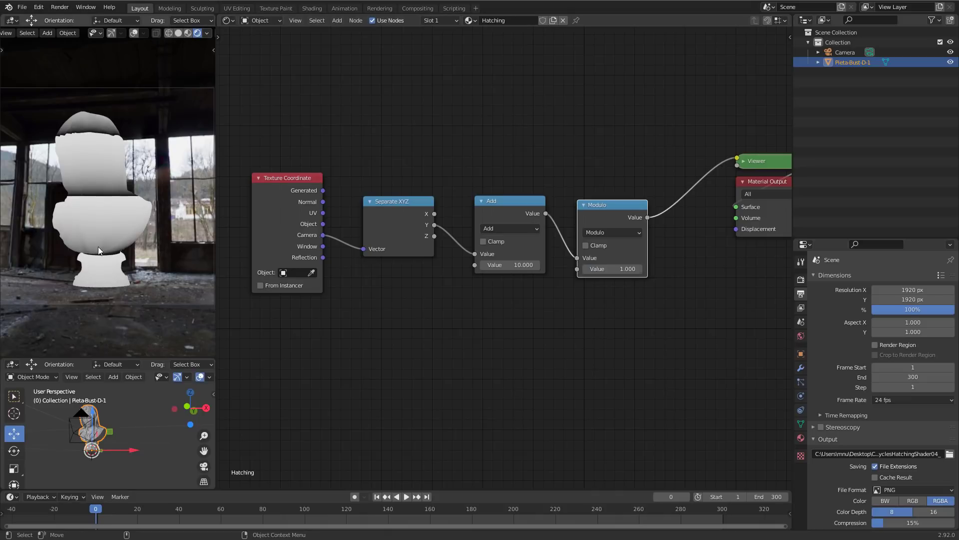
pyautogui.moveTo(99, 205)
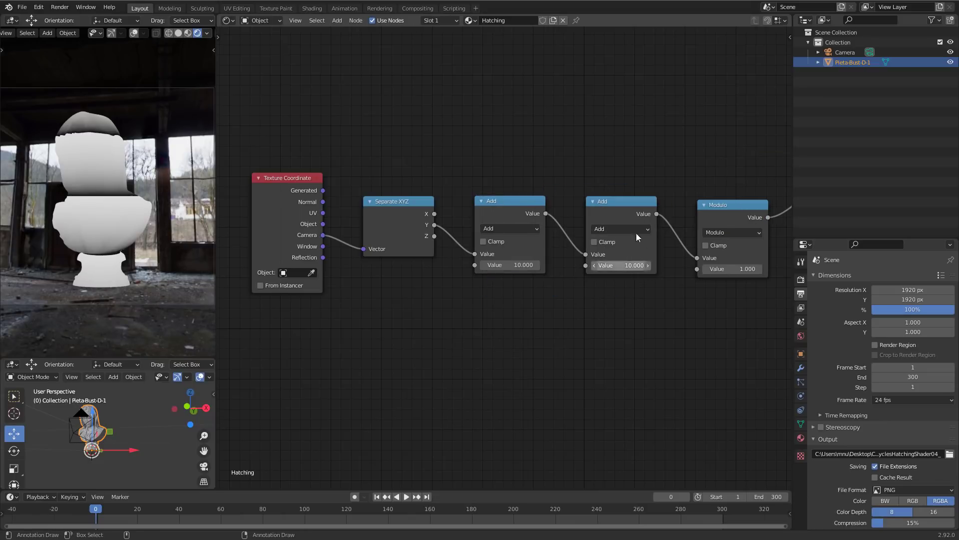
# - Switch the new math node to Multiply with a factor of 1.000
pyautogui.click(619, 229)
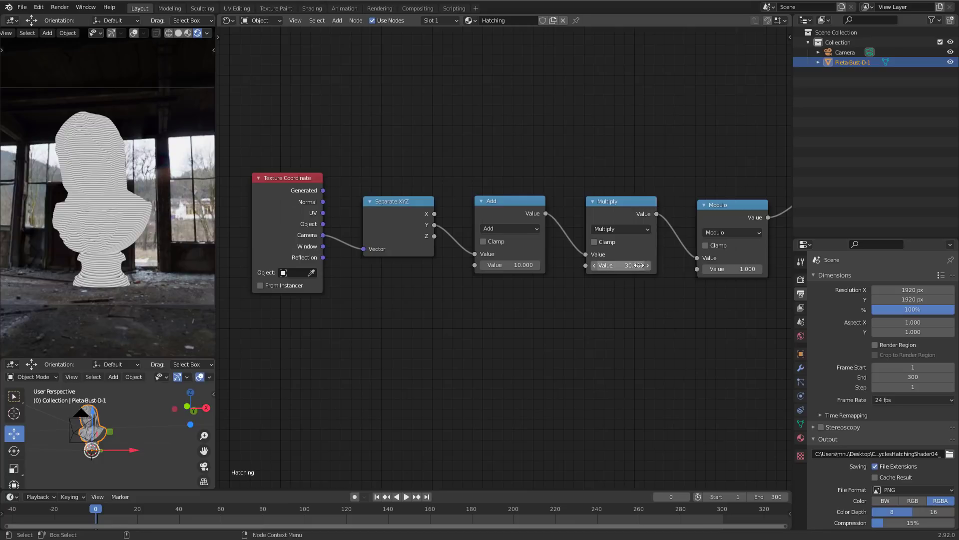
pyautogui.click(620, 264)
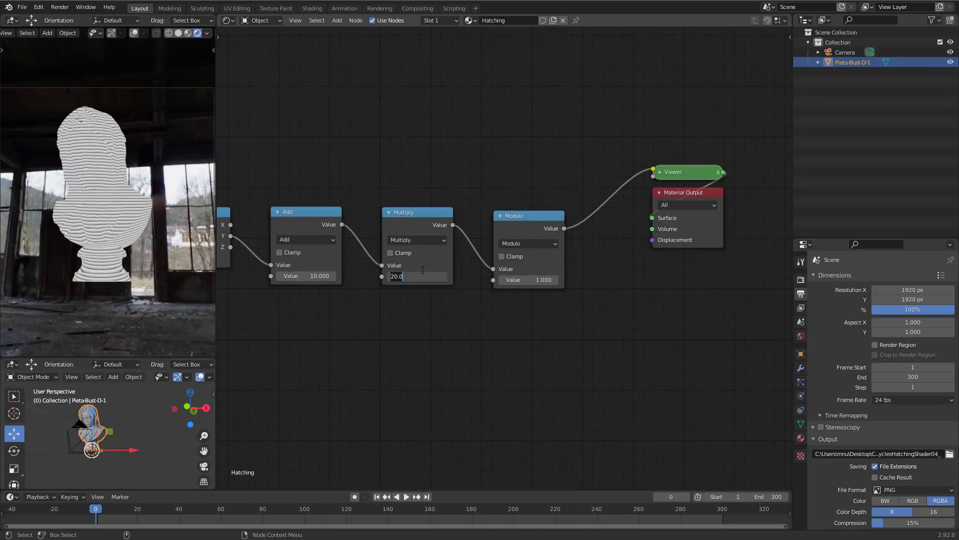
pyautogui.write('1.000')
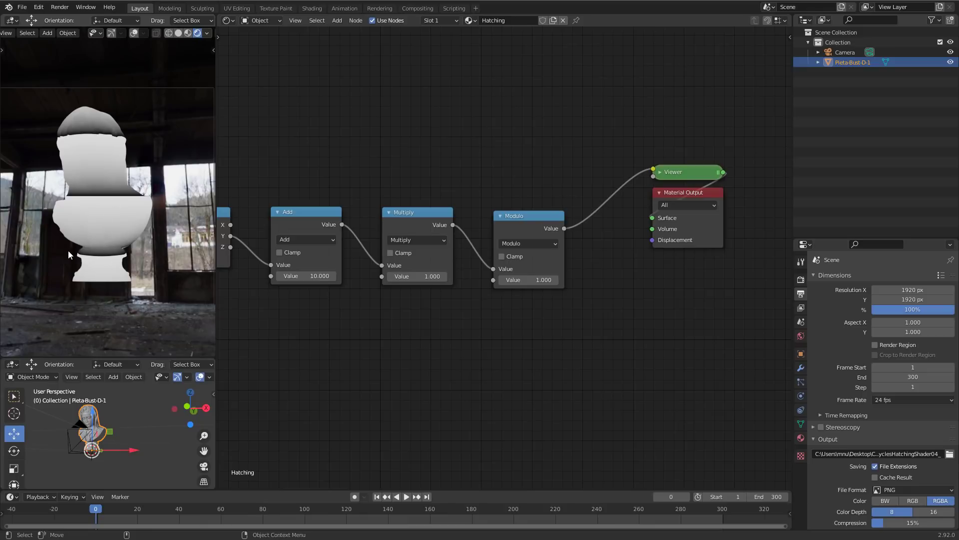
pyautogui.moveTo(96, 201)
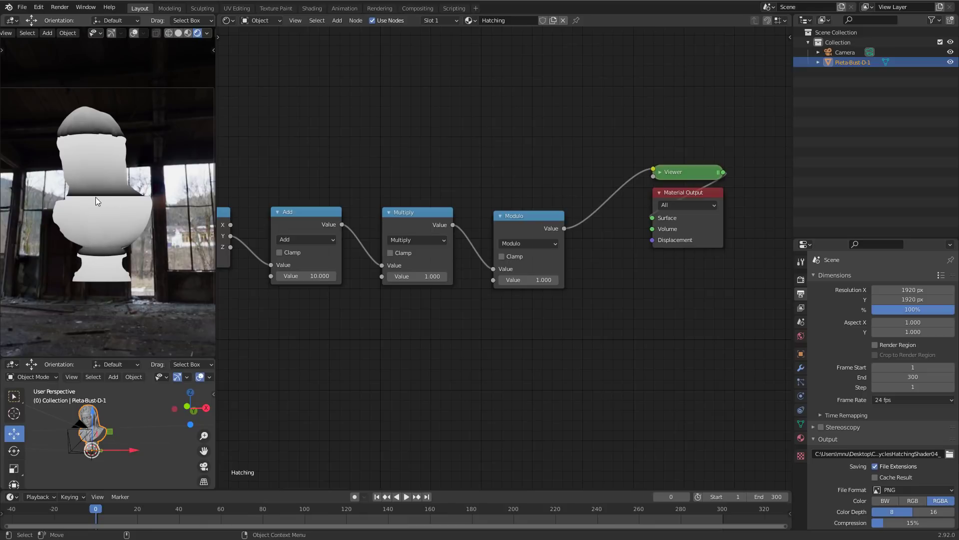
pyautogui.moveTo(112, 211)
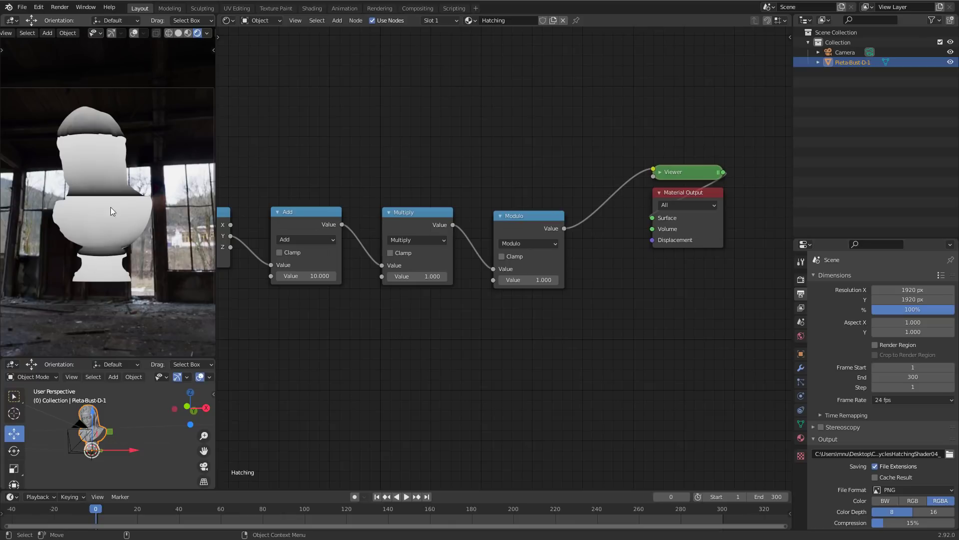
pyautogui.moveTo(89, 249)
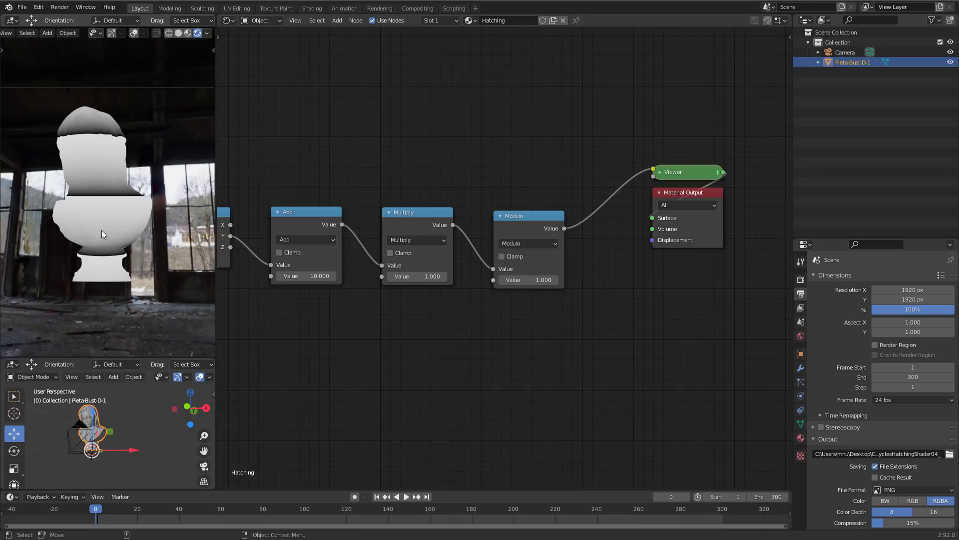
pyautogui.moveTo(111, 202)
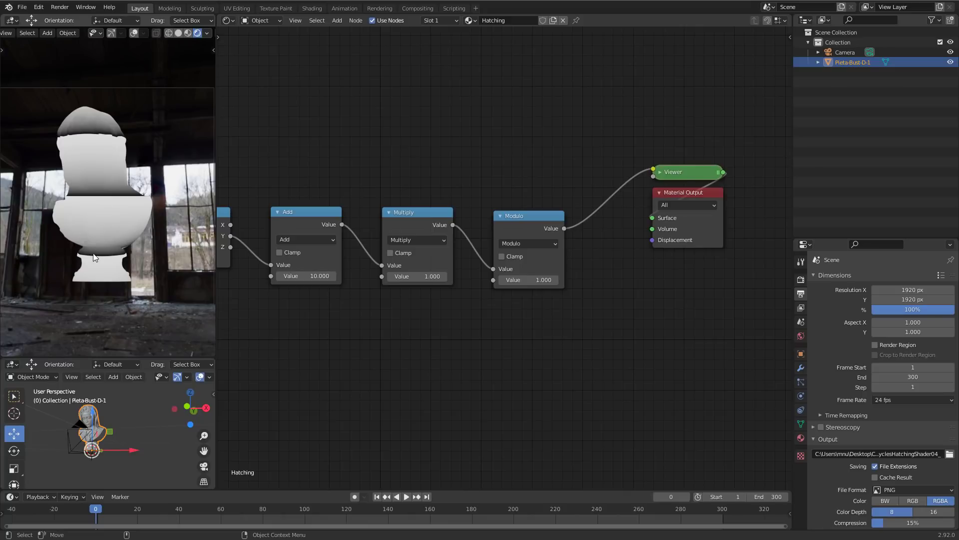
pyautogui.moveTo(101, 259)
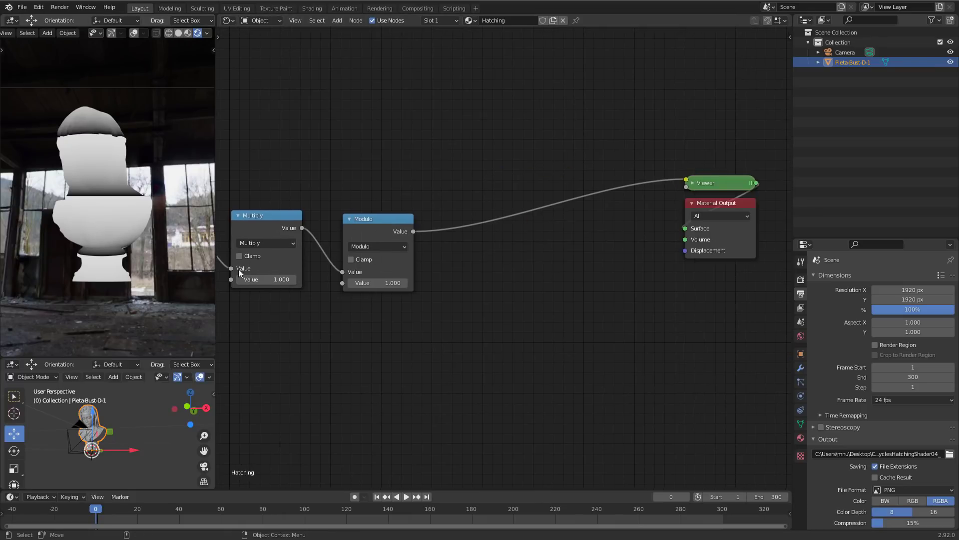
# - Chain math nodes after Modulo, ending with an Absolute node
pyautogui.click(378, 218)
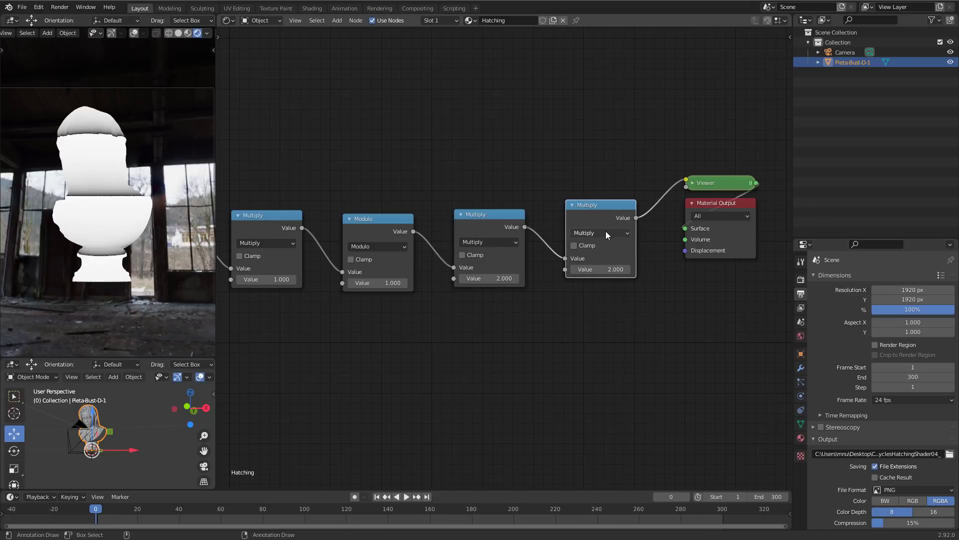
pyautogui.click(600, 232)
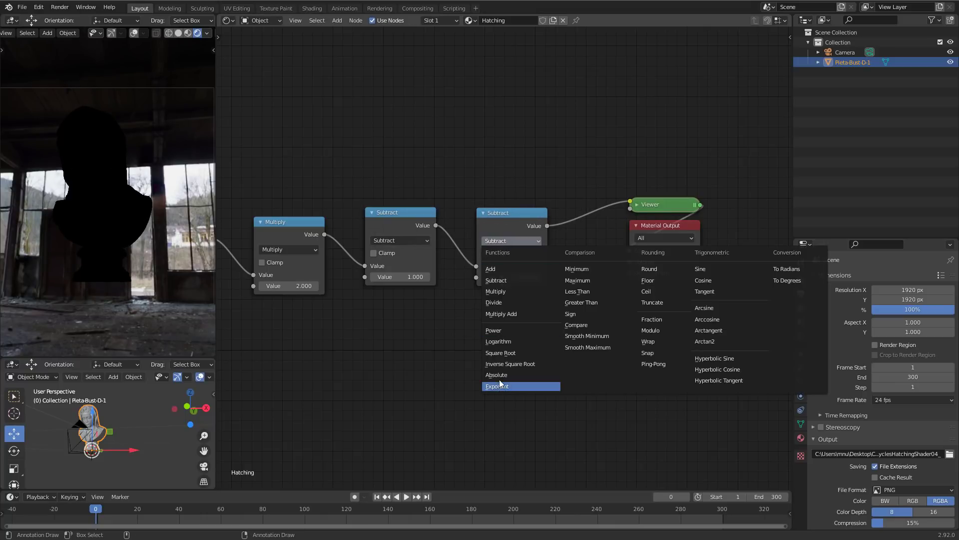
pyautogui.click(497, 374)
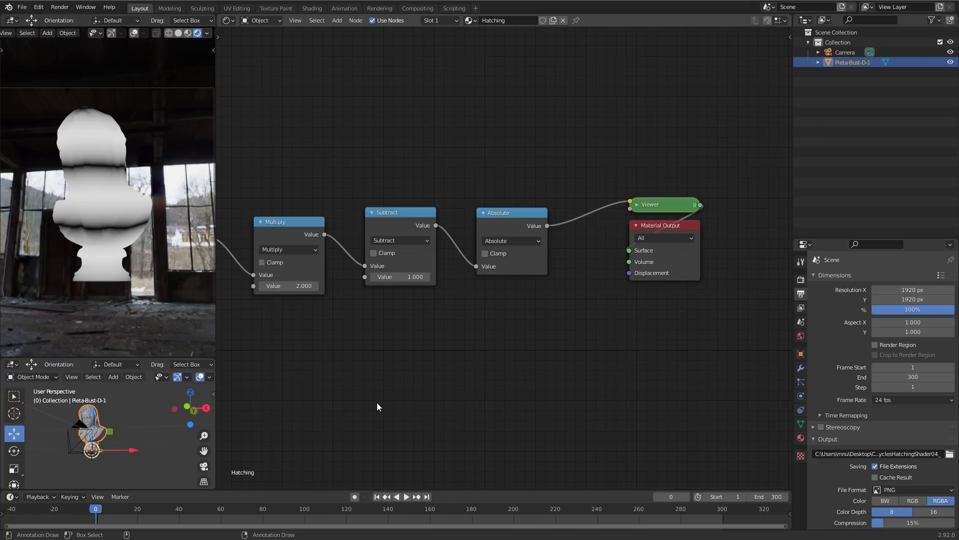
# - Sketch the sawtooth wave and its folded triangle shape below the nodes
pyautogui.moveTo(296, 427); pyautogui.dragTo(365, 383)
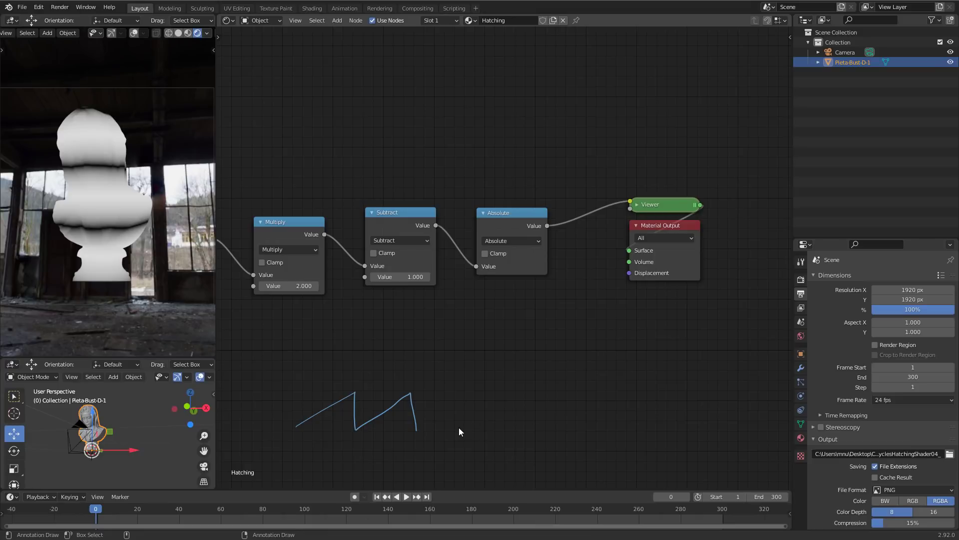
pyautogui.moveTo(462, 428); pyautogui.dragTo(596, 394)
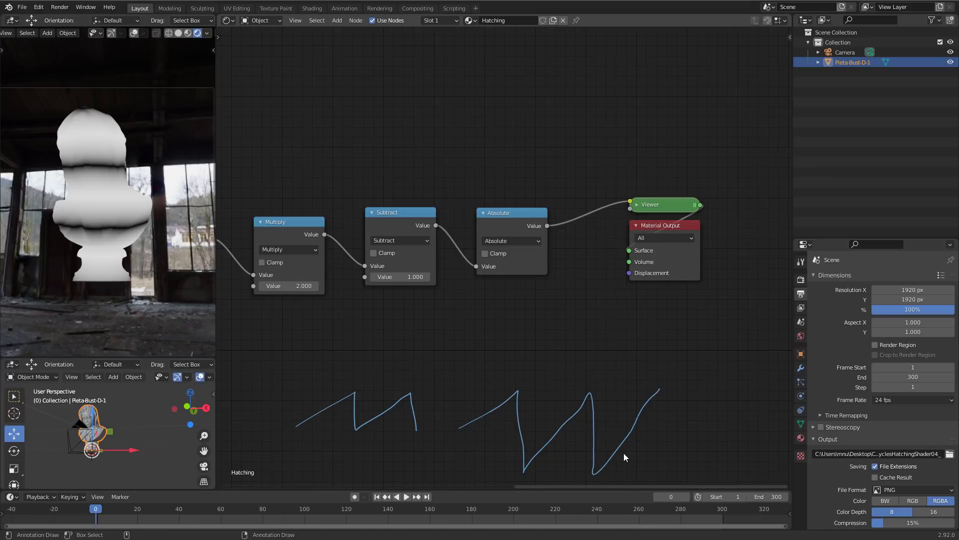
pyautogui.moveTo(438, 428)
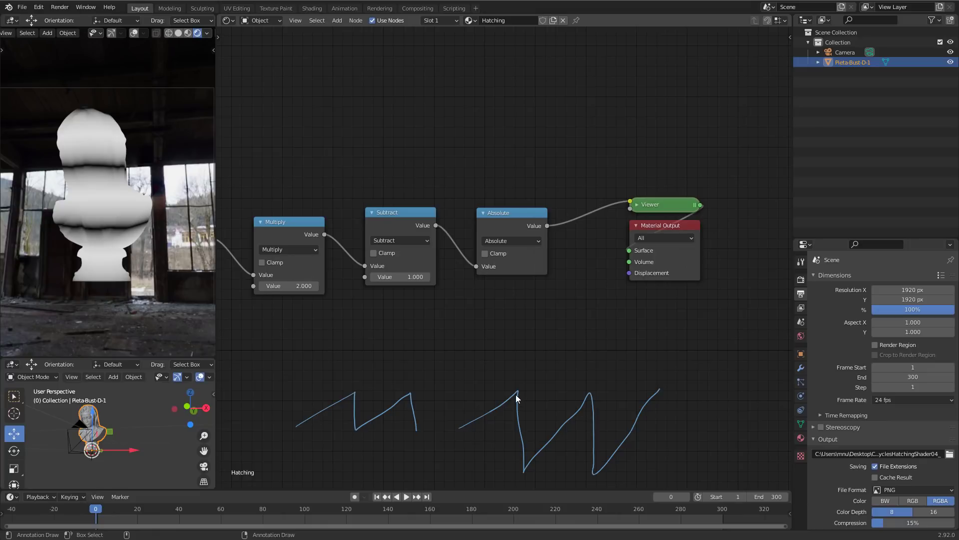
pyautogui.moveTo(522, 436)
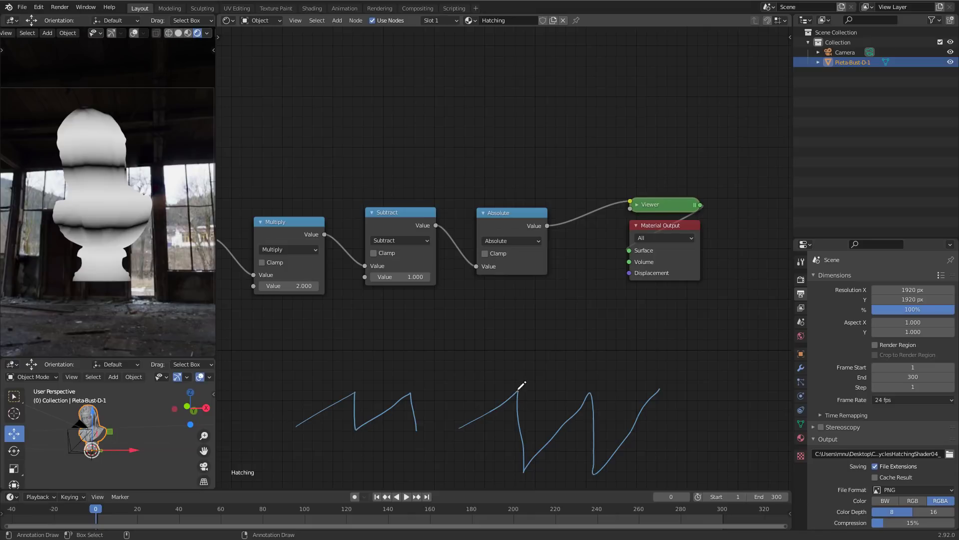
pyautogui.moveTo(520, 387); pyautogui.dragTo(590, 393)
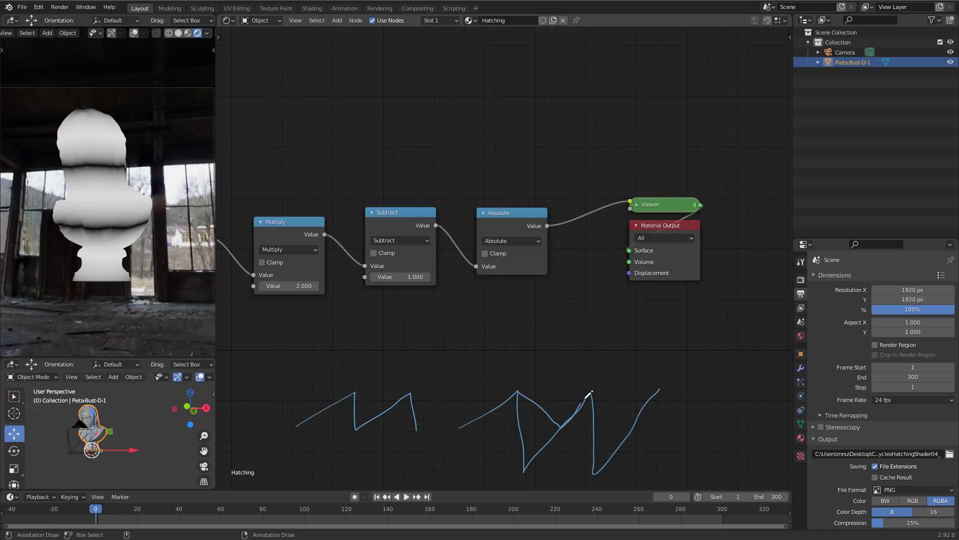
pyautogui.moveTo(591, 410); pyautogui.dragTo(665, 389)
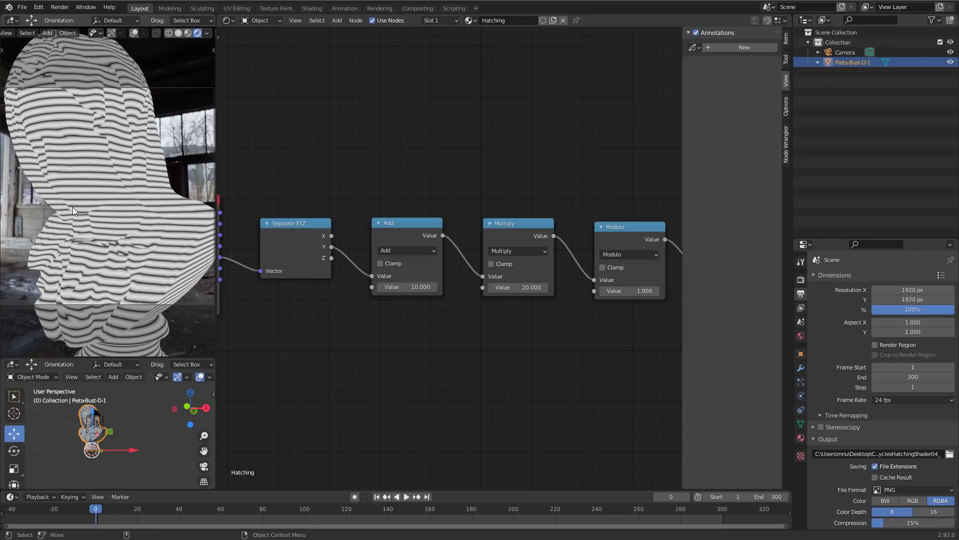
pyautogui.moveTo(114, 239)
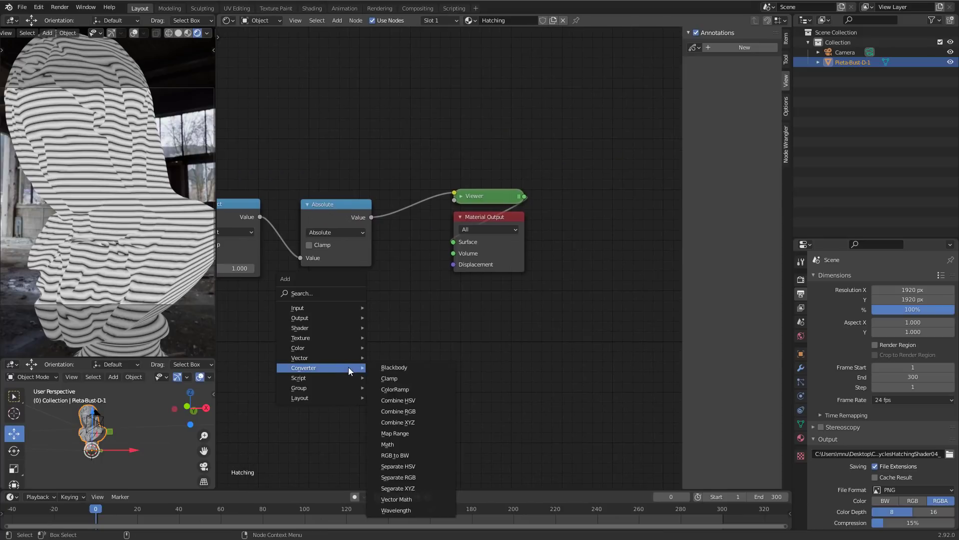
pyautogui.moveTo(300, 327)
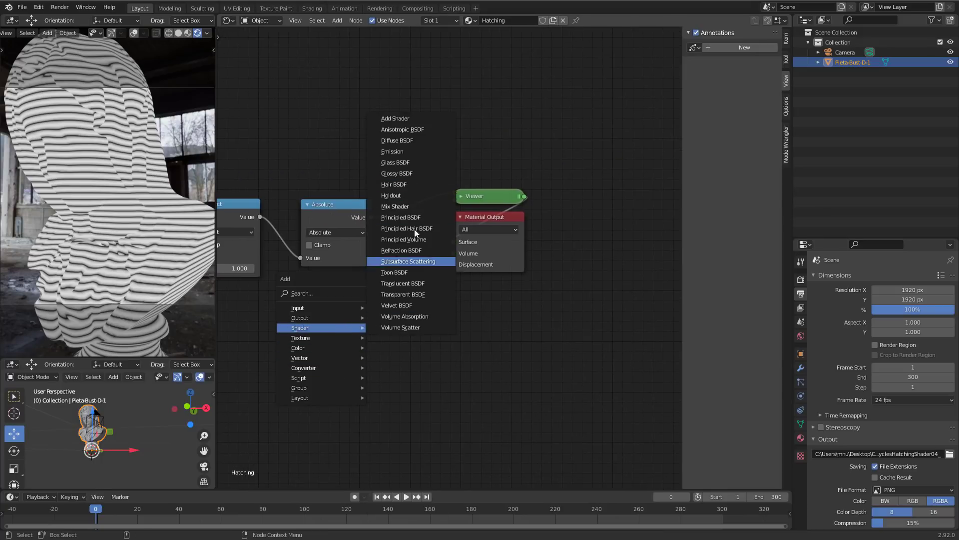
# - Choose a shader node from the Add menu's Shader submenu
pyautogui.click(400, 217)
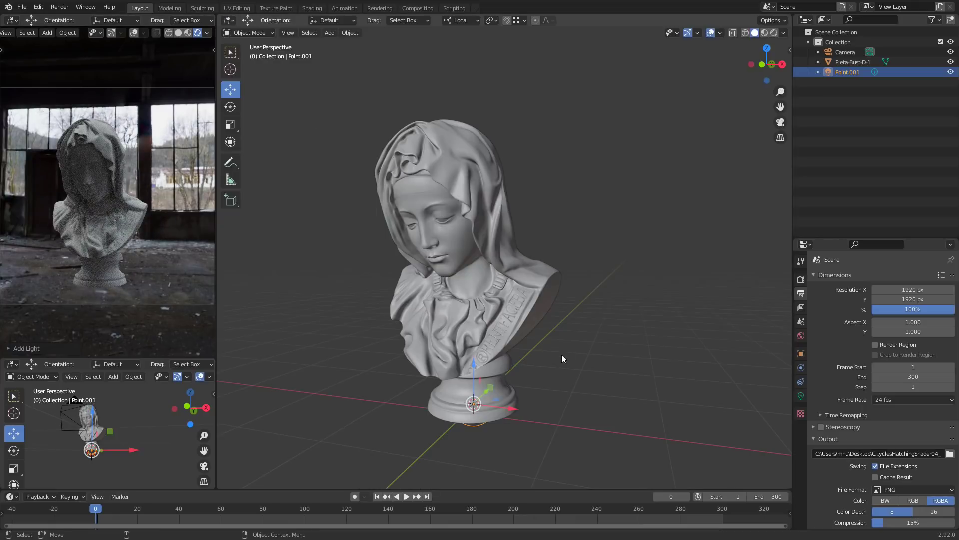
# - Drag Point.001 up to head height beside the bust
pyautogui.moveTo(474, 403); pyautogui.dragTo(627, 208)
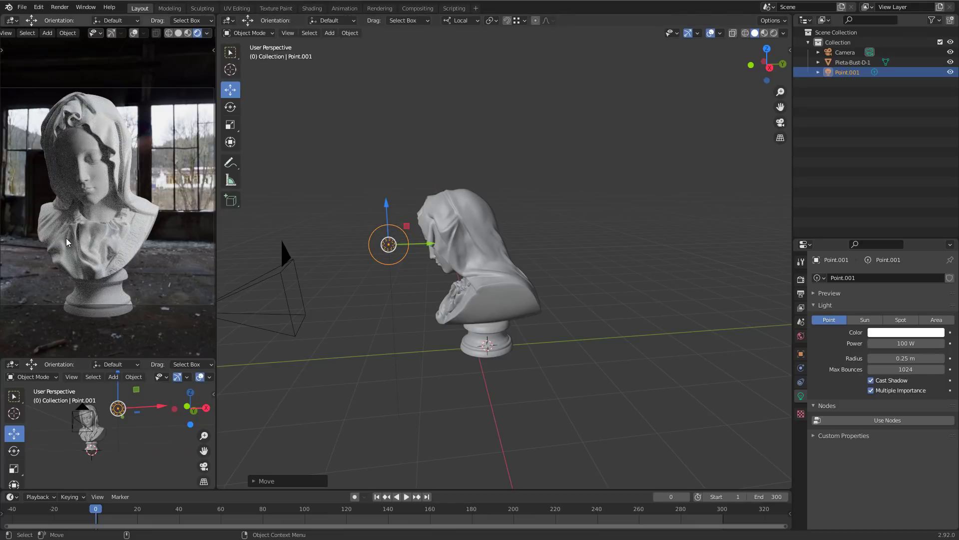
pyautogui.moveTo(50, 224)
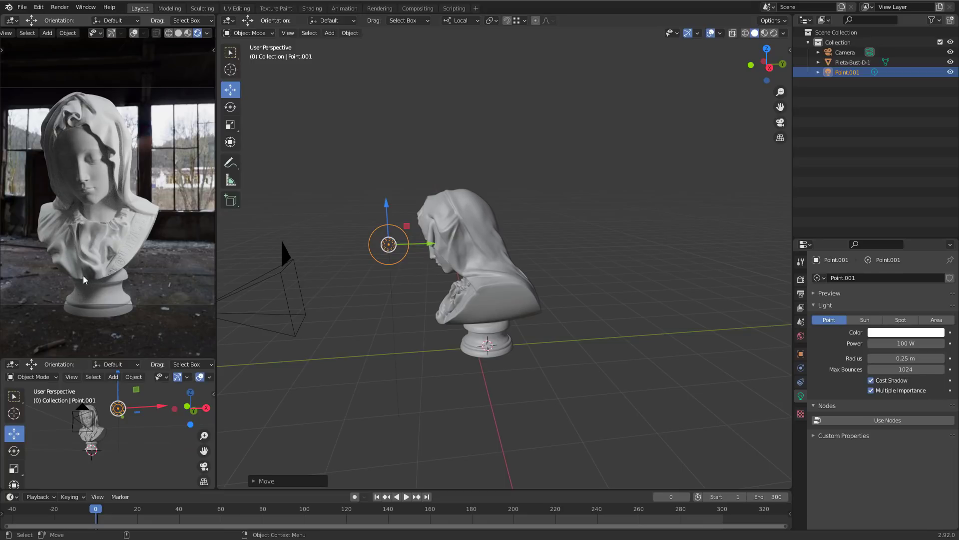
pyautogui.moveTo(64, 147)
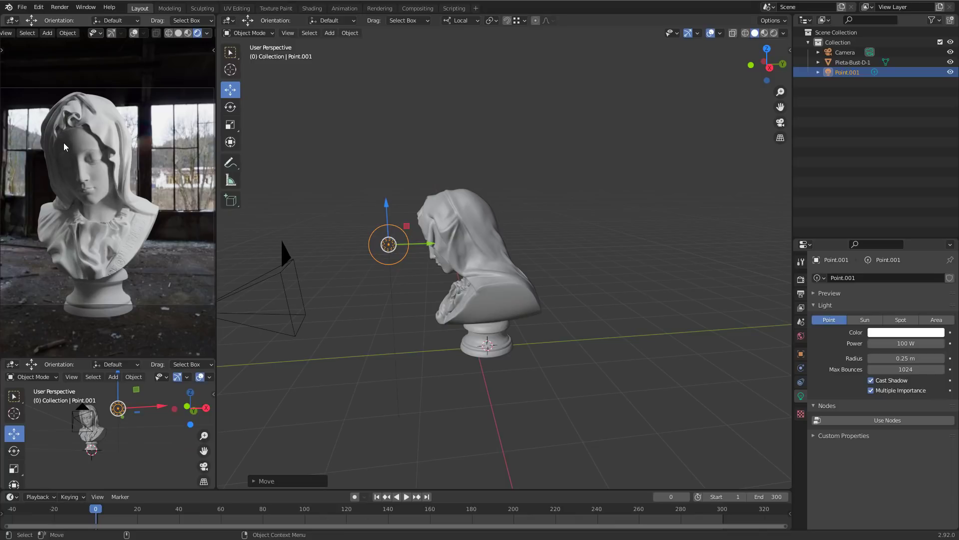
pyautogui.moveTo(74, 296)
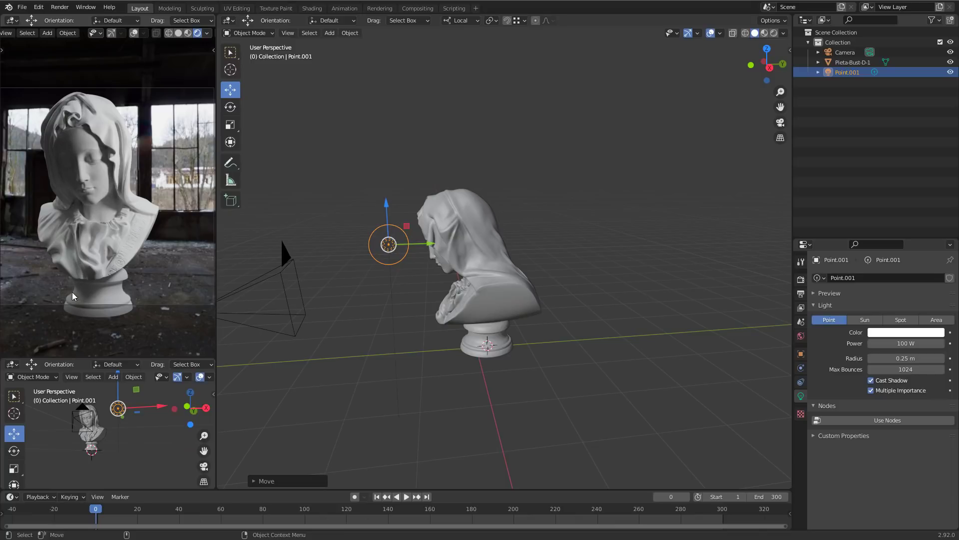
pyautogui.moveTo(86, 166)
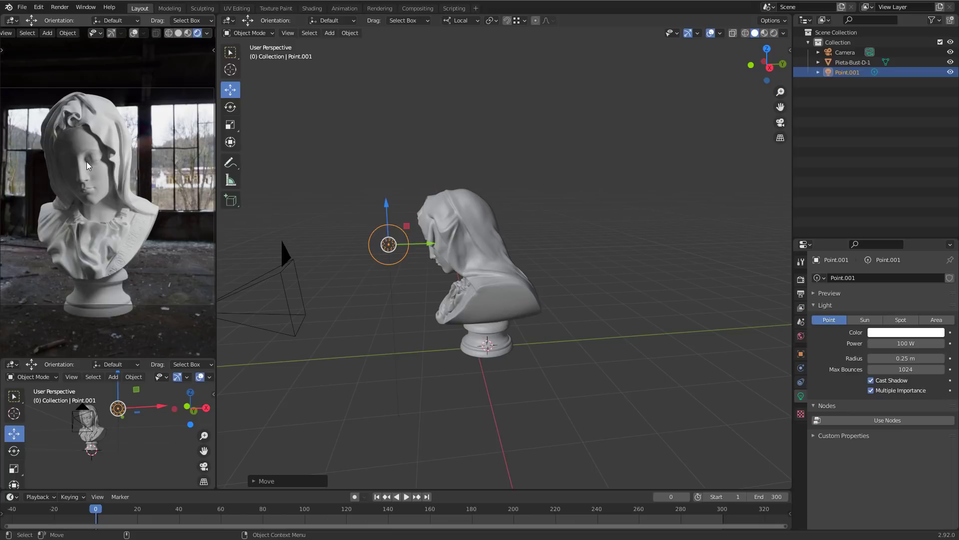
pyautogui.moveTo(79, 260)
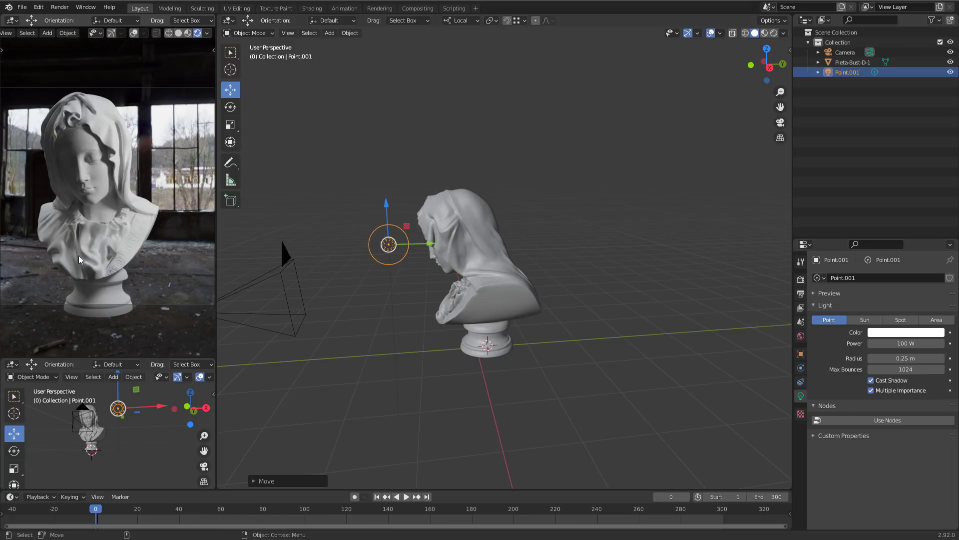
pyautogui.moveTo(135, 304)
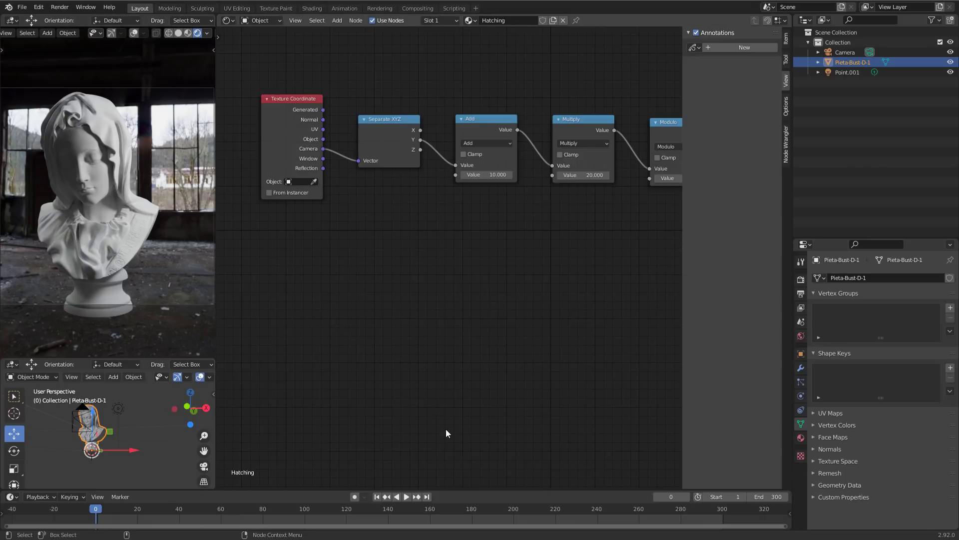
pyautogui.moveTo(279, 384)
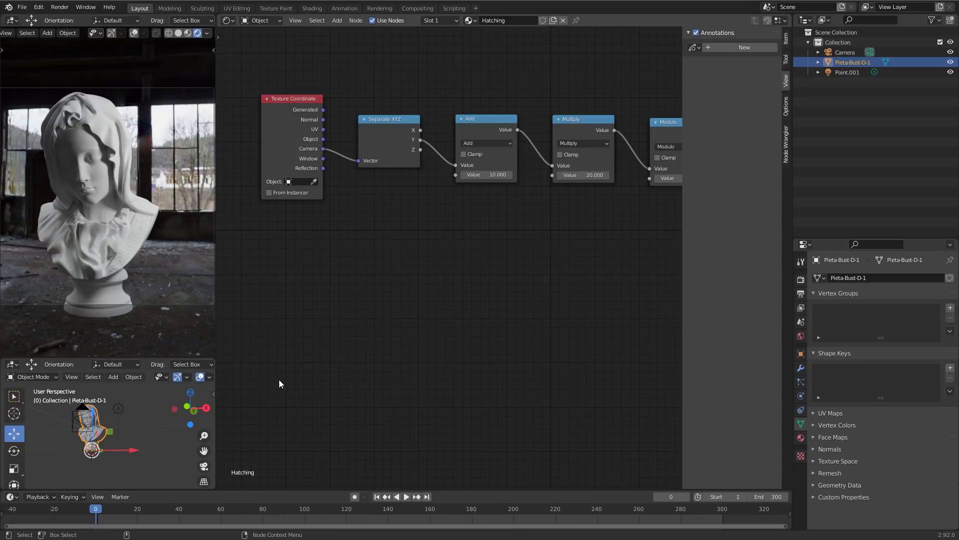
# - Sketch a diagram of the light angle over the surface with the Annotate tool
pyautogui.moveTo(270, 366); pyautogui.dragTo(322, 411)
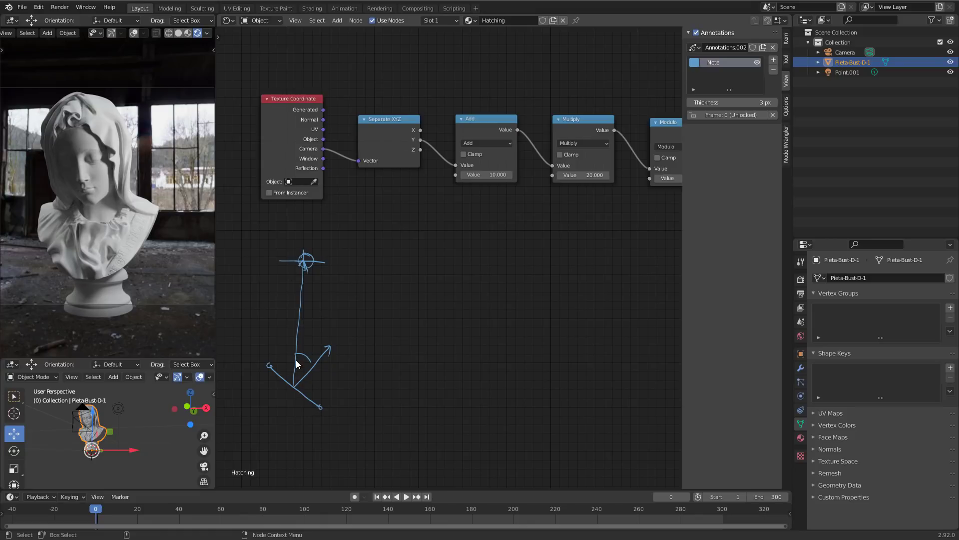
pyautogui.moveTo(288, 398)
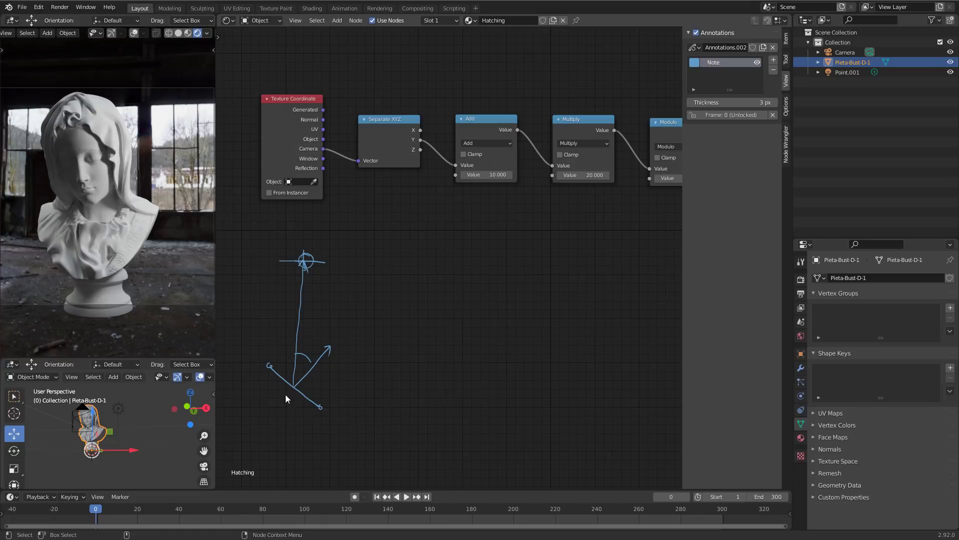
pyautogui.moveTo(302, 392)
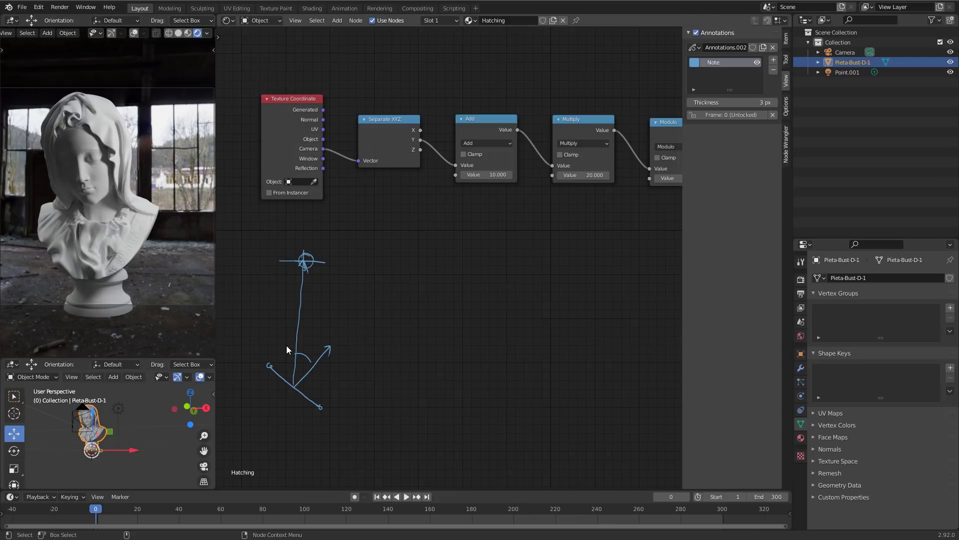
pyautogui.moveTo(304, 264)
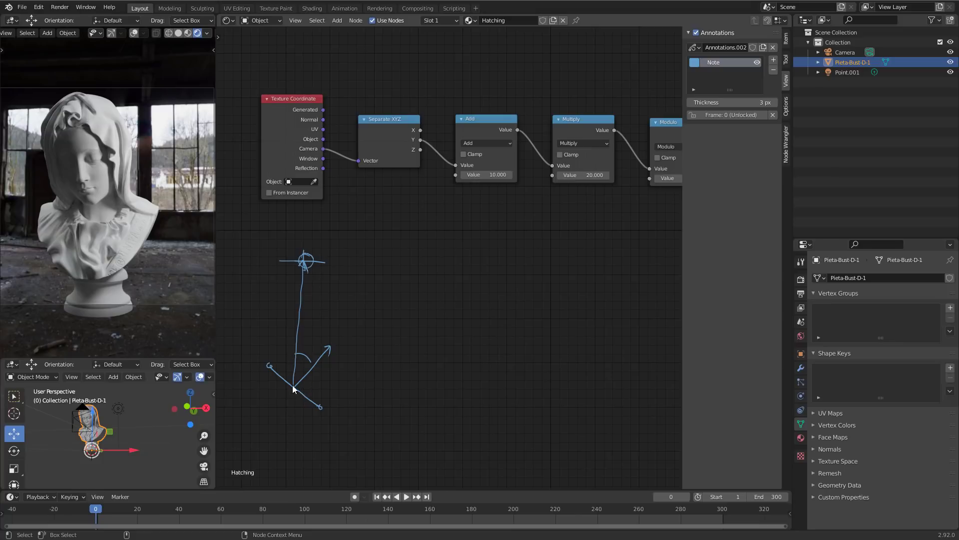
pyautogui.moveTo(443, 351)
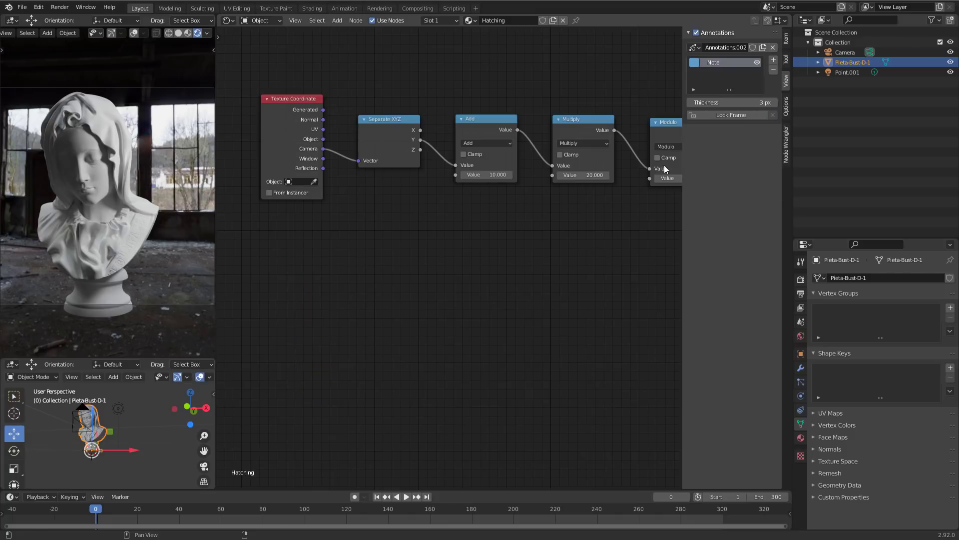
pyautogui.moveTo(178, 276)
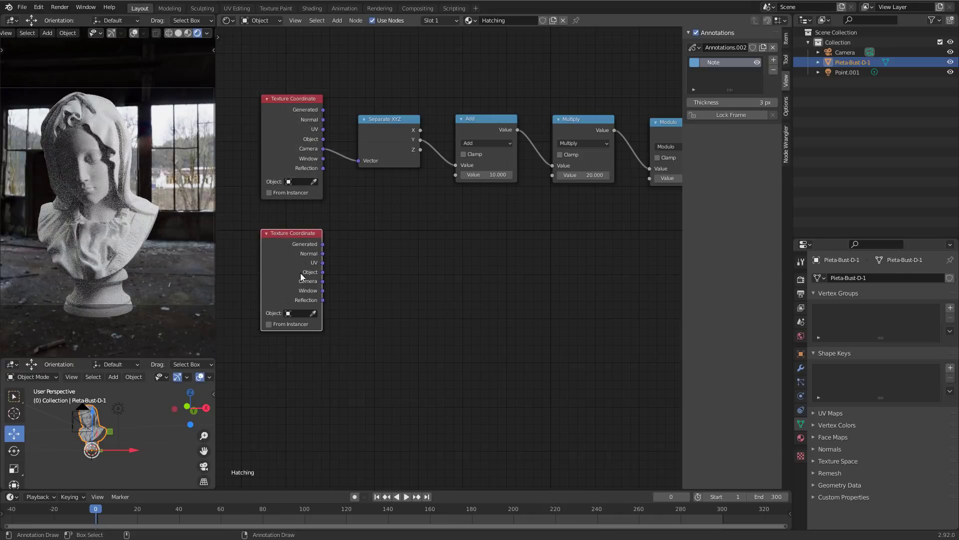
# - Place a duplicate Texture Coordinate node with Point.001 as its object
pyautogui.click(298, 313)
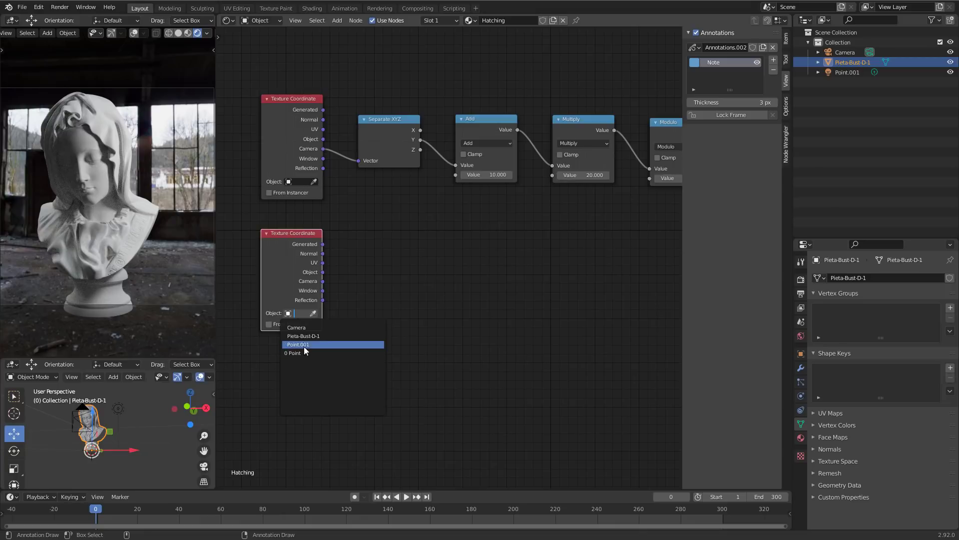
pyautogui.click(298, 344)
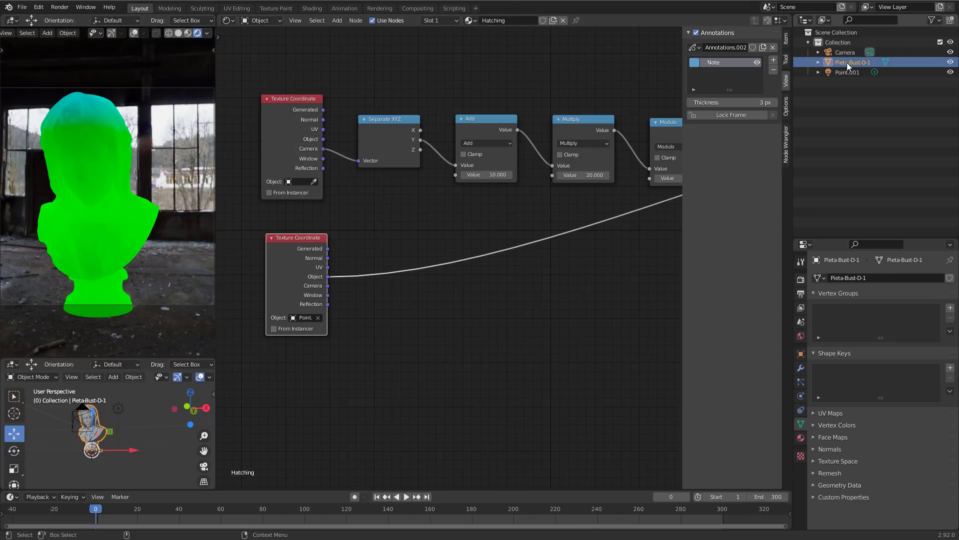
pyautogui.click(227, 20)
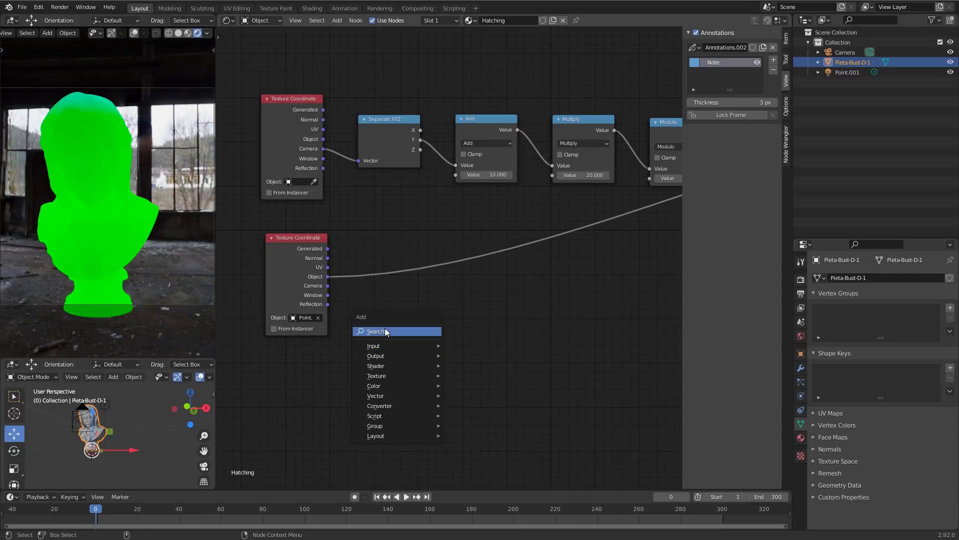
# - Add Vector Math nodes (Multiply -1, Normalize) and dot them with the surface Normal
pyautogui.write('vect')
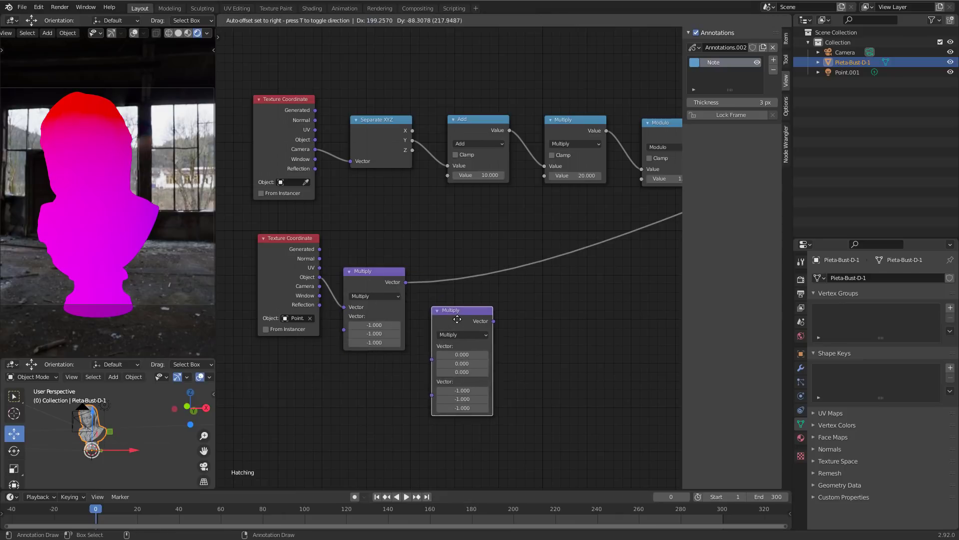
pyautogui.click(462, 331)
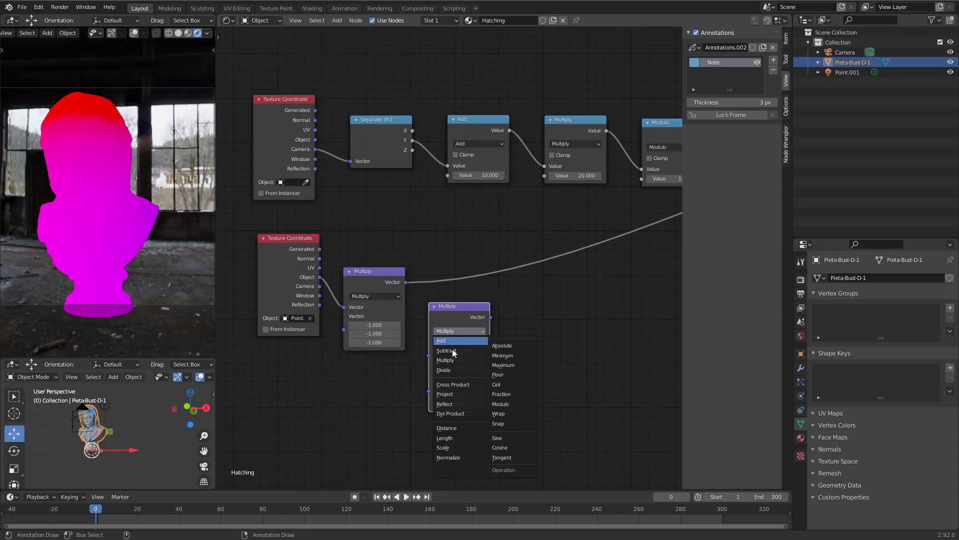
pyautogui.click(448, 458)
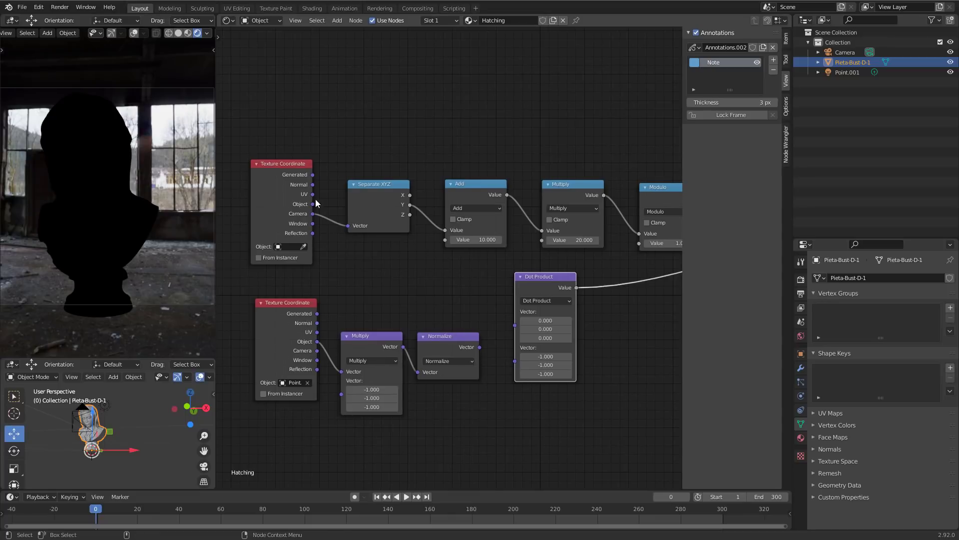
pyautogui.moveTo(316, 203); pyautogui.dragTo(516, 326)
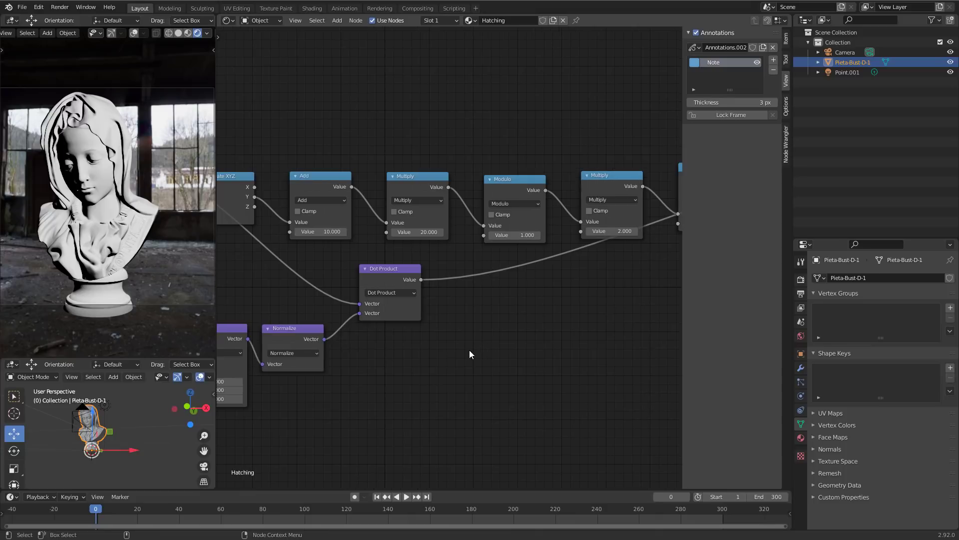
pyautogui.moveTo(425, 328)
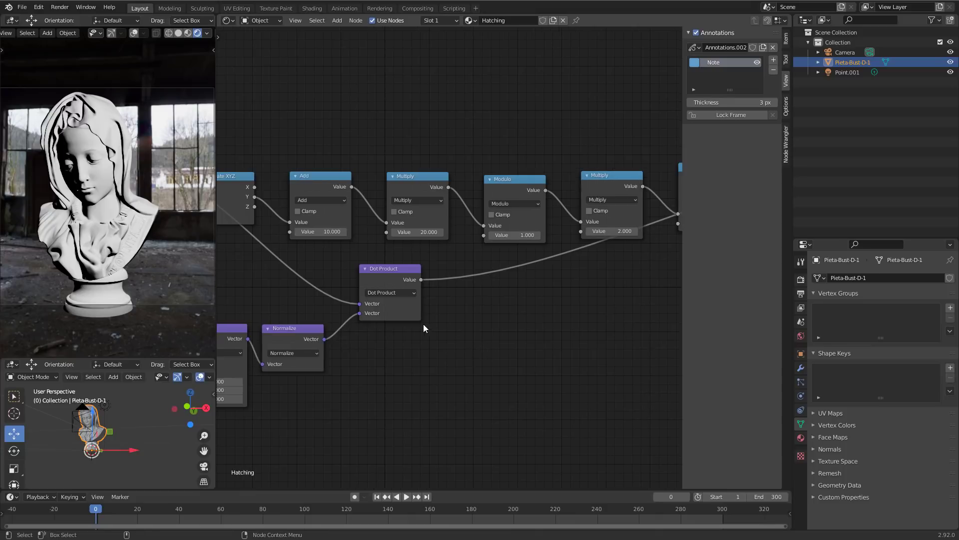
pyautogui.moveTo(489, 346)
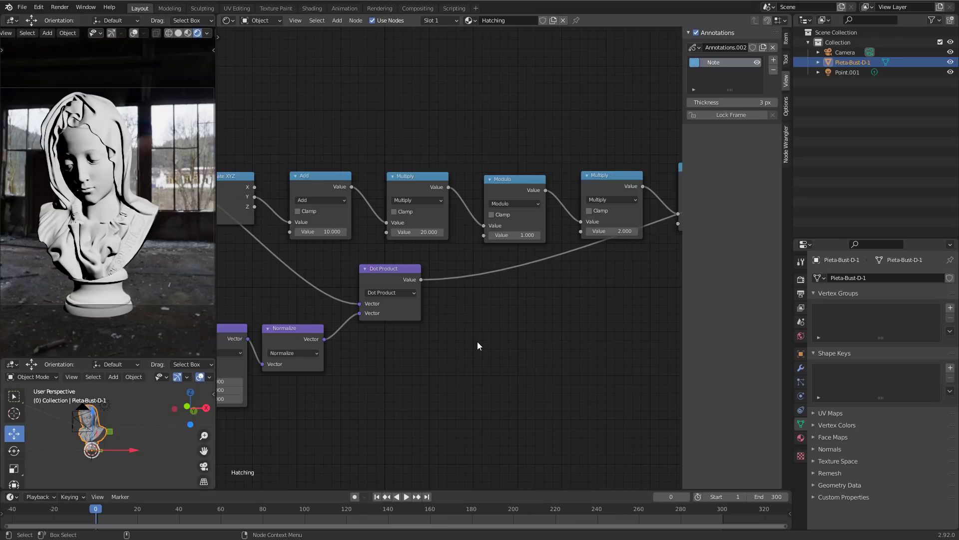
pyautogui.click(337, 20)
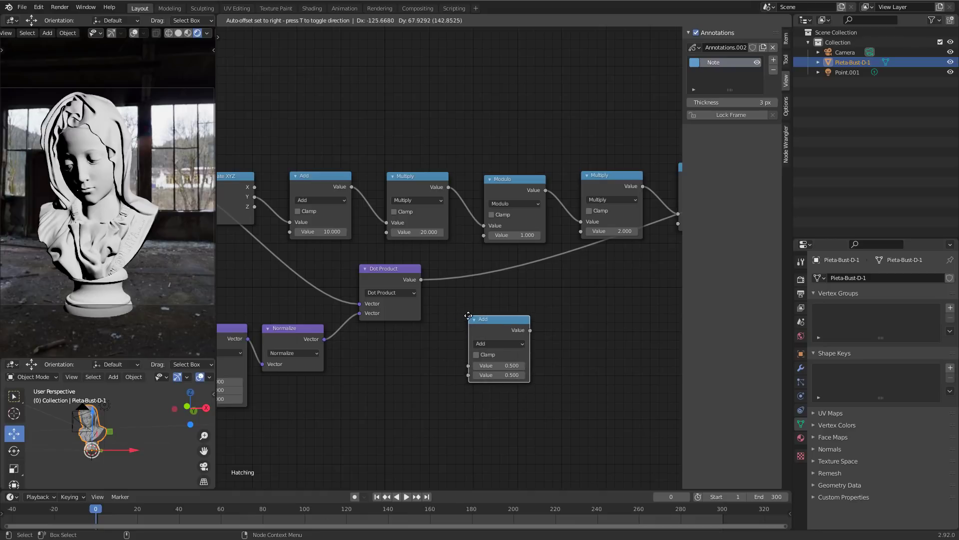
pyautogui.click(498, 344)
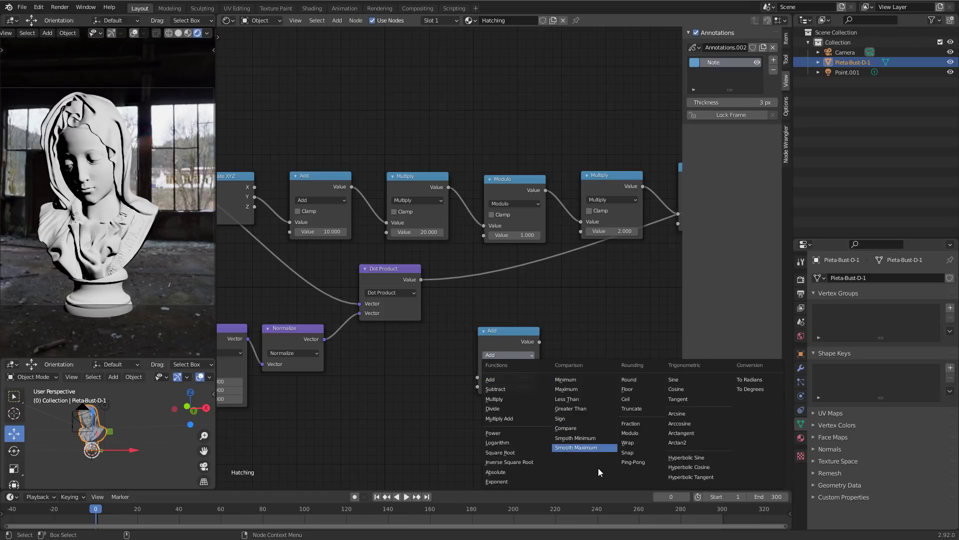
pyautogui.click(565, 389)
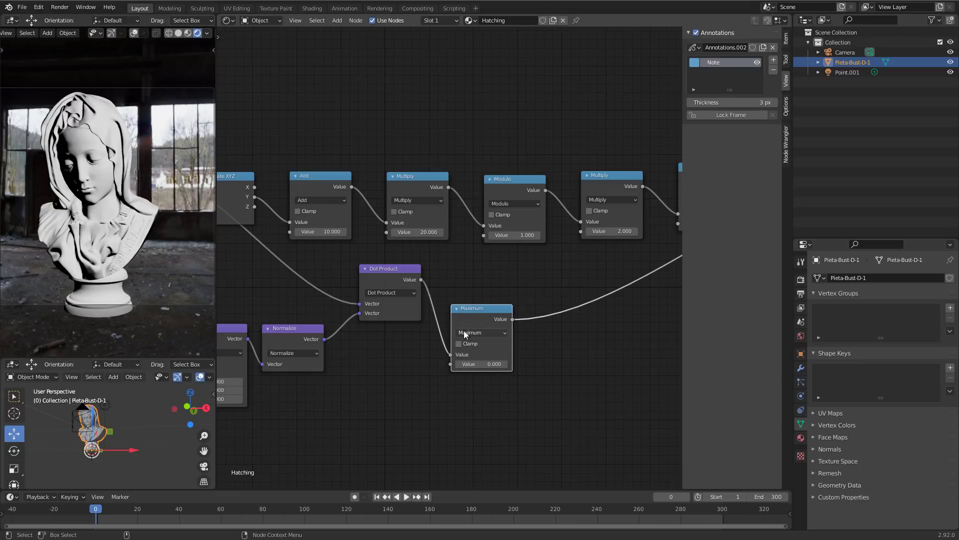
pyautogui.moveTo(471, 308); pyautogui.dragTo(454, 272)
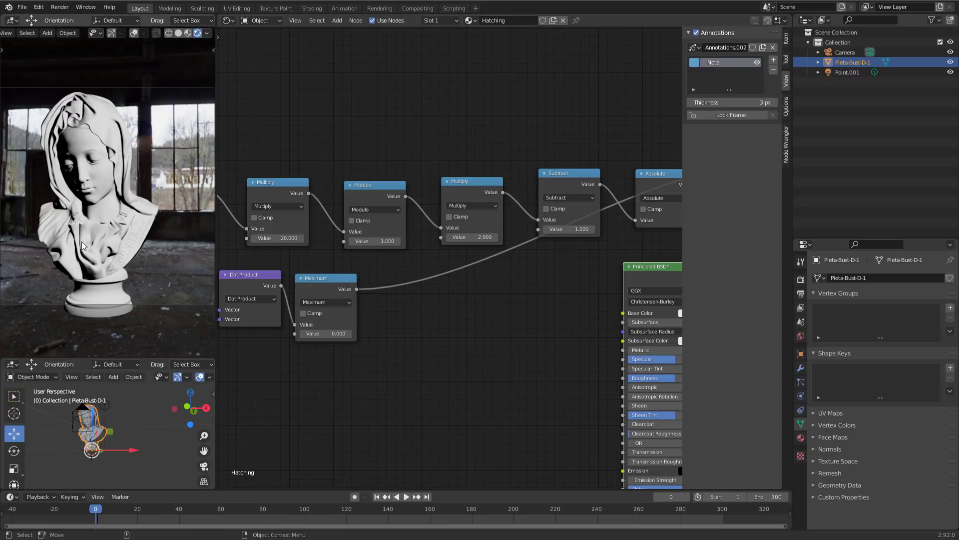
pyautogui.moveTo(112, 207)
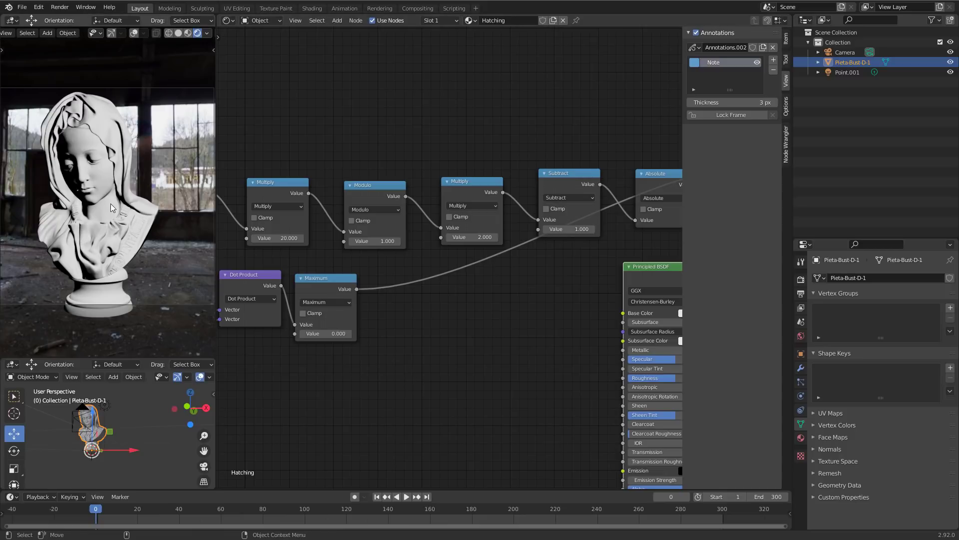
pyautogui.moveTo(109, 212)
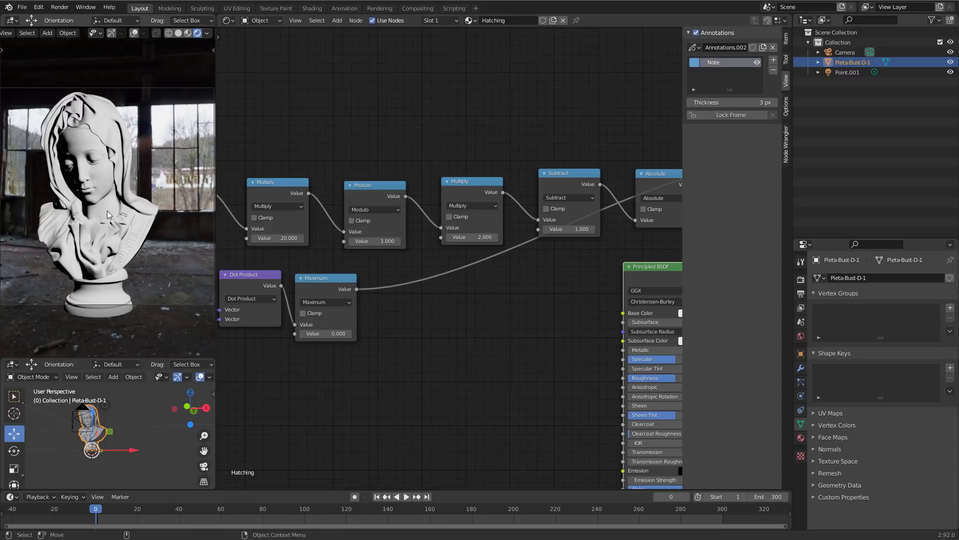
pyautogui.moveTo(60, 235)
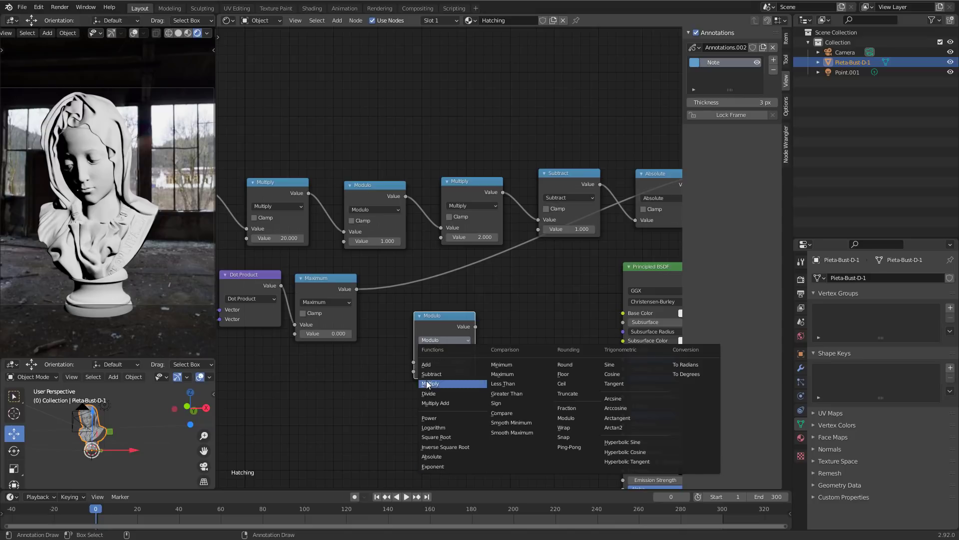
# - Add Multiply 8.7 and Add -3.6 math nodes, and sketch y=mx+t comparison lines
pyautogui.click(432, 384)
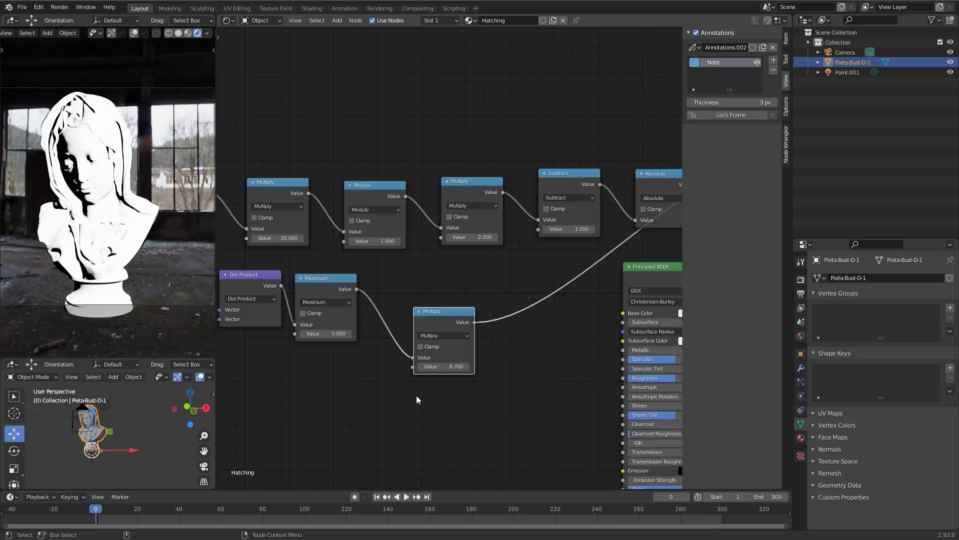
pyautogui.moveTo(416, 418)
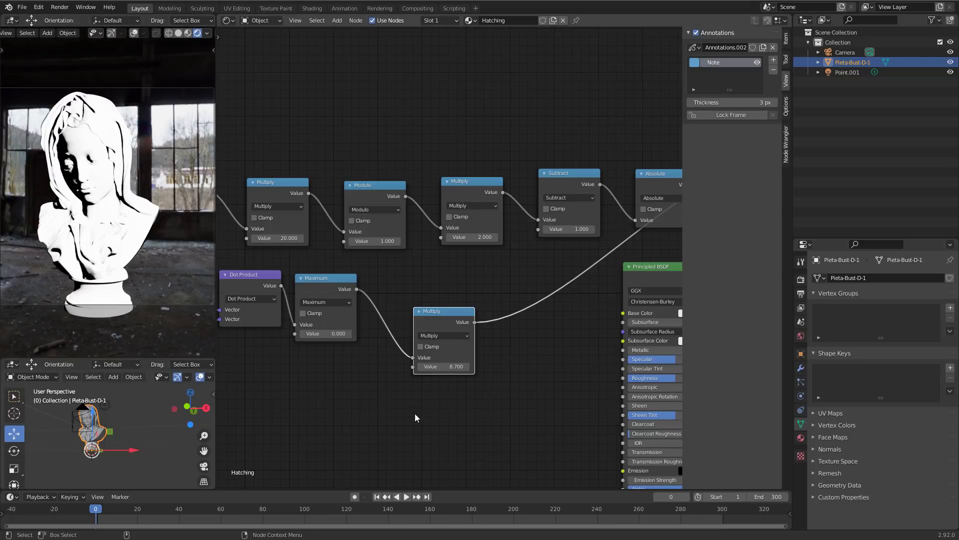
pyautogui.moveTo(524, 400)
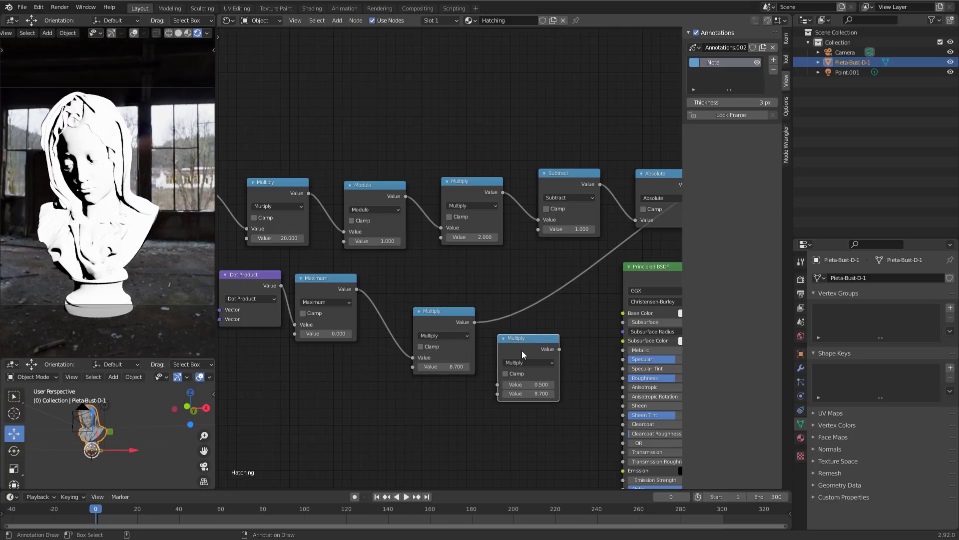
pyautogui.click(527, 336)
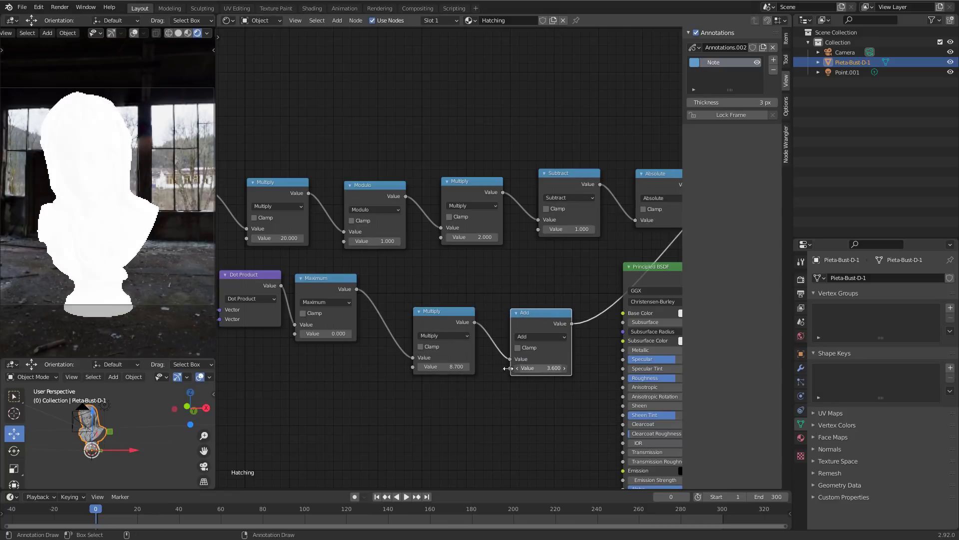
pyautogui.moveTo(551, 368); pyautogui.dragTo(486, 374)
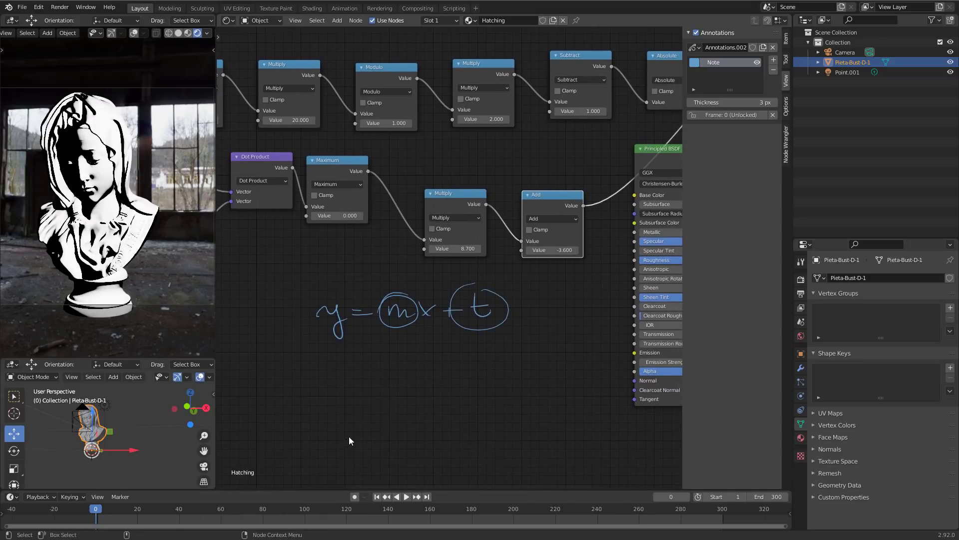
pyautogui.moveTo(308, 449); pyautogui.dragTo(457, 366)
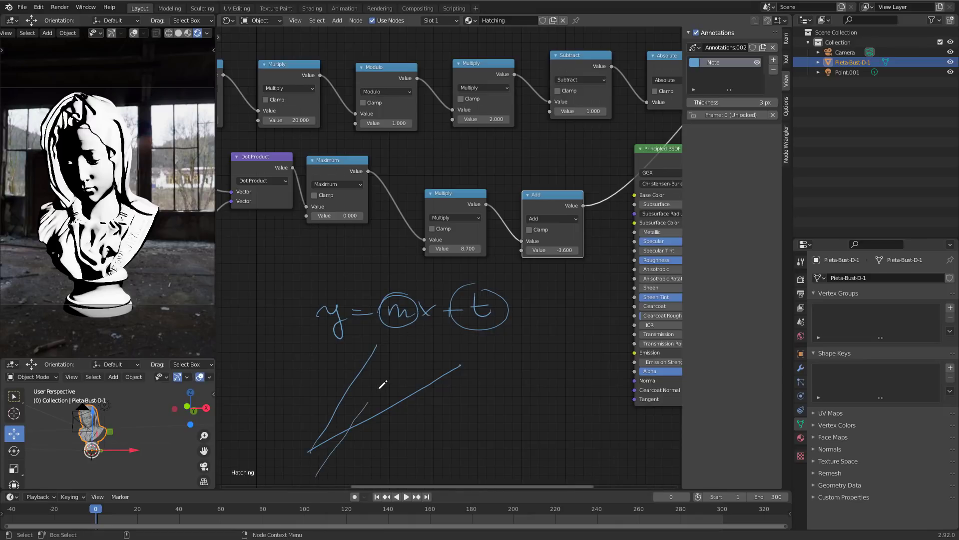
pyautogui.moveTo(260, 438); pyautogui.dragTo(453, 435)
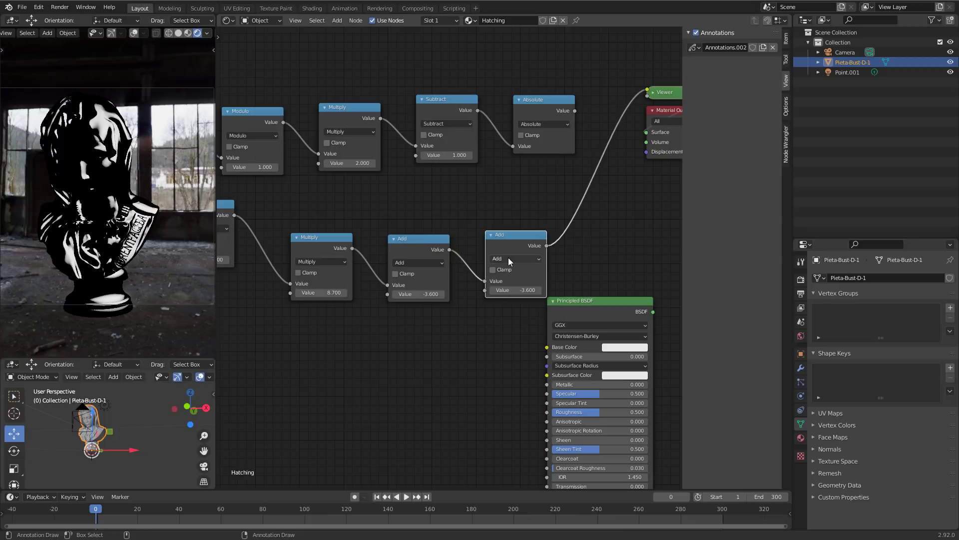
# - Switch the new Math node to Subtract and set the Add value to 0
pyautogui.click(516, 258)
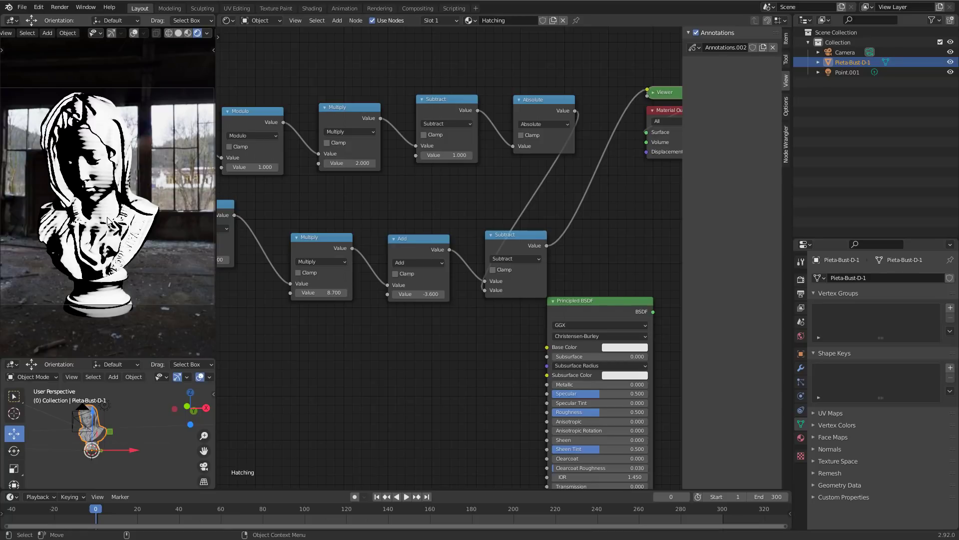
pyautogui.moveTo(139, 194)
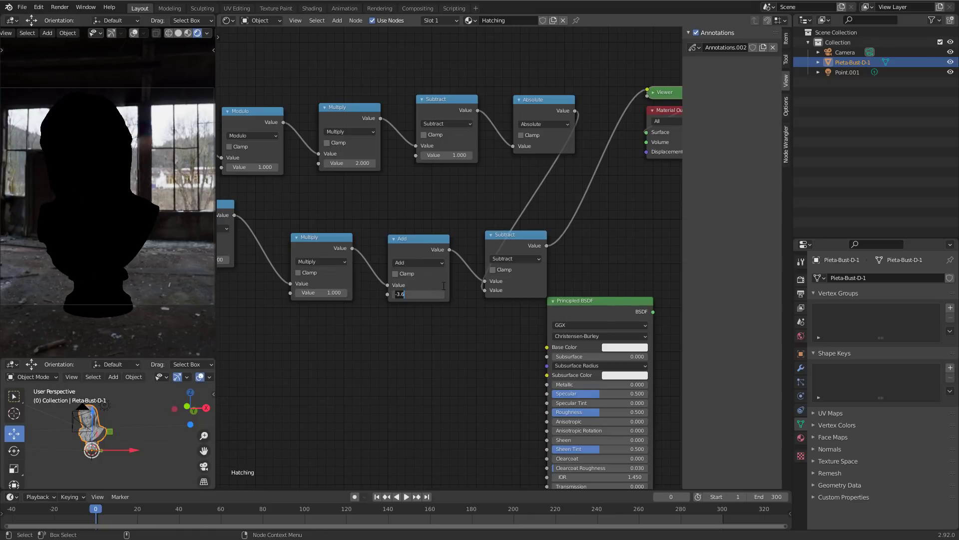
pyautogui.write('0.000')
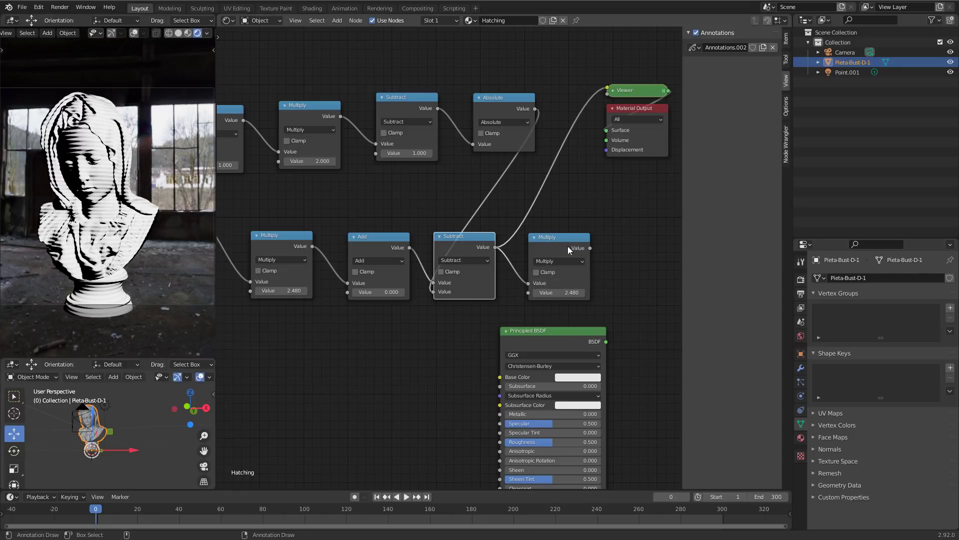
# - Drag the stripe multipliers to test contrast, then enter 1.0 directly
pyautogui.moveTo(558, 292); pyautogui.dragTo(572, 292)
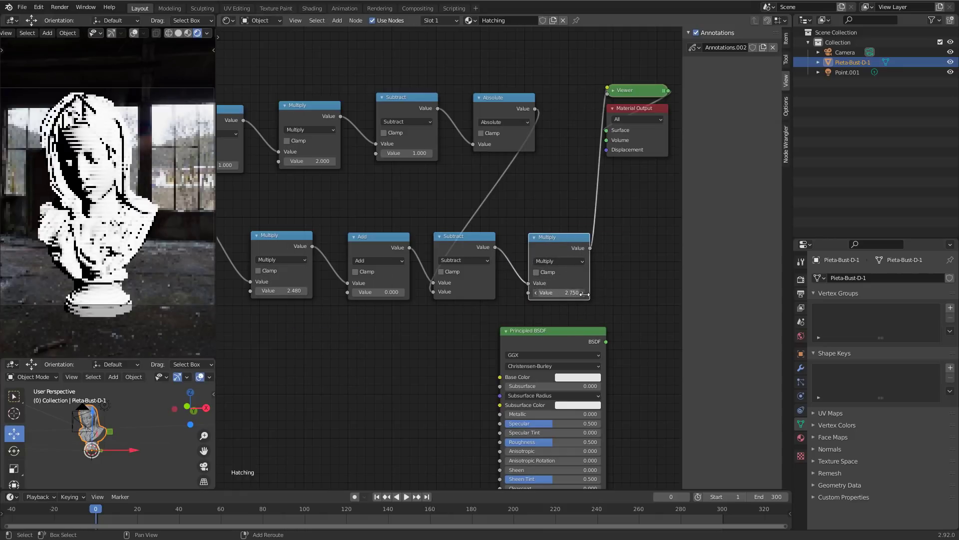
pyautogui.moveTo(573, 291); pyautogui.dragTo(573, 281)
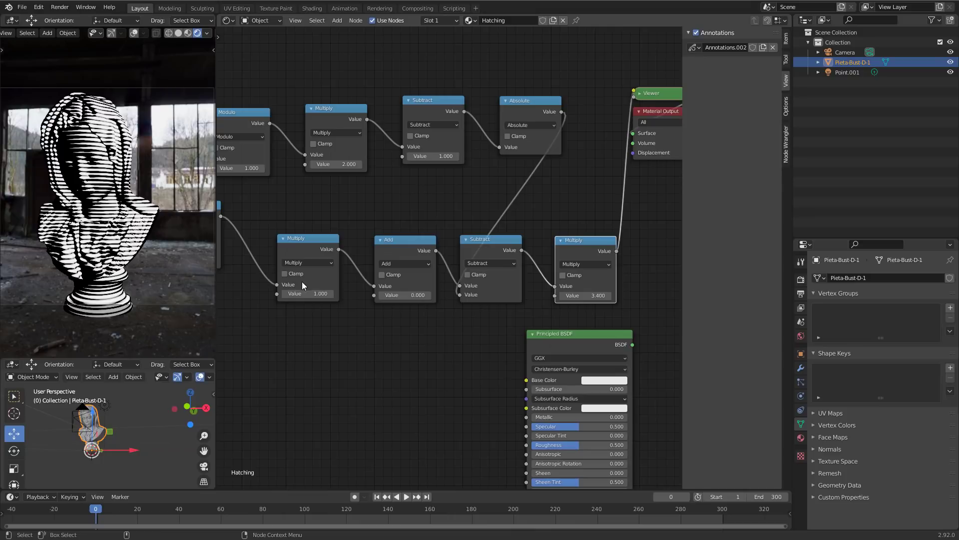
pyautogui.moveTo(319, 281)
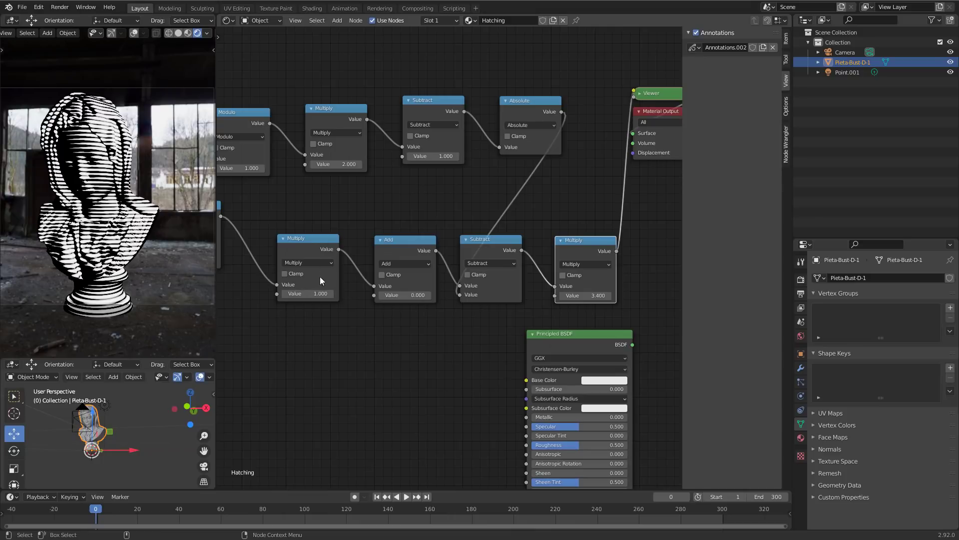
pyautogui.doubleClick(584, 295)
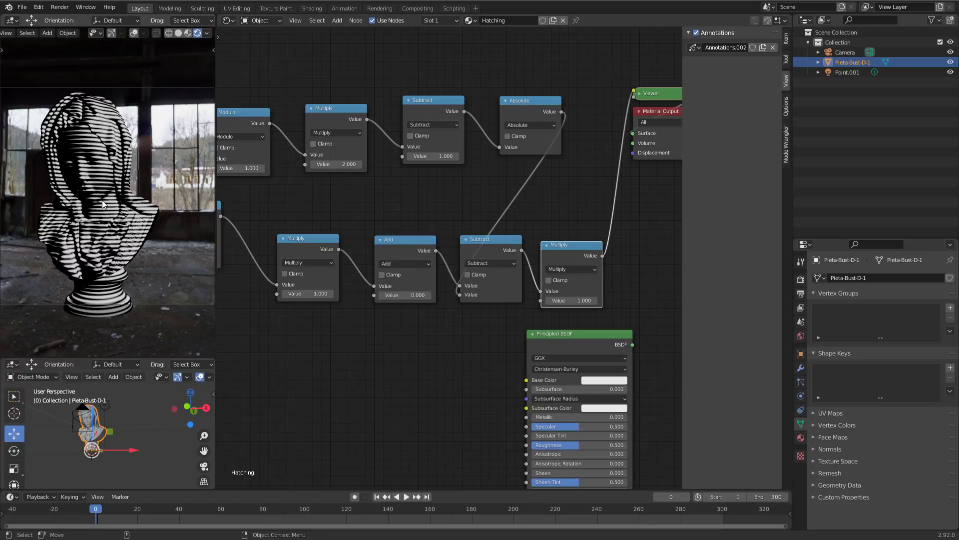
pyautogui.moveTo(40, 245)
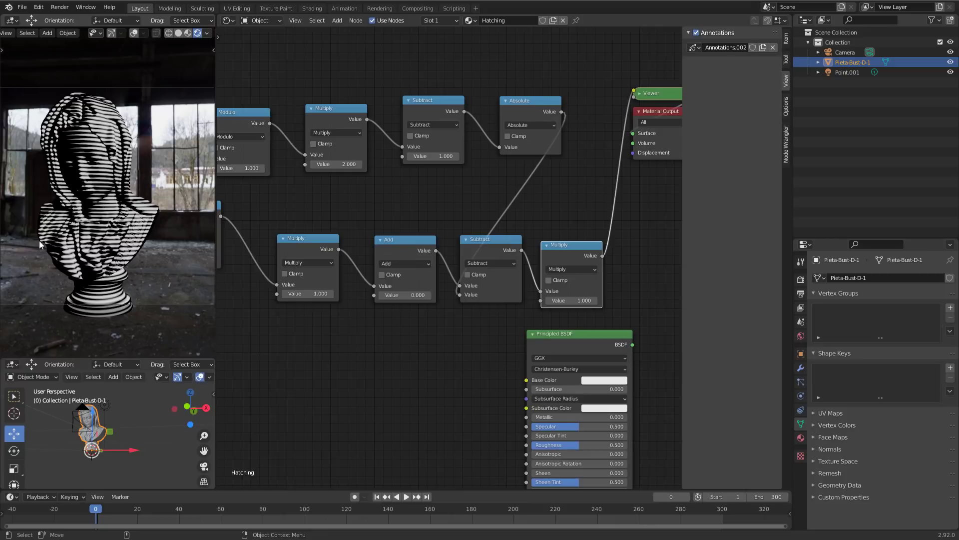
pyautogui.moveTo(101, 205)
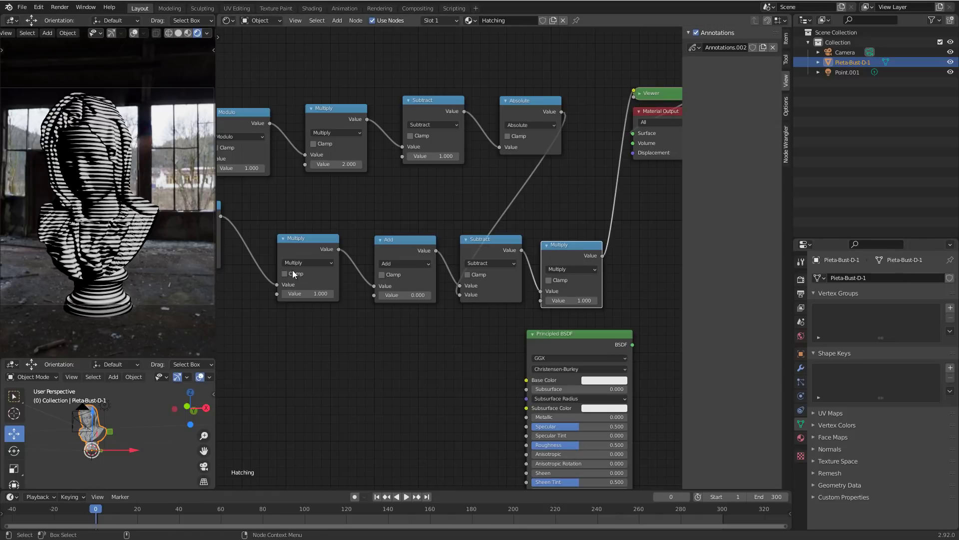
pyautogui.moveTo(458, 207)
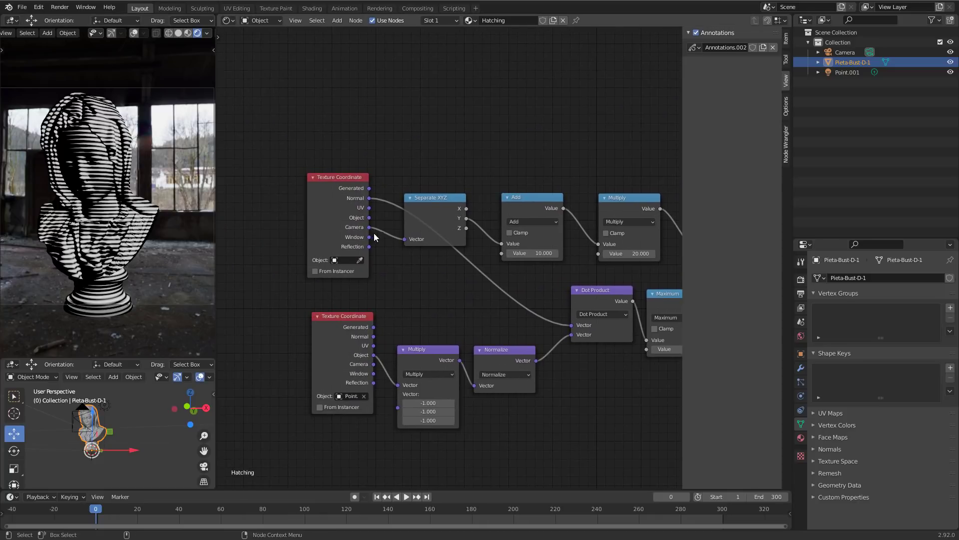
pyautogui.moveTo(437, 133)
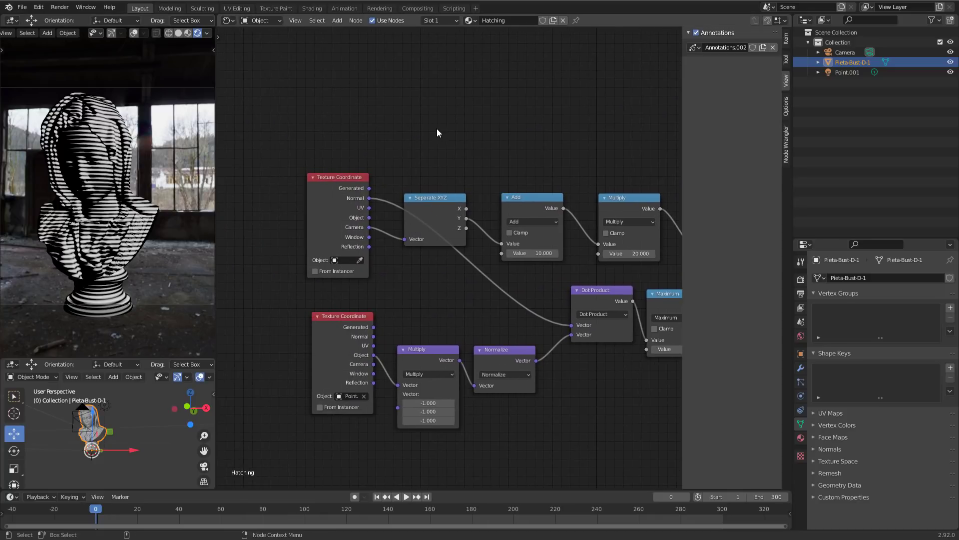
# - Insert a Vector Rotate node between the Camera coordinates and Separate XYZ
pyautogui.click(438, 133)
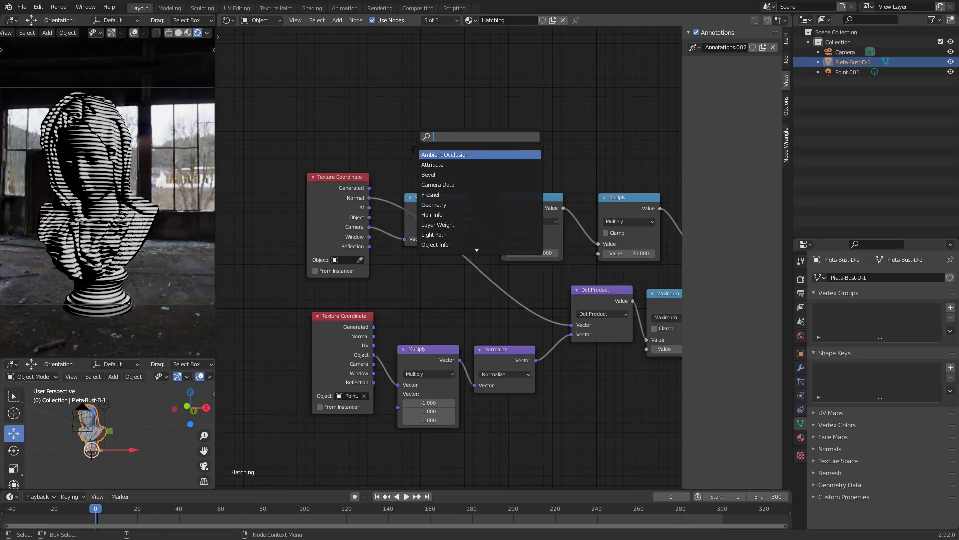
pyautogui.write('vector')
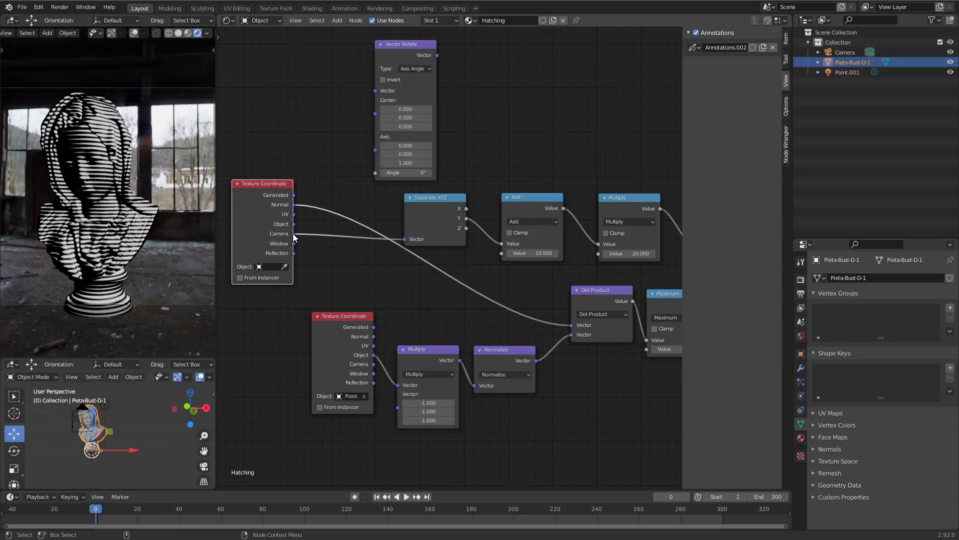
pyautogui.moveTo(294, 233); pyautogui.dragTo(396, 233)
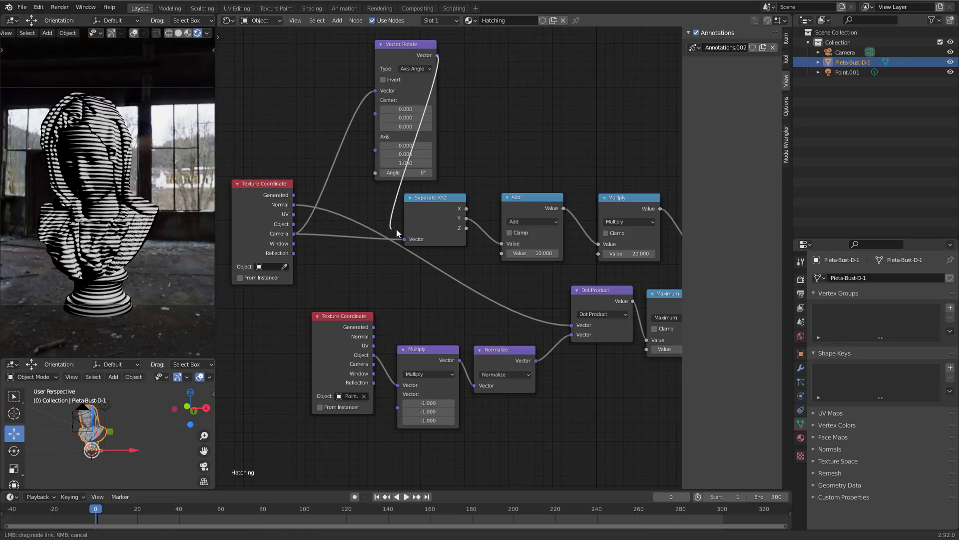
pyautogui.moveTo(405, 43); pyautogui.dragTo(346, 137)
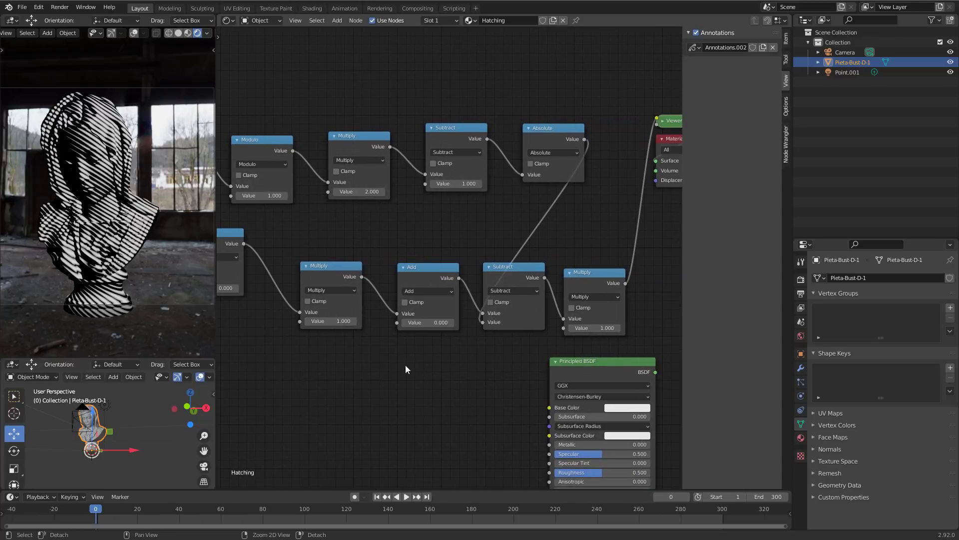
# - Enter new stripe multiplier values: lighting 1.4 and final scale 1.5
pyautogui.doubleClick(330, 321)
pyautogui.write('1.400')
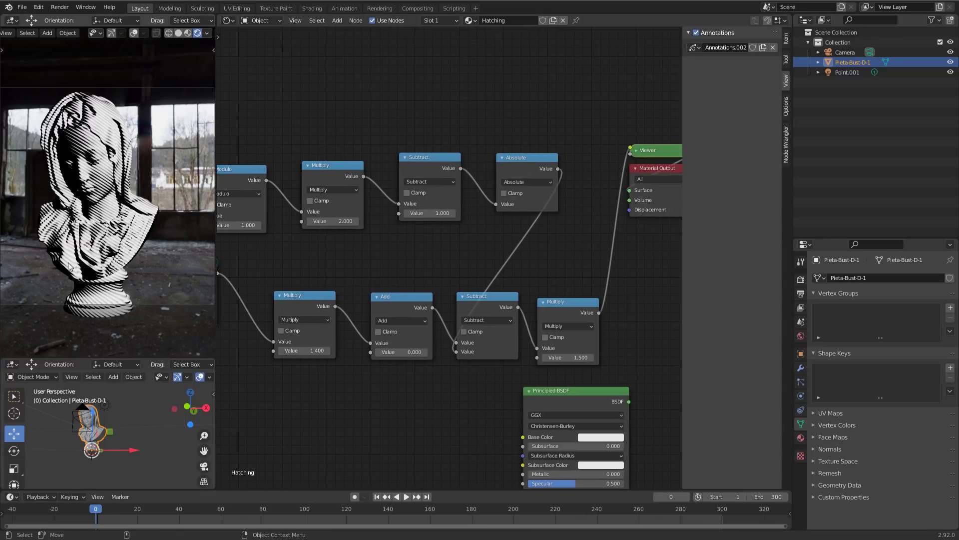
pyautogui.moveTo(477, 412)
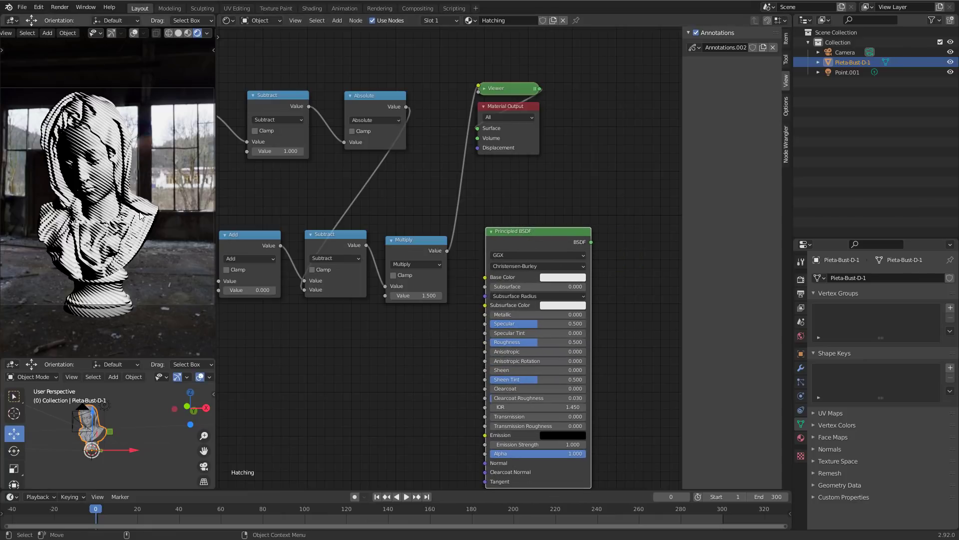
pyautogui.moveTo(91, 183)
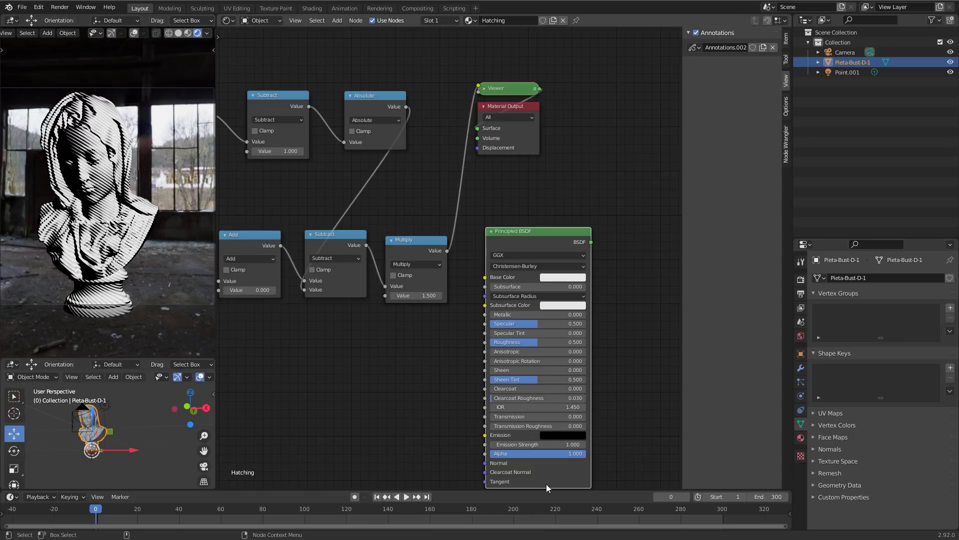
# - Add a smooth-shaded cube backdrop in the 3D Viewport and set its Z location to 1 m
pyautogui.click(227, 20)
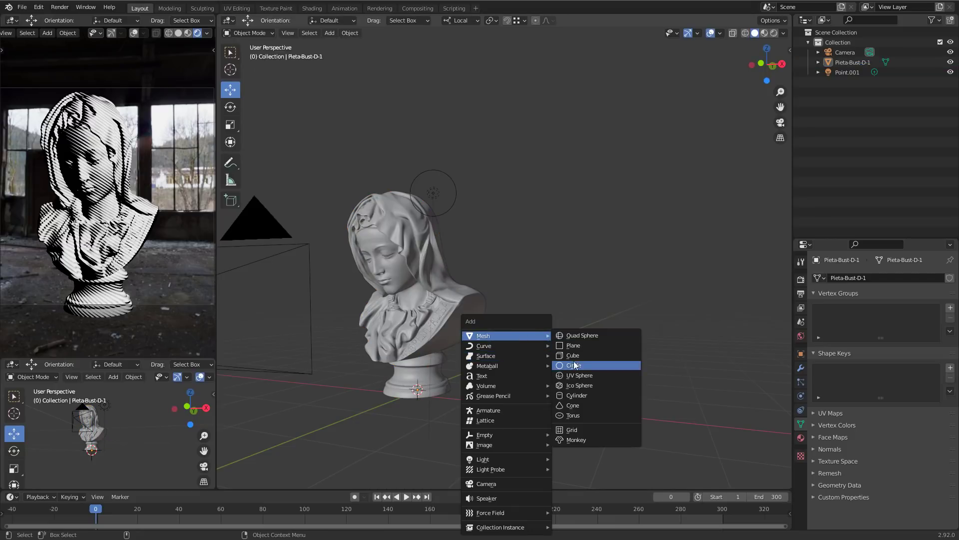
pyautogui.click(572, 355)
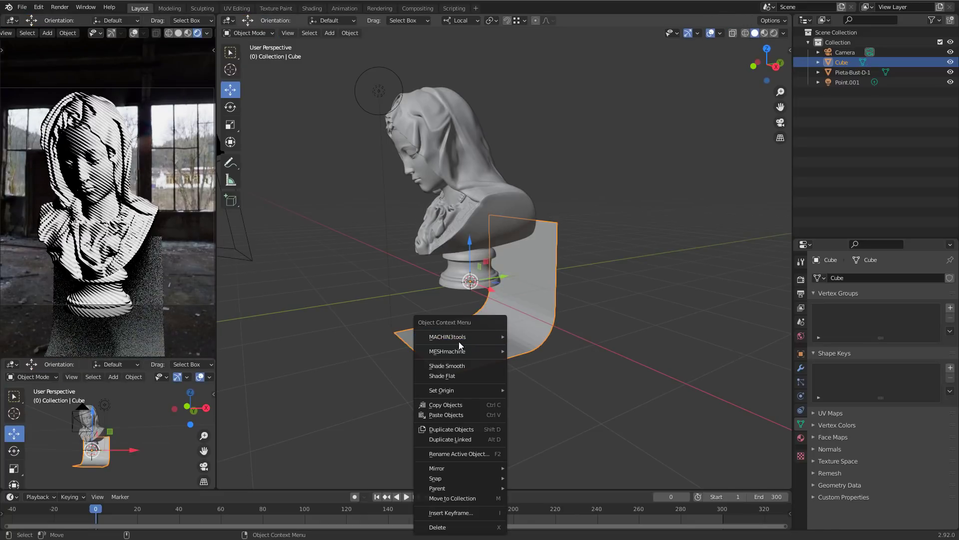
pyautogui.click(535, 381)
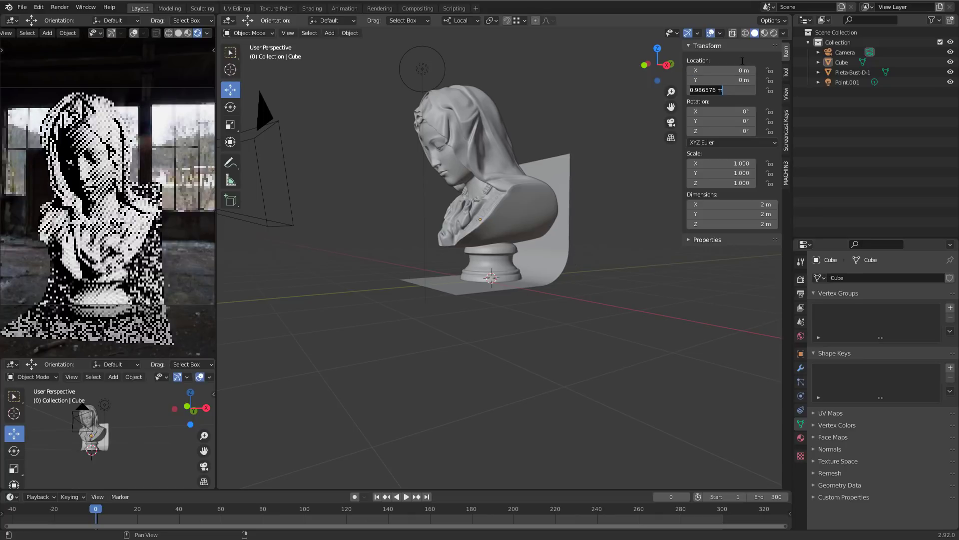
pyautogui.click(349, 32)
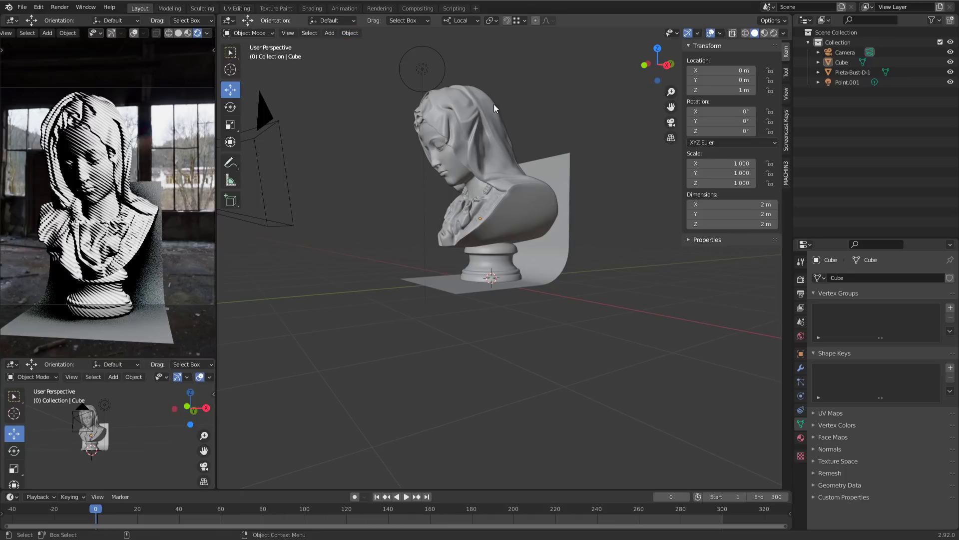
pyautogui.click(349, 32)
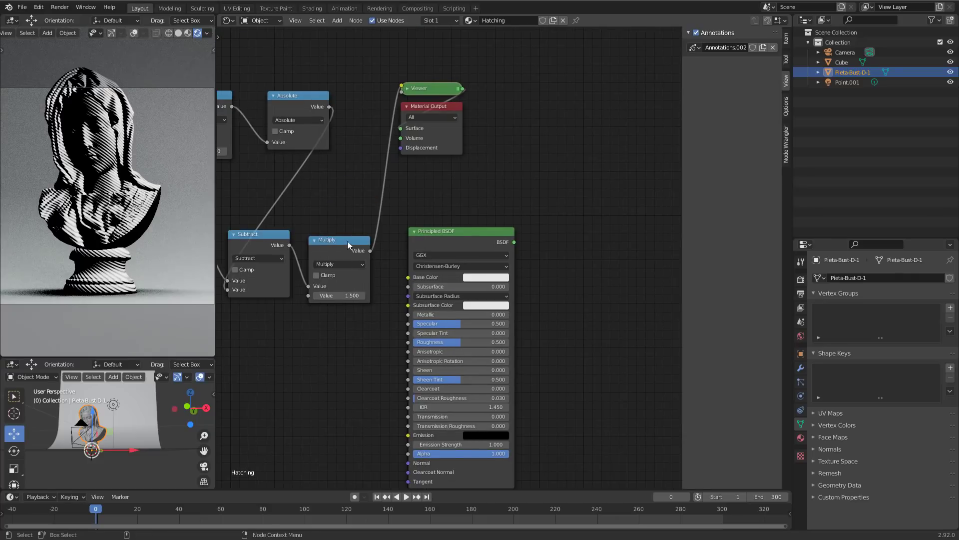
# - Raise the Principled BSDF node and search for a ColorRamp node to add
pyautogui.moveTo(461, 231); pyautogui.dragTo(542, 205)
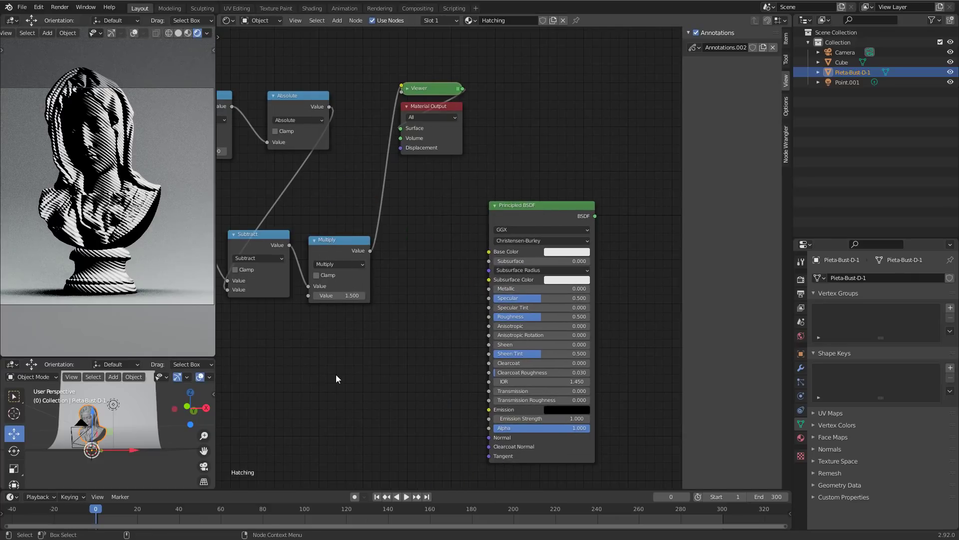
pyautogui.click(335, 378)
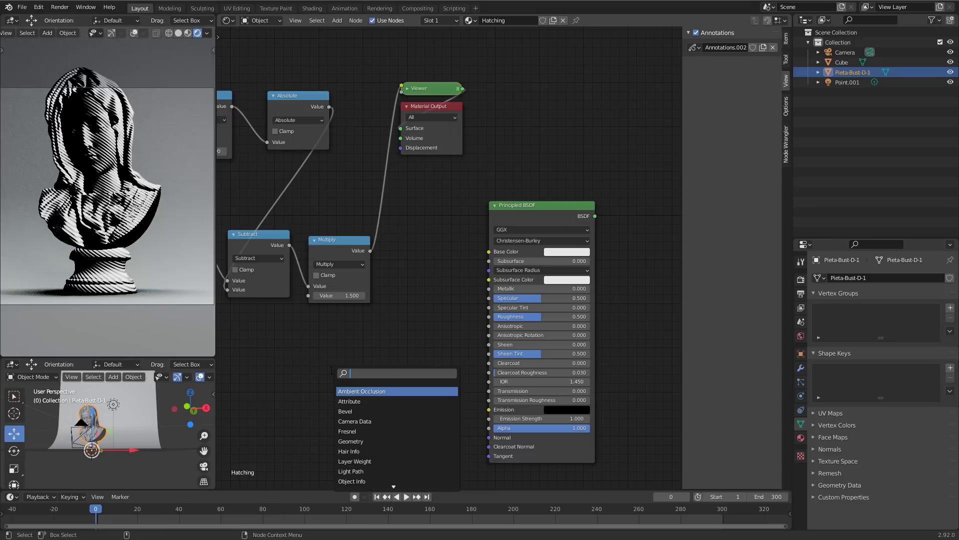
pyautogui.write('color')
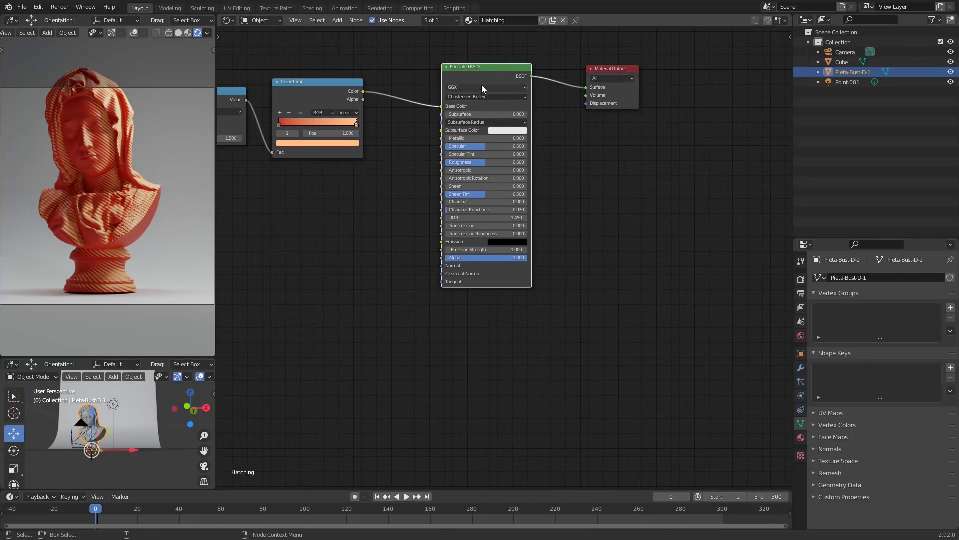
# - Duplicate the Principled BSDF in green and mix both shaders into Material Output
pyautogui.click(493, 106)
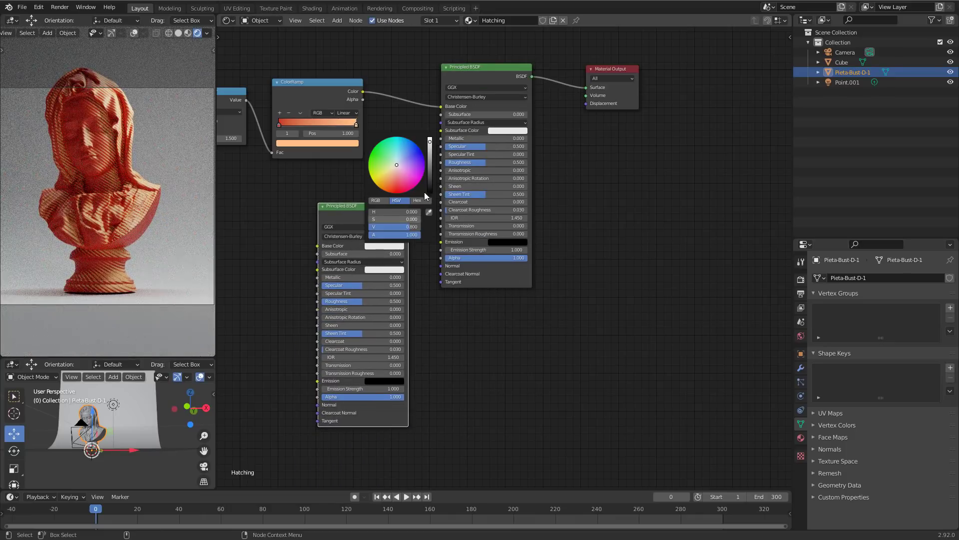
pyautogui.click(379, 153)
pyautogui.write('m')
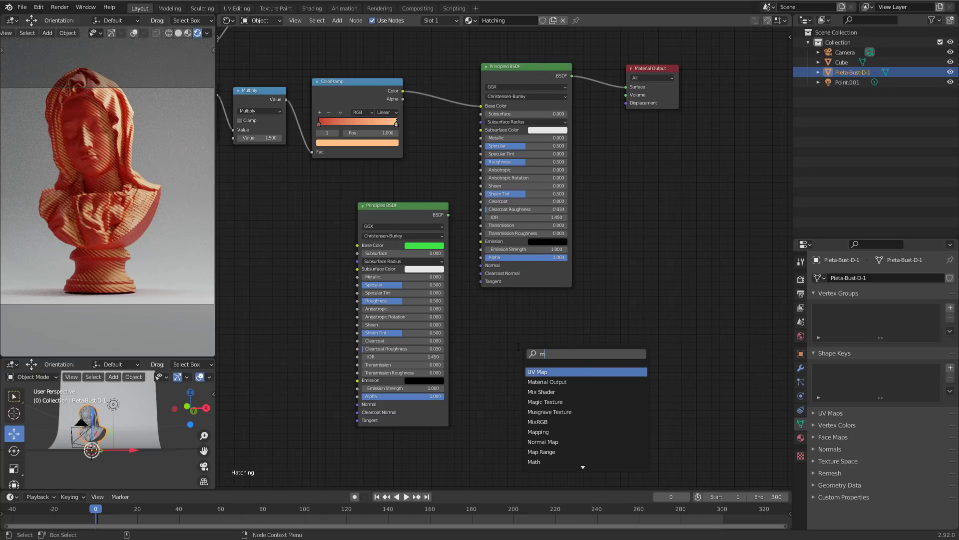
pyautogui.click(540, 391)
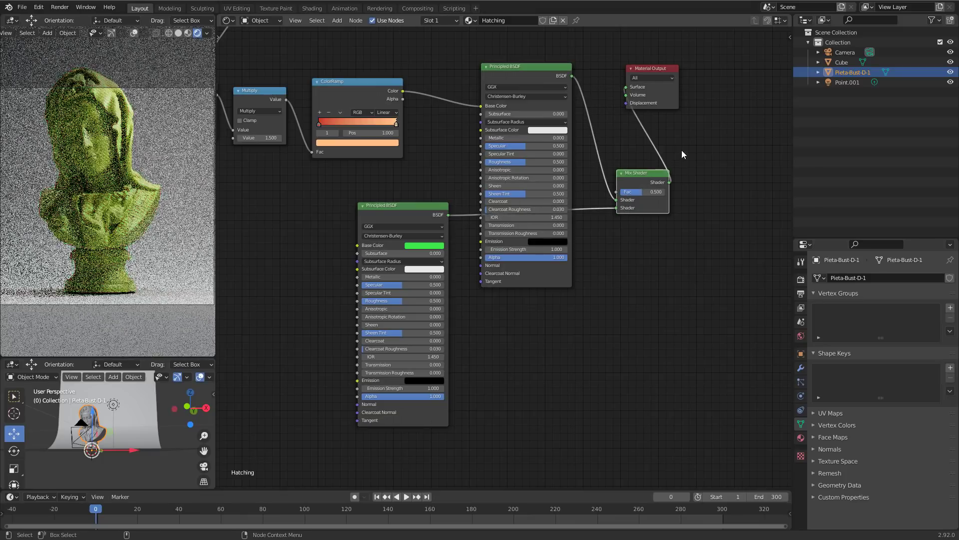
pyautogui.moveTo(652, 68); pyautogui.dragTo(734, 172)
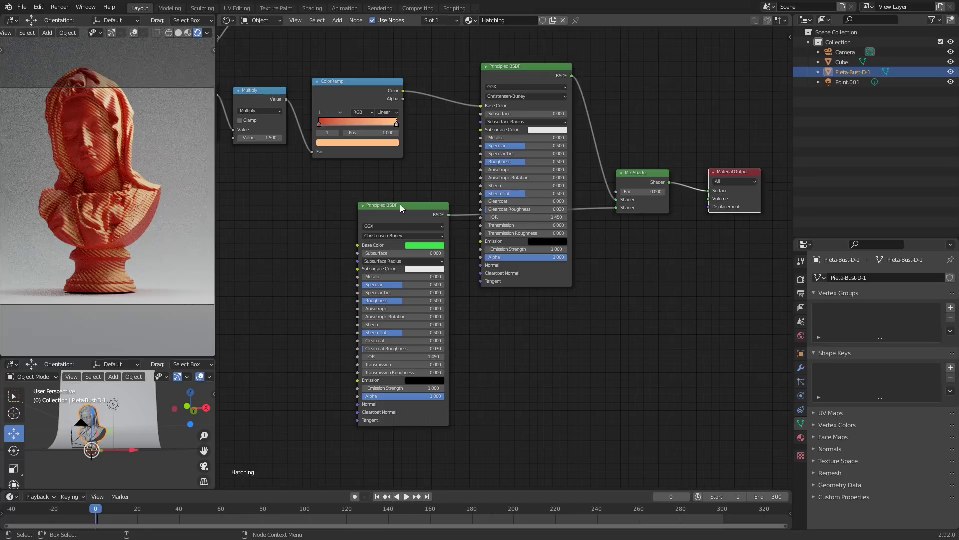
pyautogui.moveTo(402, 205); pyautogui.dragTo(529, 304)
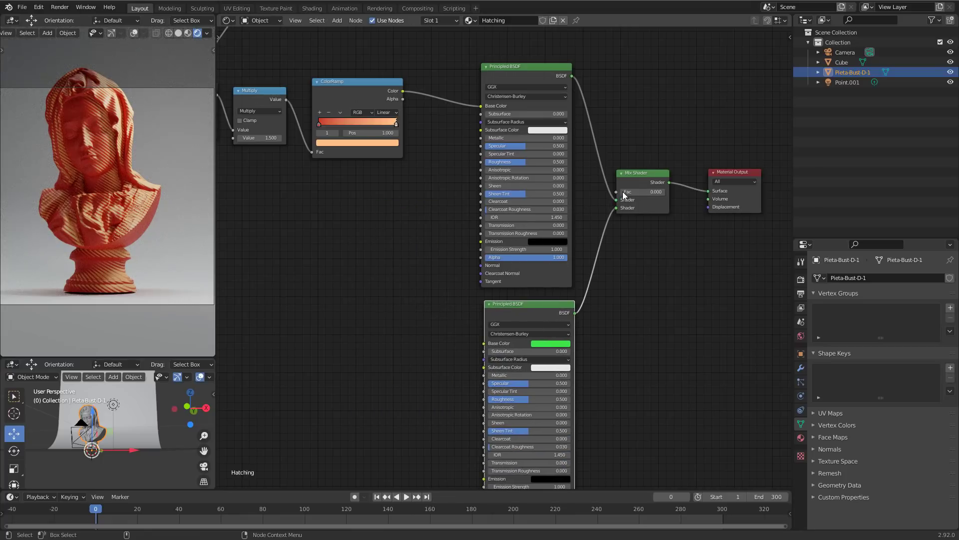
pyautogui.moveTo(645, 234)
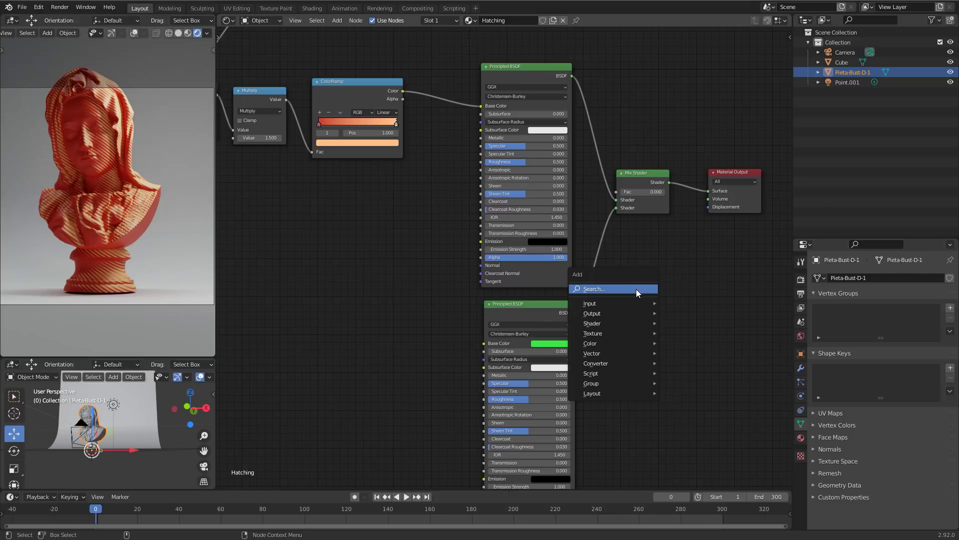
# - Drive the Mix Shader factor with a Light Path node and adjust the green shadow tint
pyautogui.write('light')
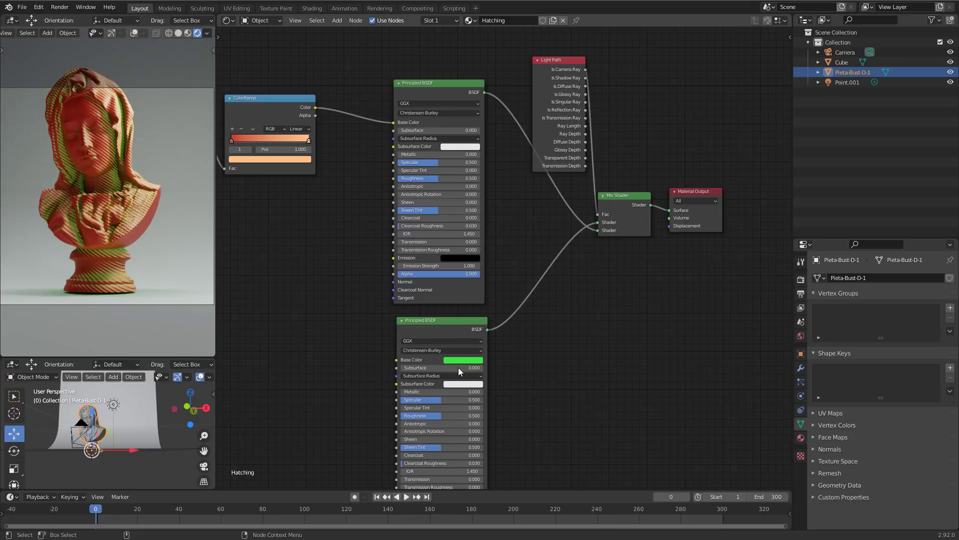
pyautogui.click(464, 359)
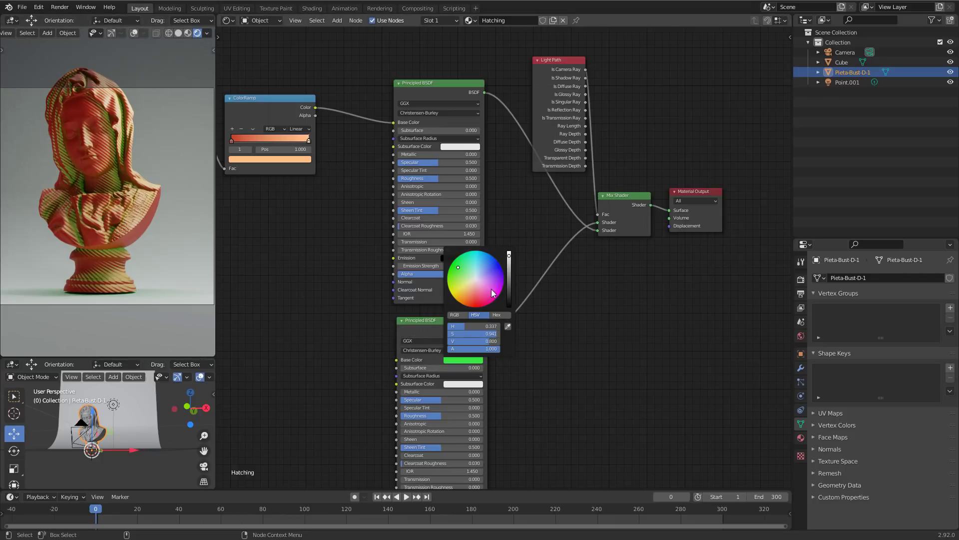
pyautogui.click(630, 318)
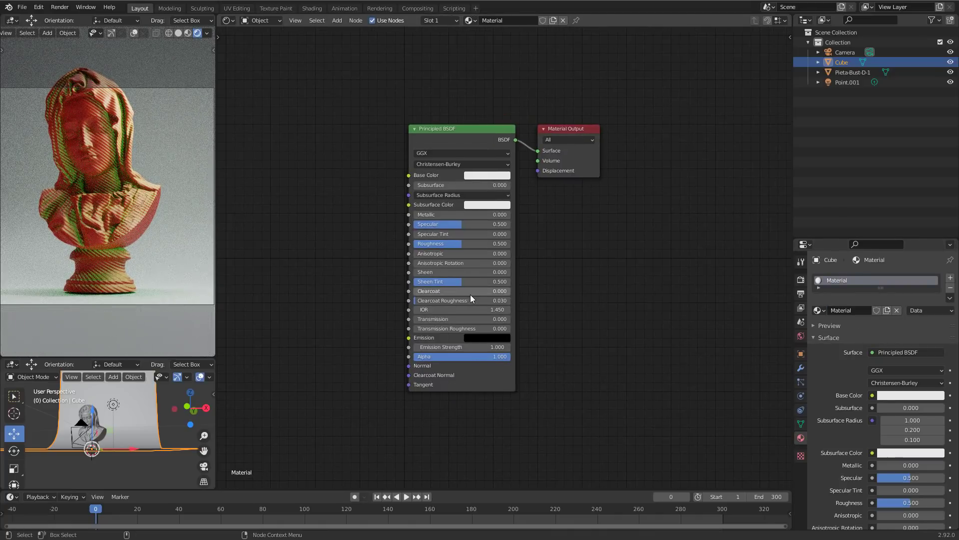
# - Give the backdrop a warm peach base colour
pyautogui.click(486, 175)
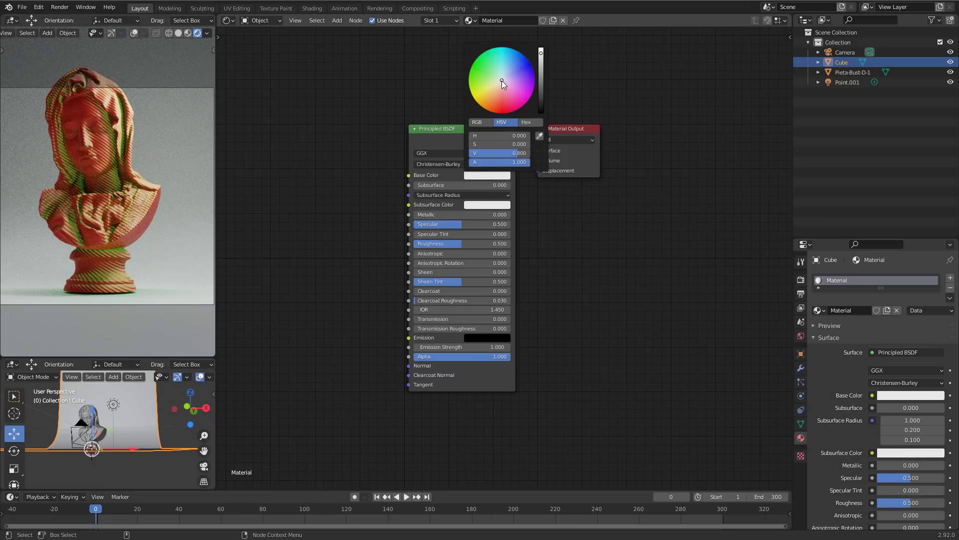
pyautogui.click(496, 90)
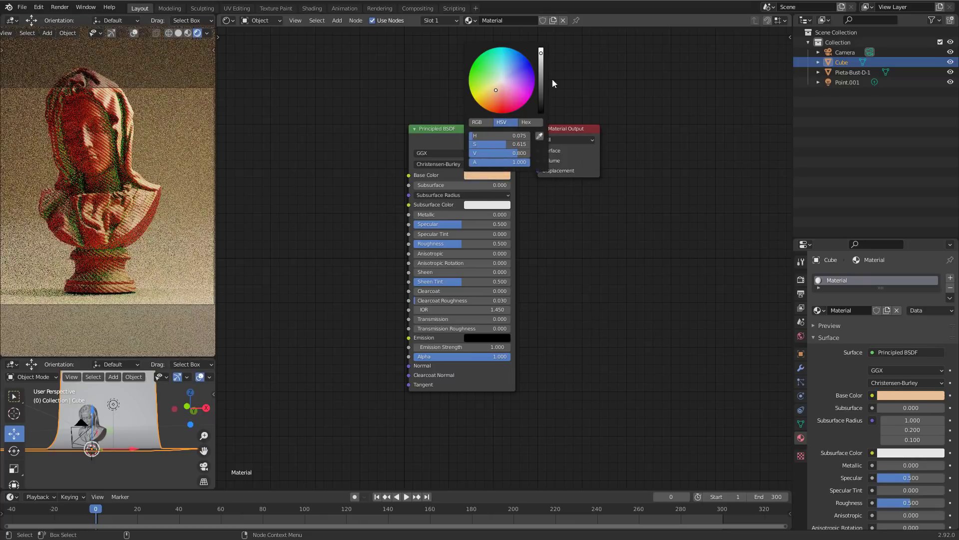
pyautogui.click(329, 277)
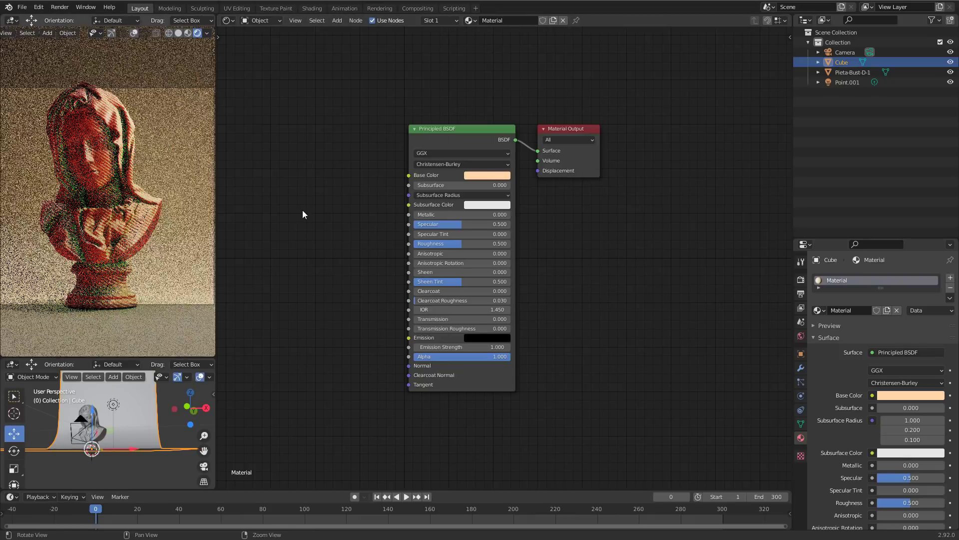
# - Set Point.001's power to 300 W and move it beside and above the bust
pyautogui.click(847, 81)
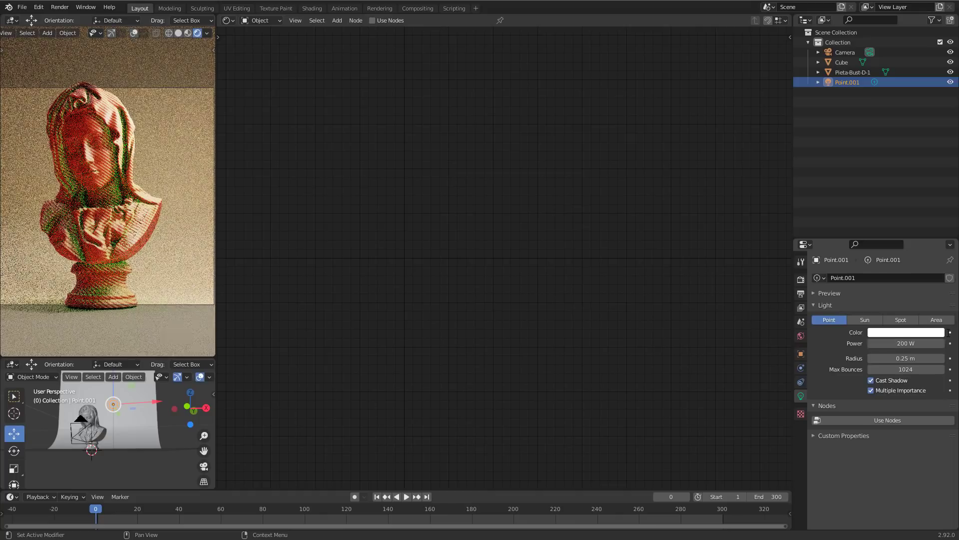
pyautogui.click(906, 343)
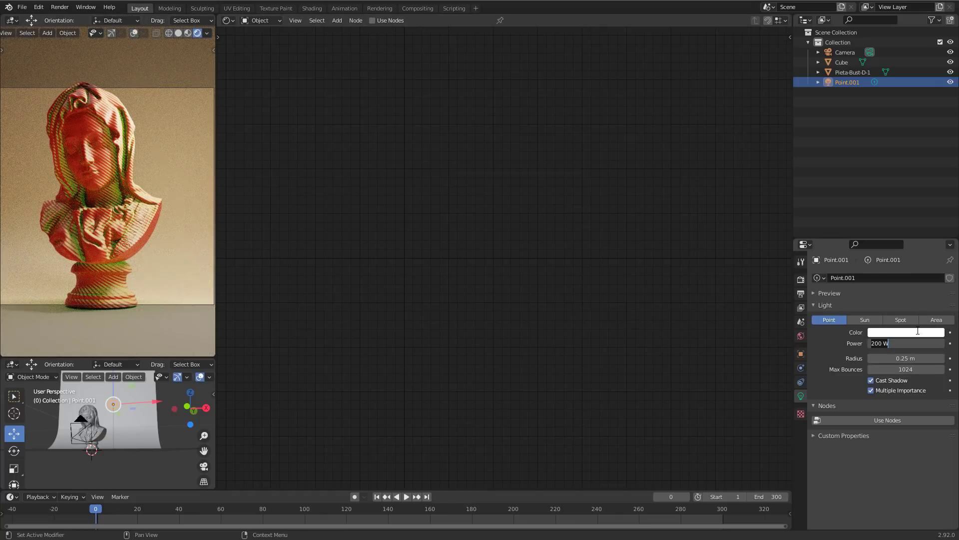
pyautogui.write('300')
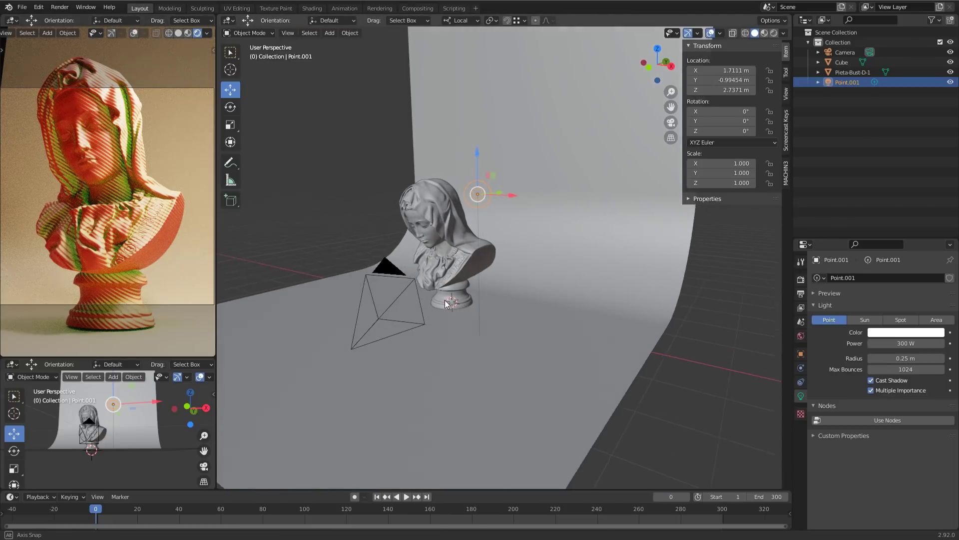
pyautogui.moveTo(479, 194); pyautogui.dragTo(599, 238)
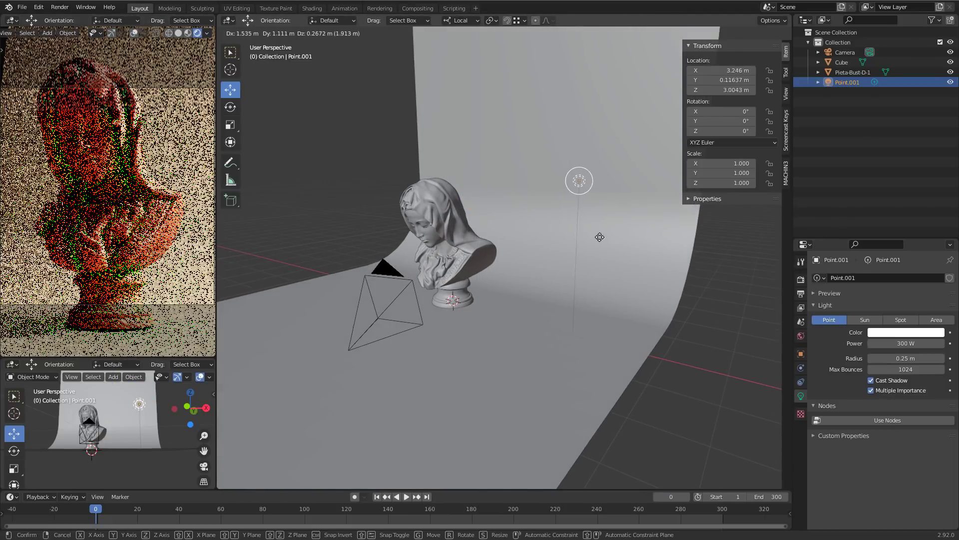
pyautogui.moveTo(578, 180); pyautogui.dragTo(494, 161)
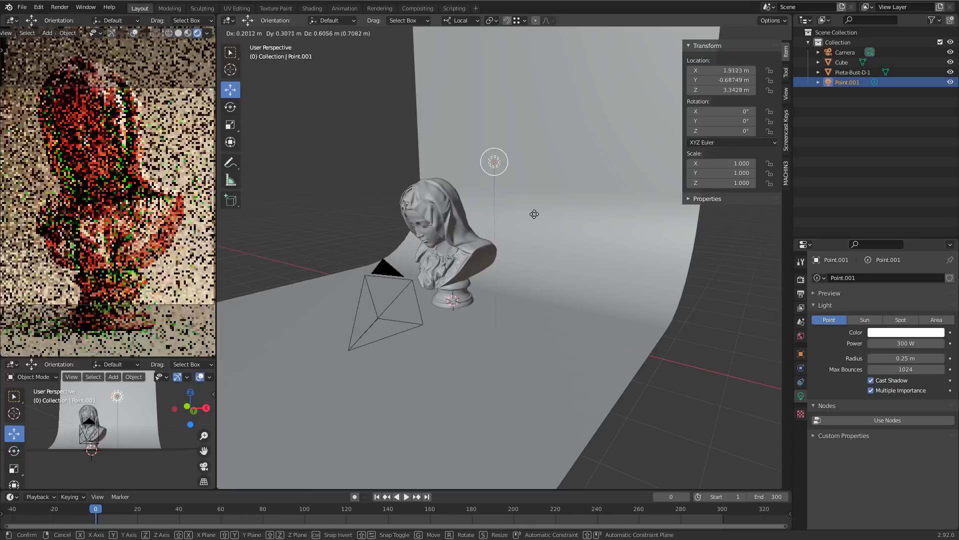